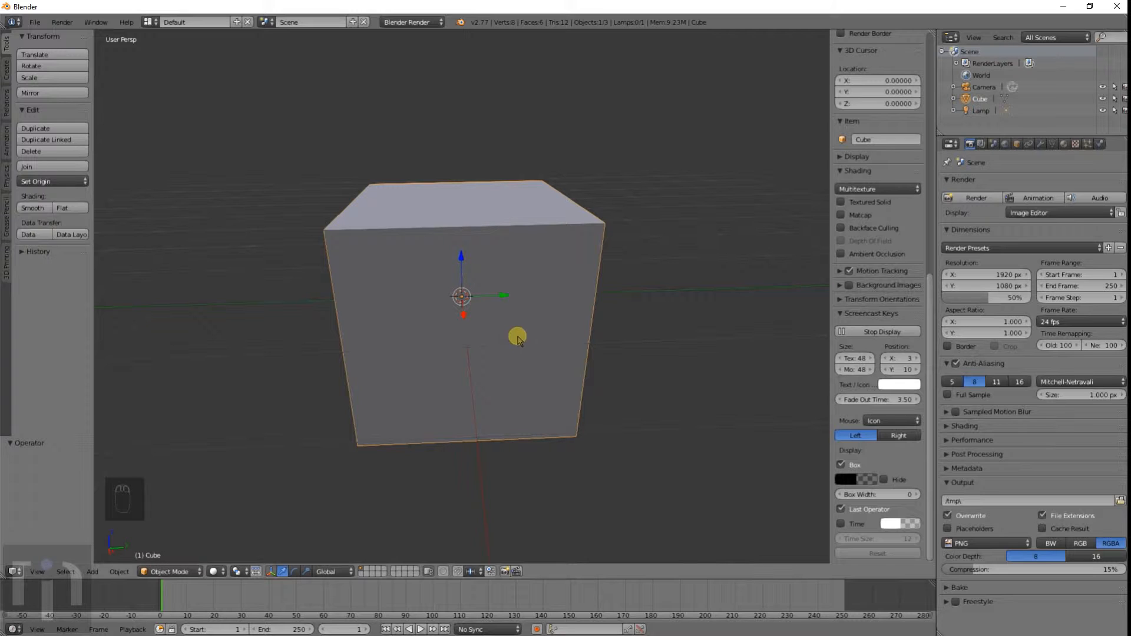
Slide the cube's mesh along Y in Edit Mode so it sits off its origin, then inspect it
key("g")
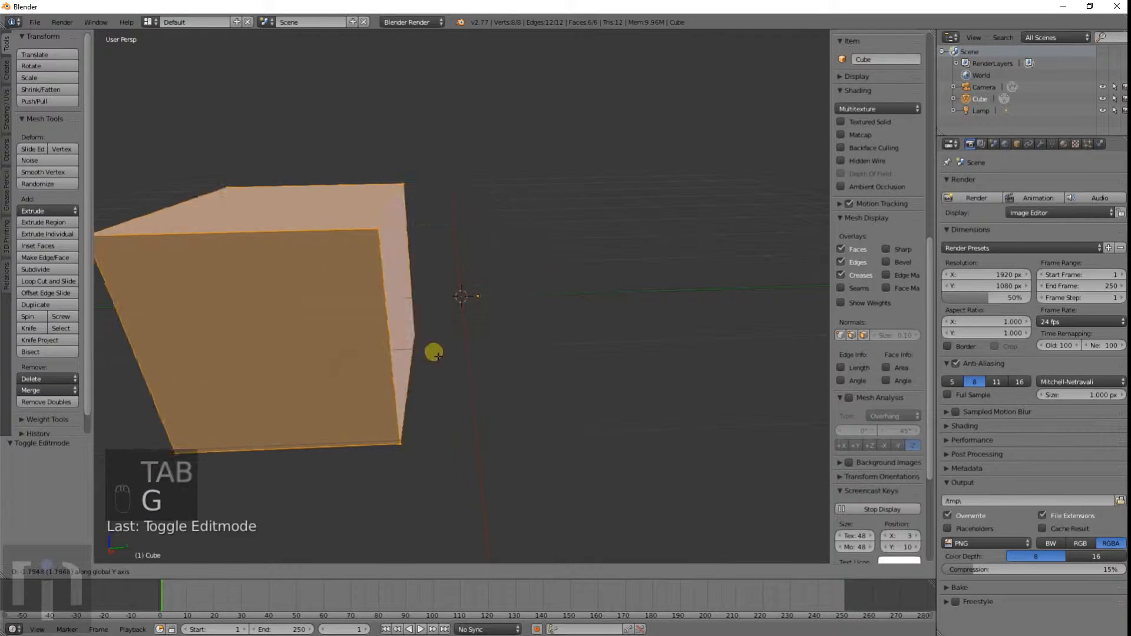
key("Tab")
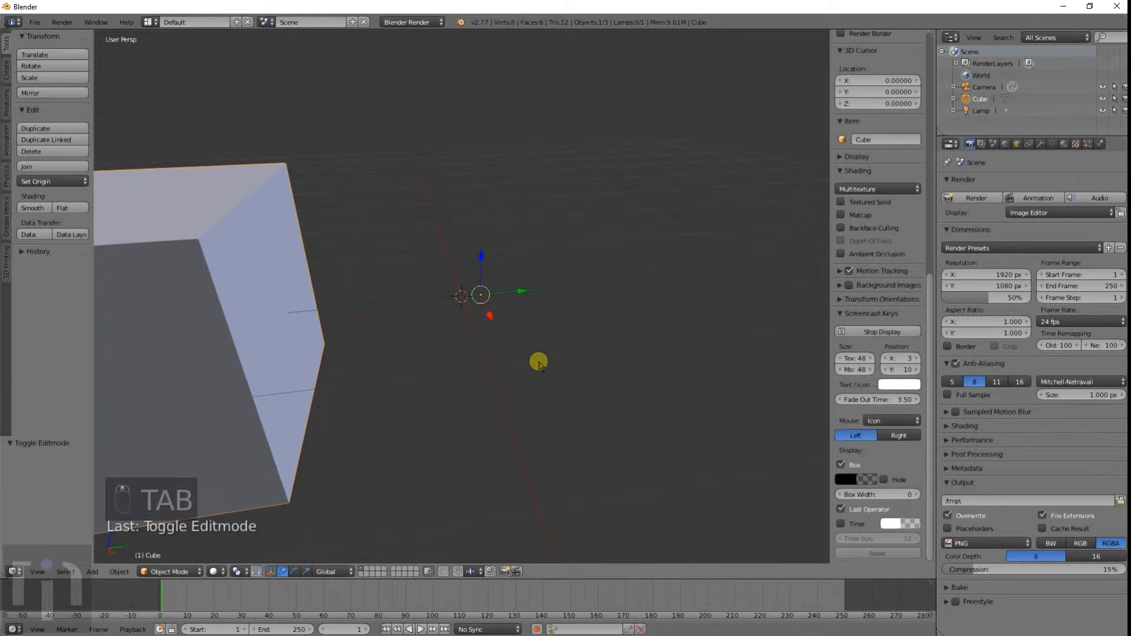
key("r")
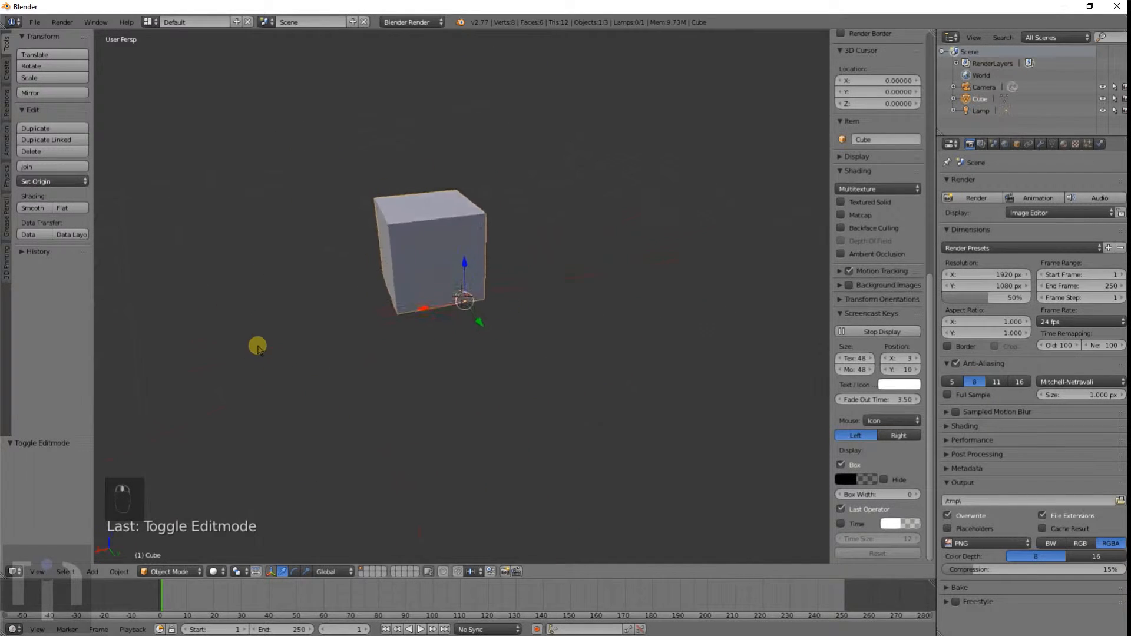
left_click_drag(258, 346, 382, 358)
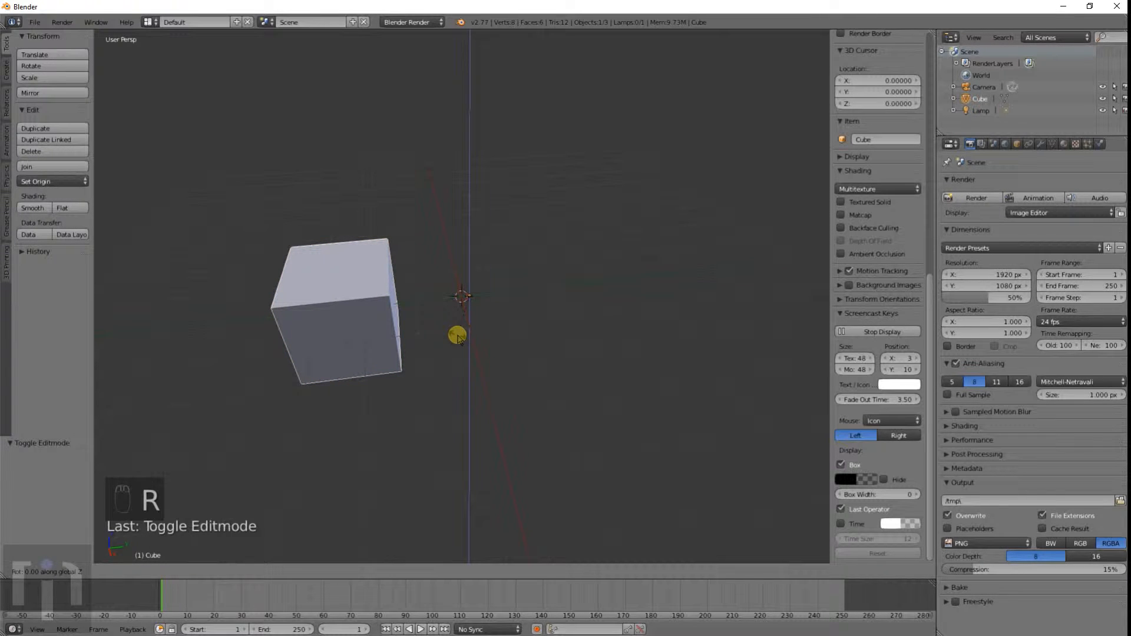
Rotate the offset cube by quarter turns about Z and duplicate copies spun around the origin
key("r")
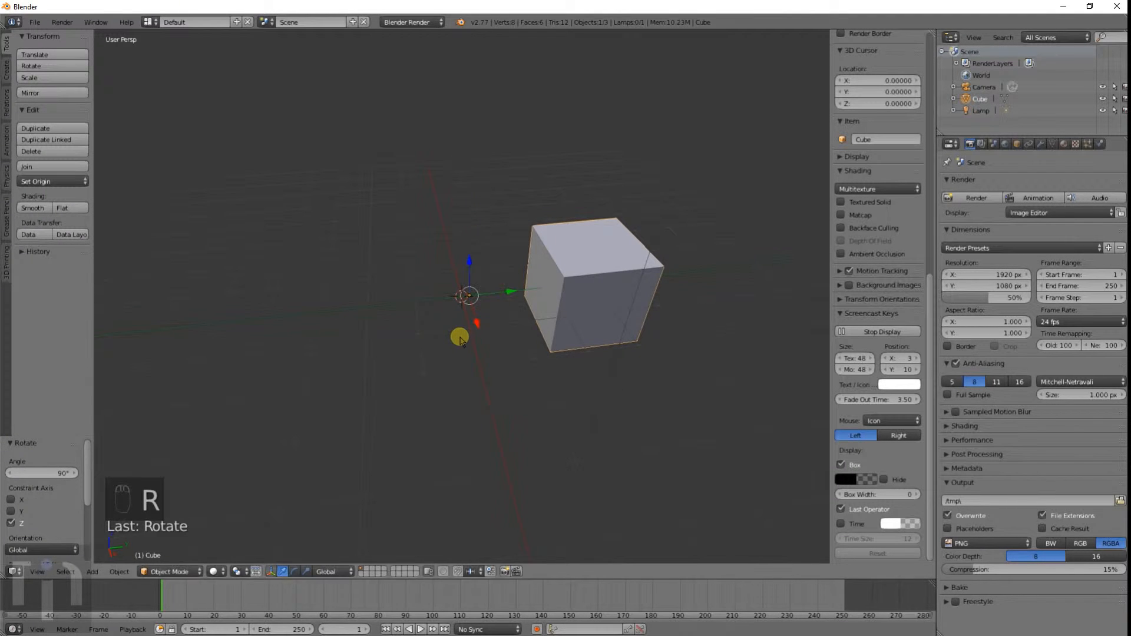
key("r")
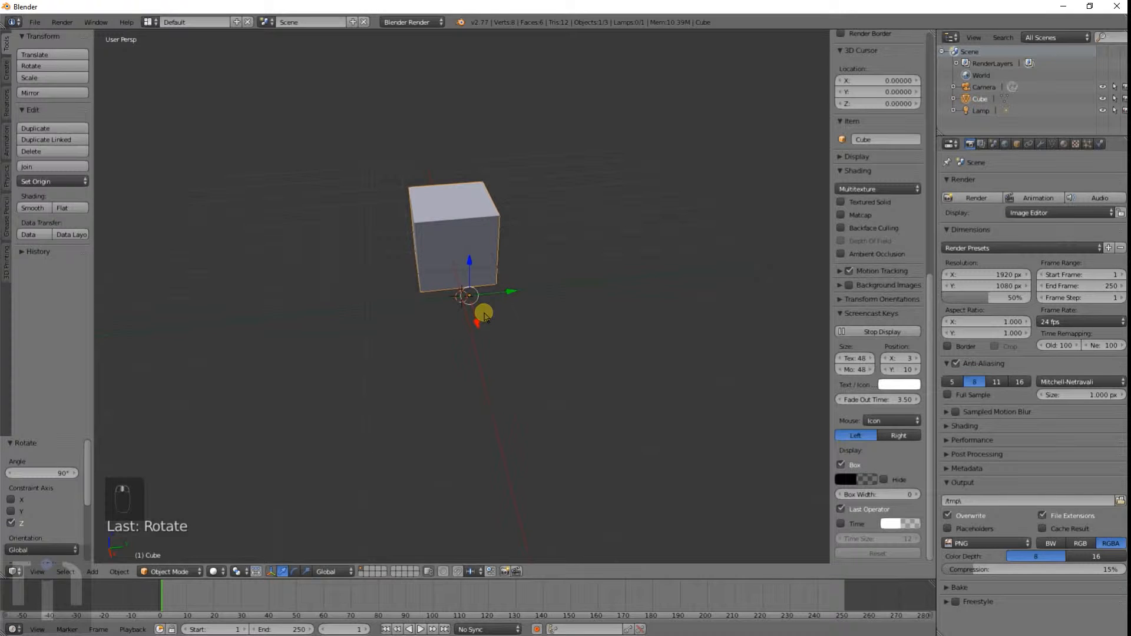
key("shift+d")
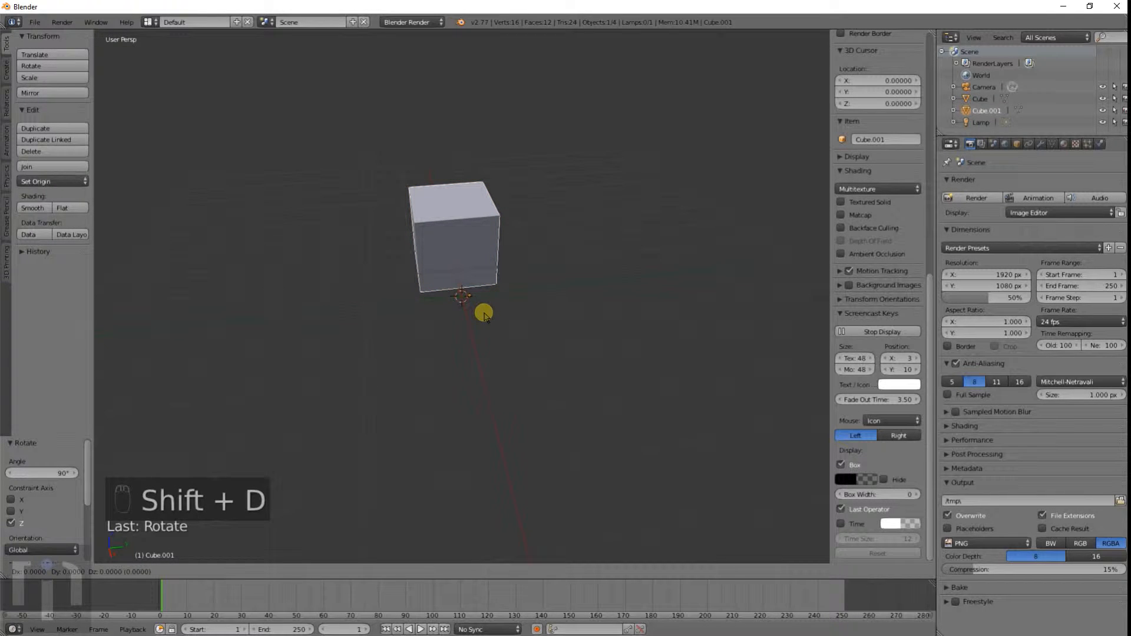
key("shift+d")
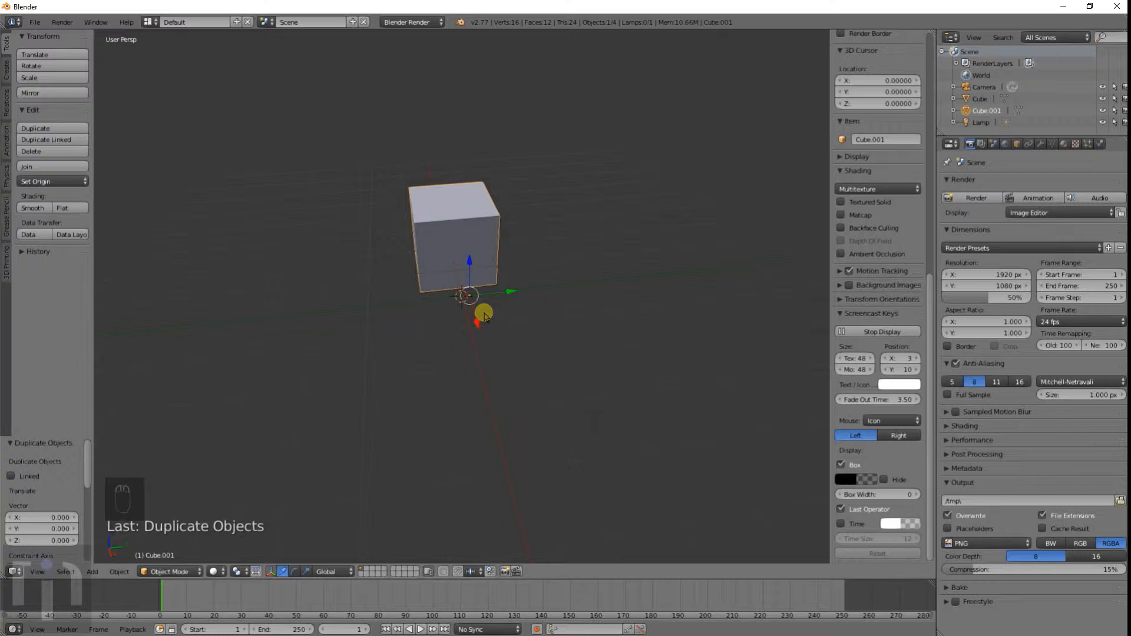
key("r")
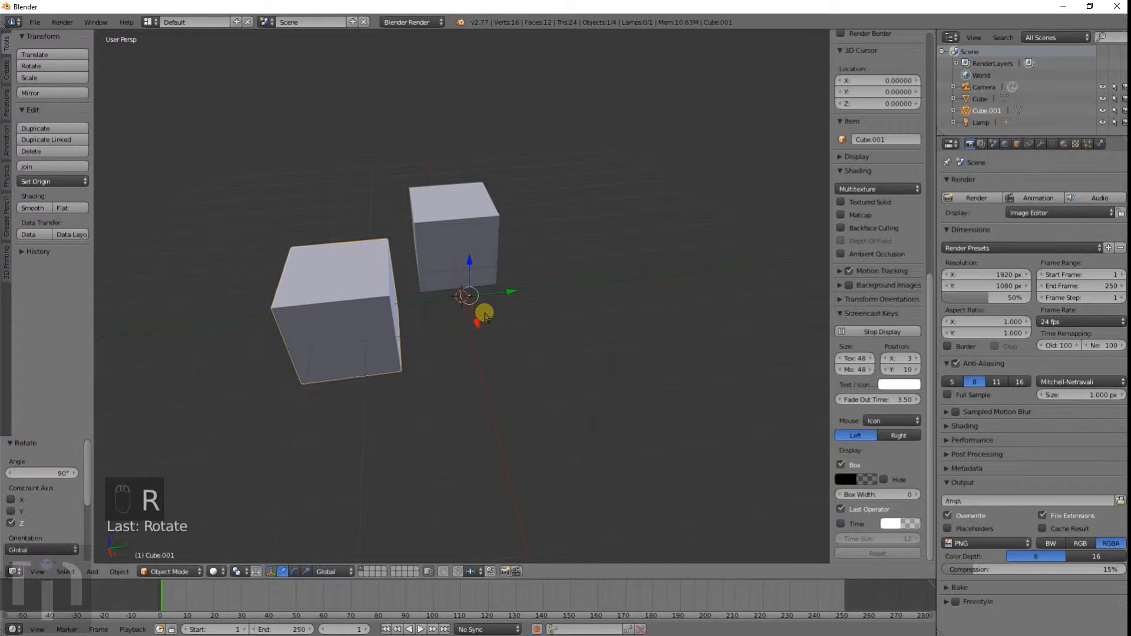
key("shift+d")
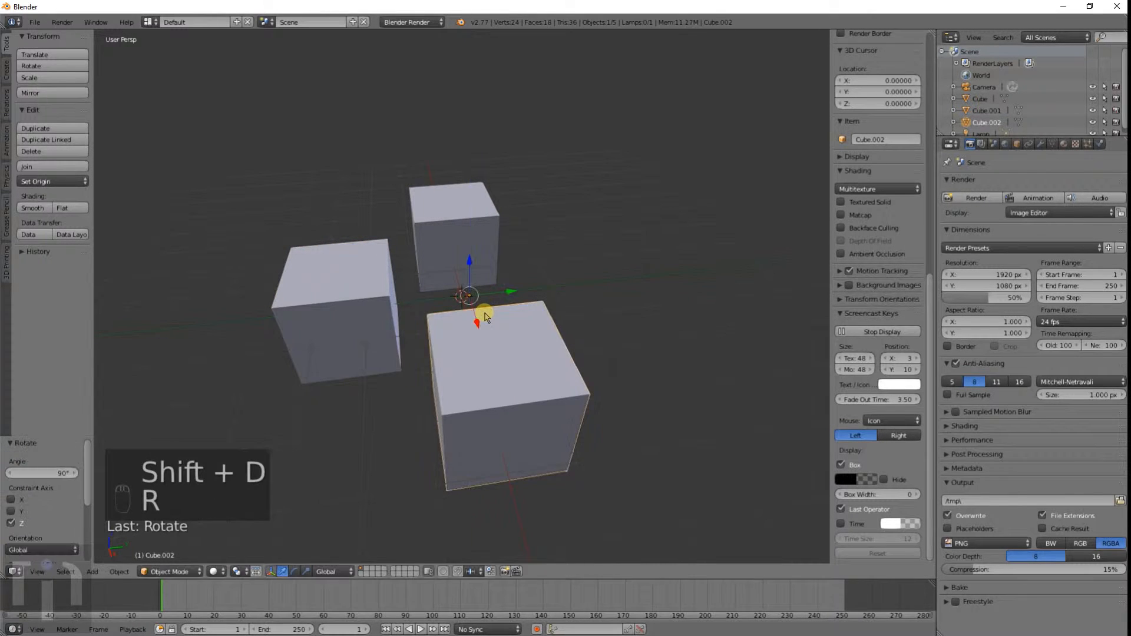
key("shift+d")
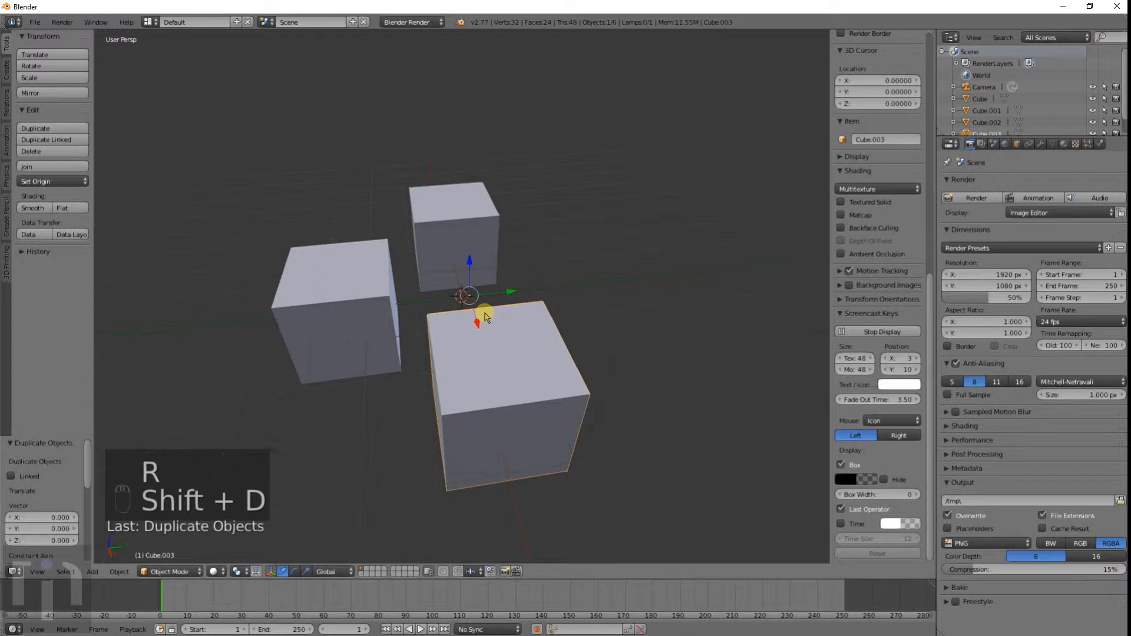
key("r")
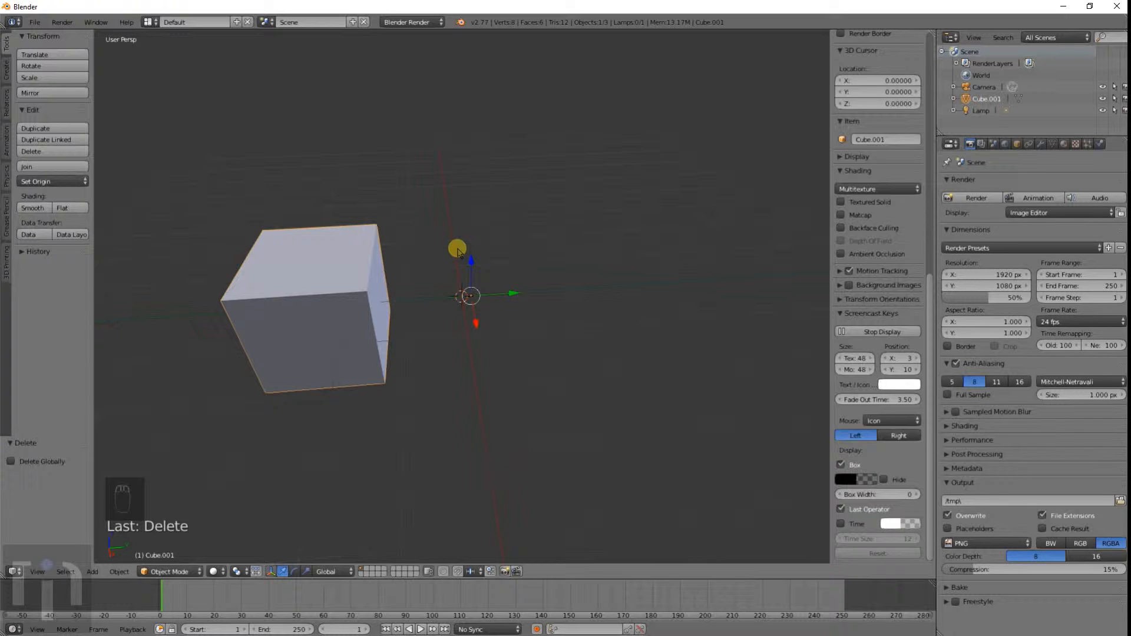
Run Set Origin > Origin to Center of Mass so the cube's origin sits at its own centre
key("space")
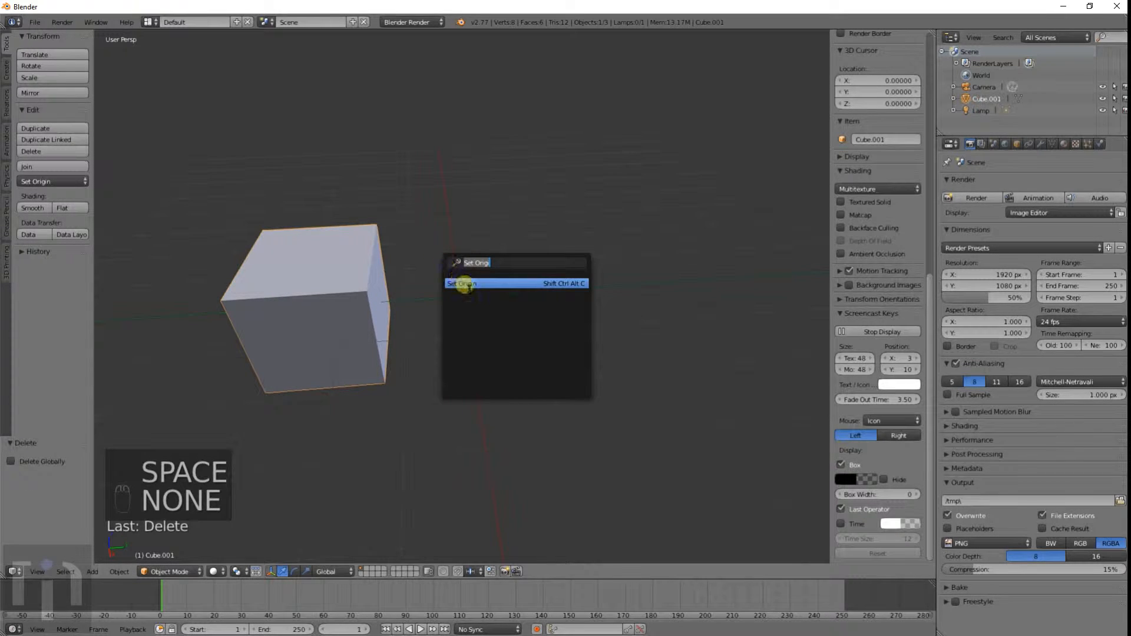
mouse_move(468, 215)
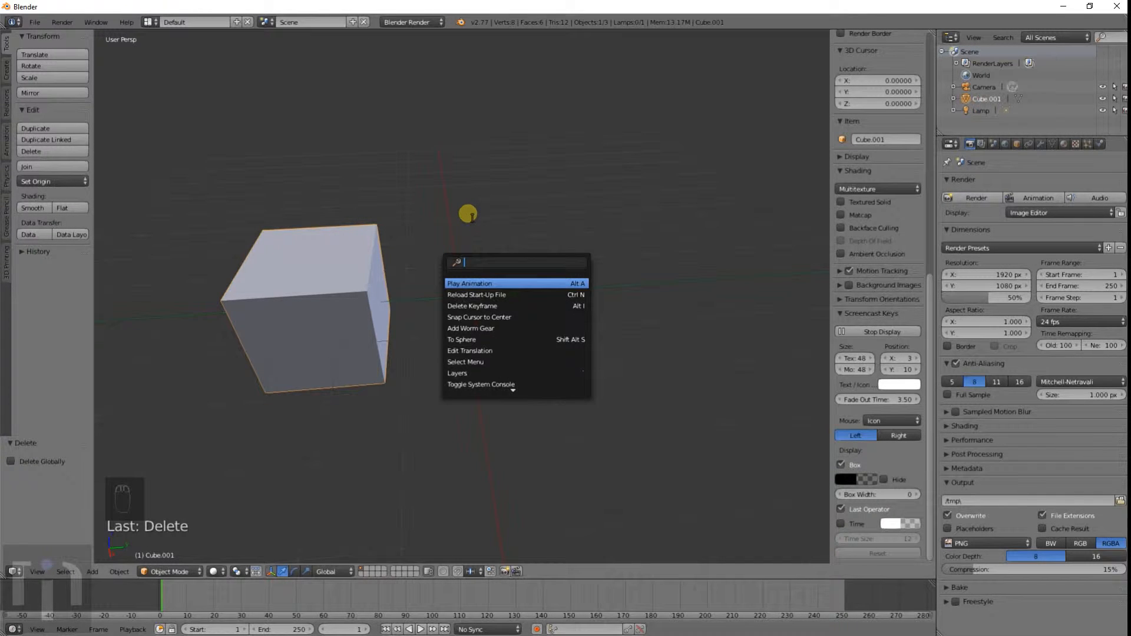
type("se")
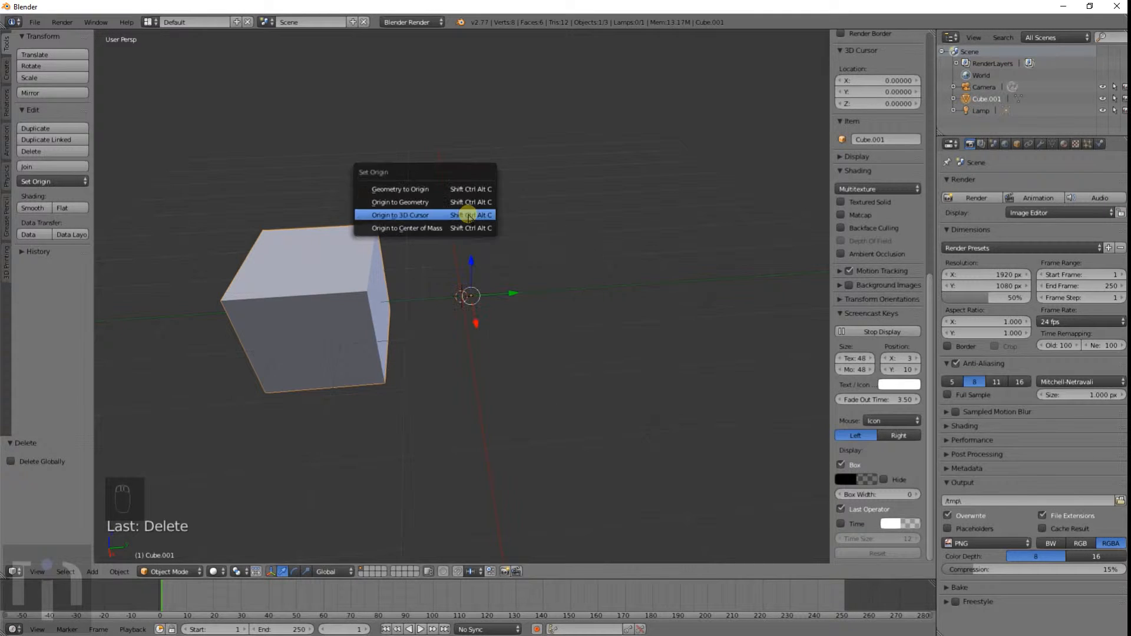
mouse_move(400, 215)
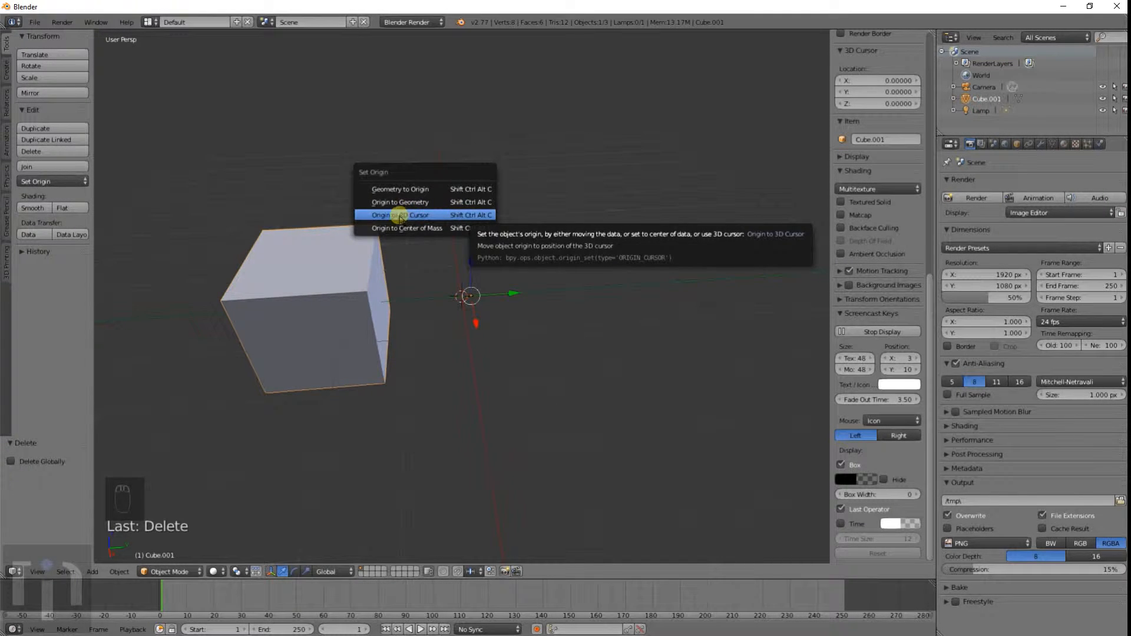
left_click(400, 214)
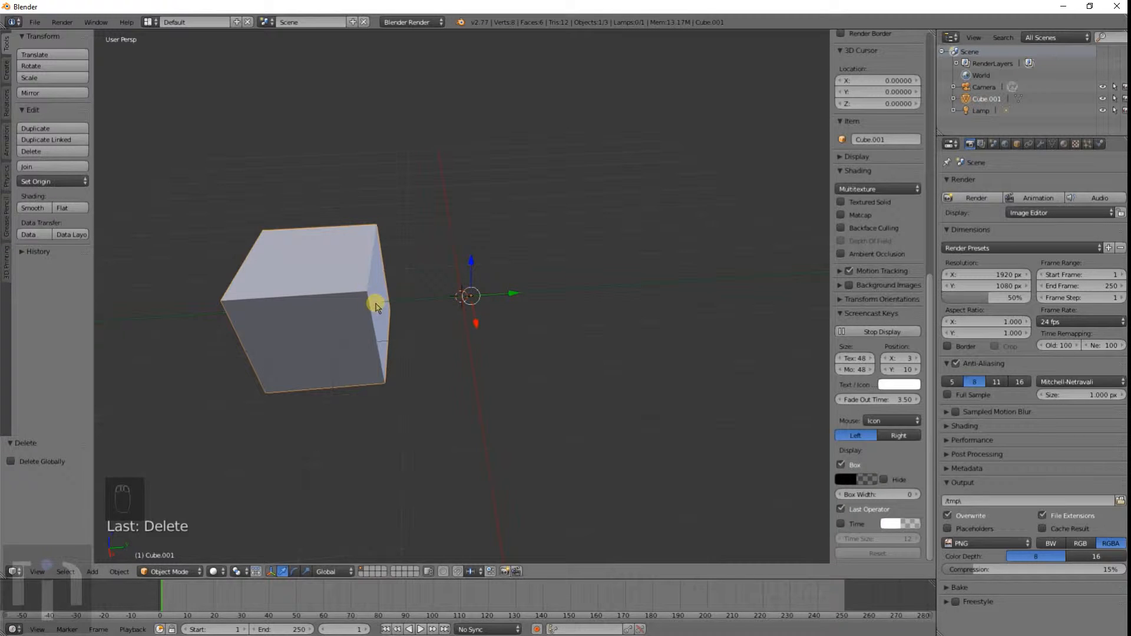
left_click(37, 181)
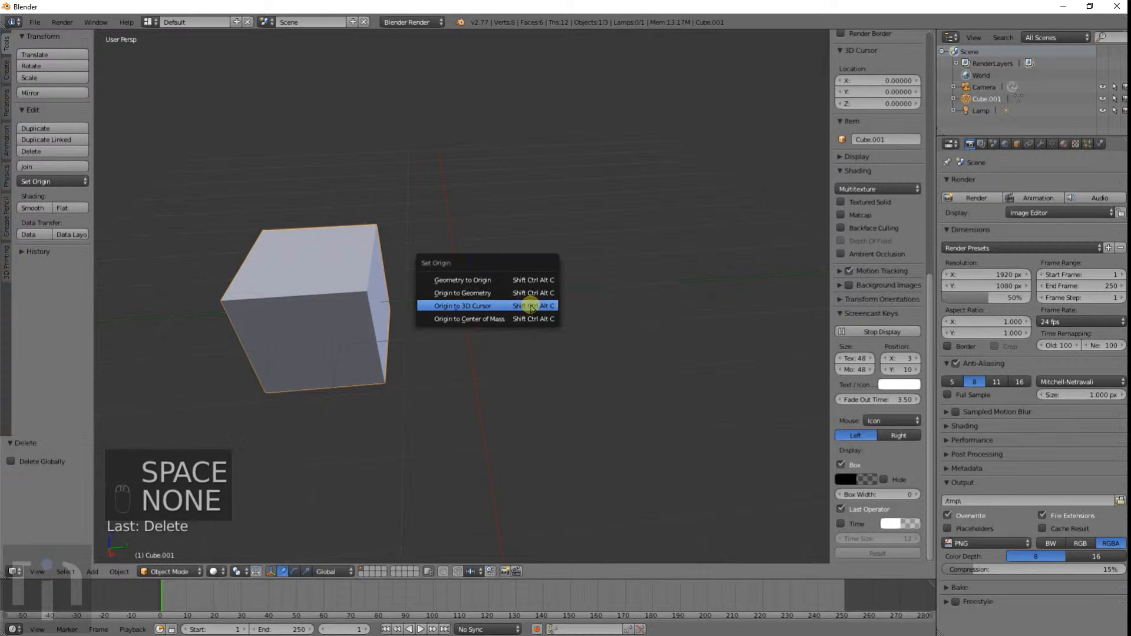
mouse_move(486, 320)
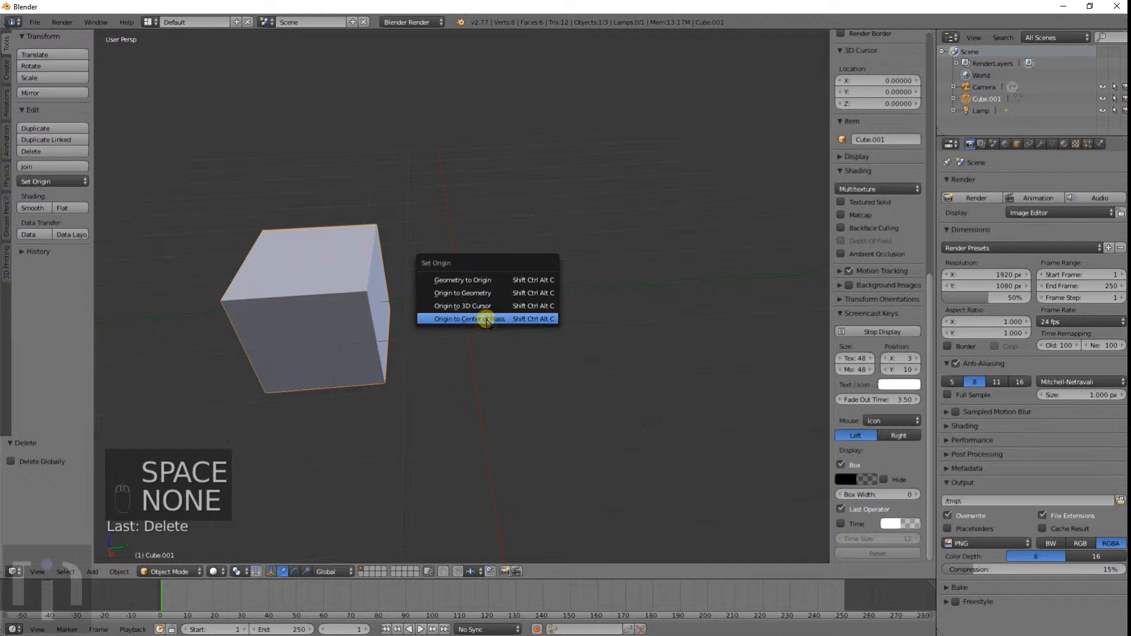
left_click(466, 319)
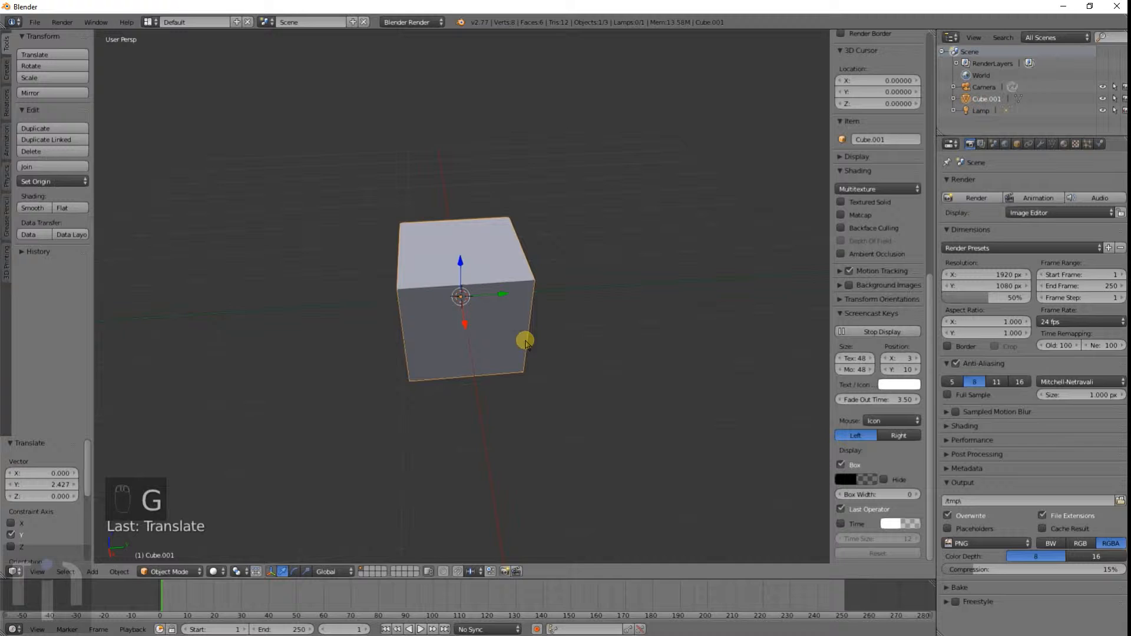
Shift the mesh along Y again, then snap the geometry back onto the origin
key("Tab")
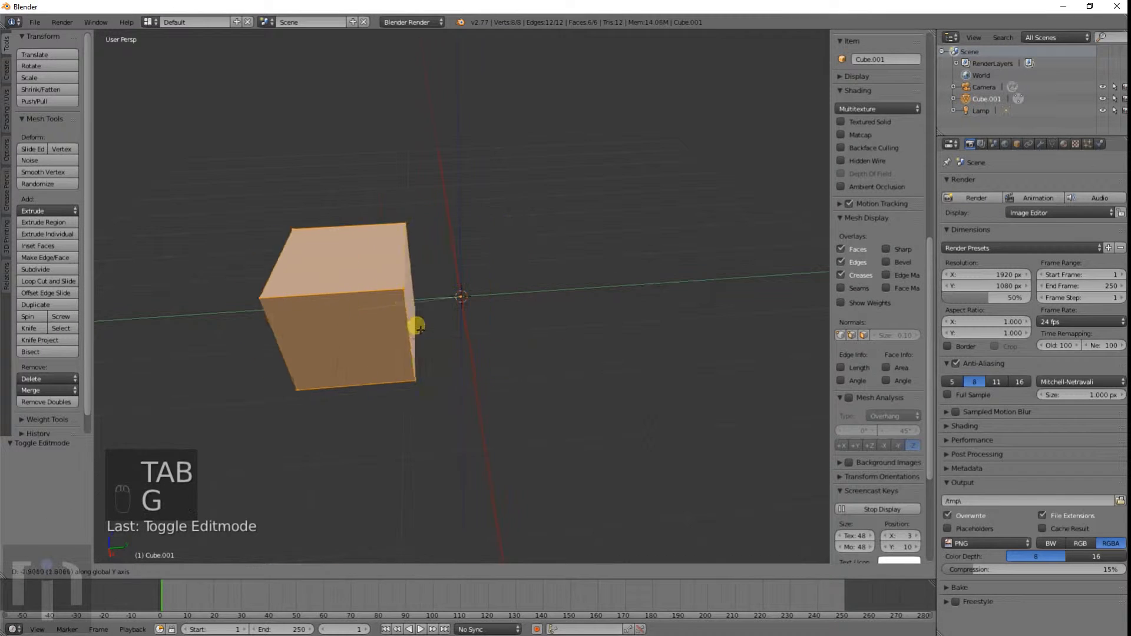
key("Tab")
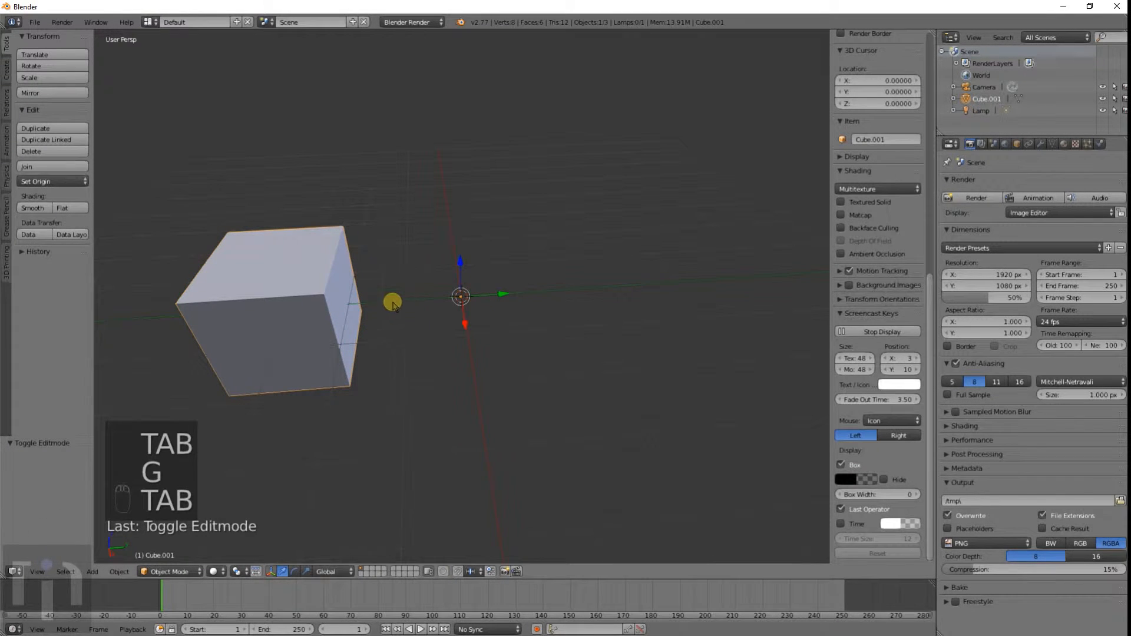
left_click(35, 181)
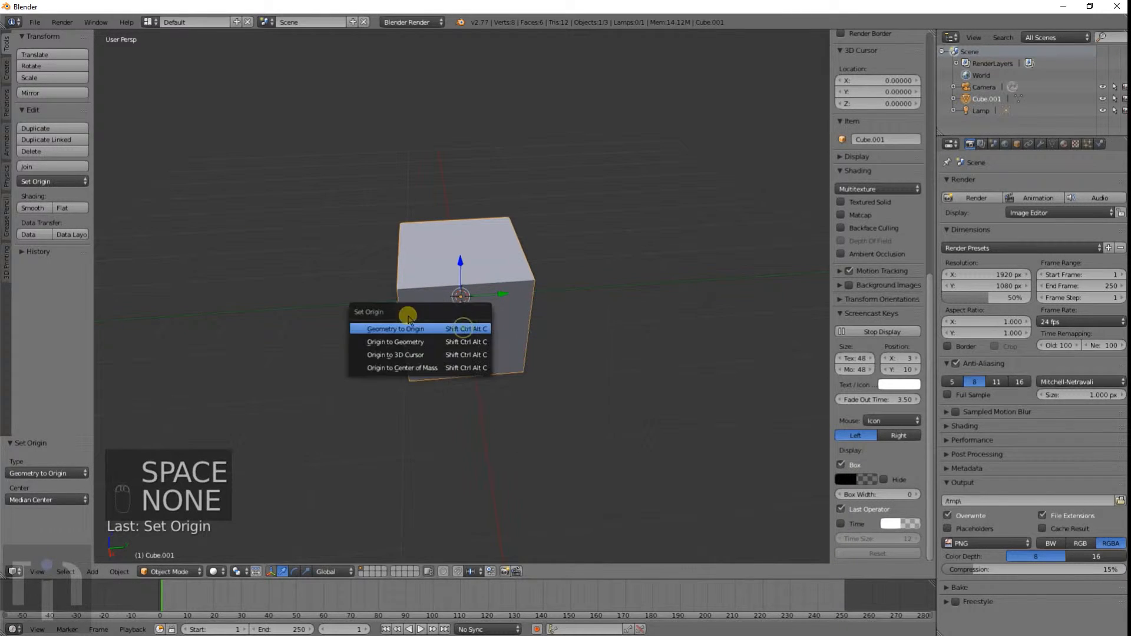
mouse_move(395, 329)
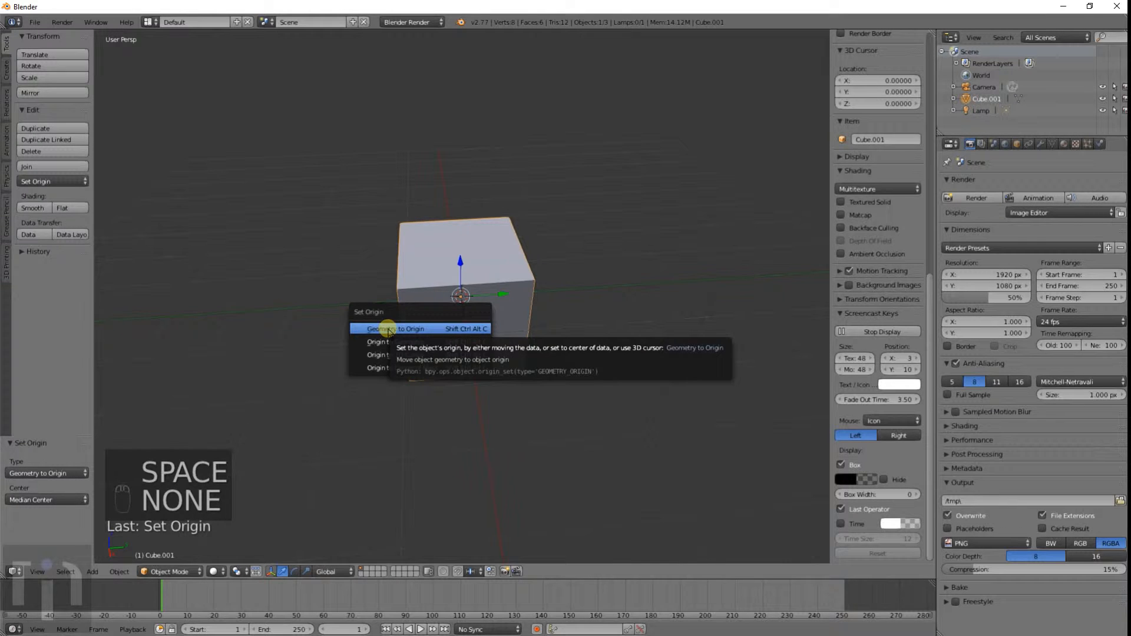
left_click(404, 329)
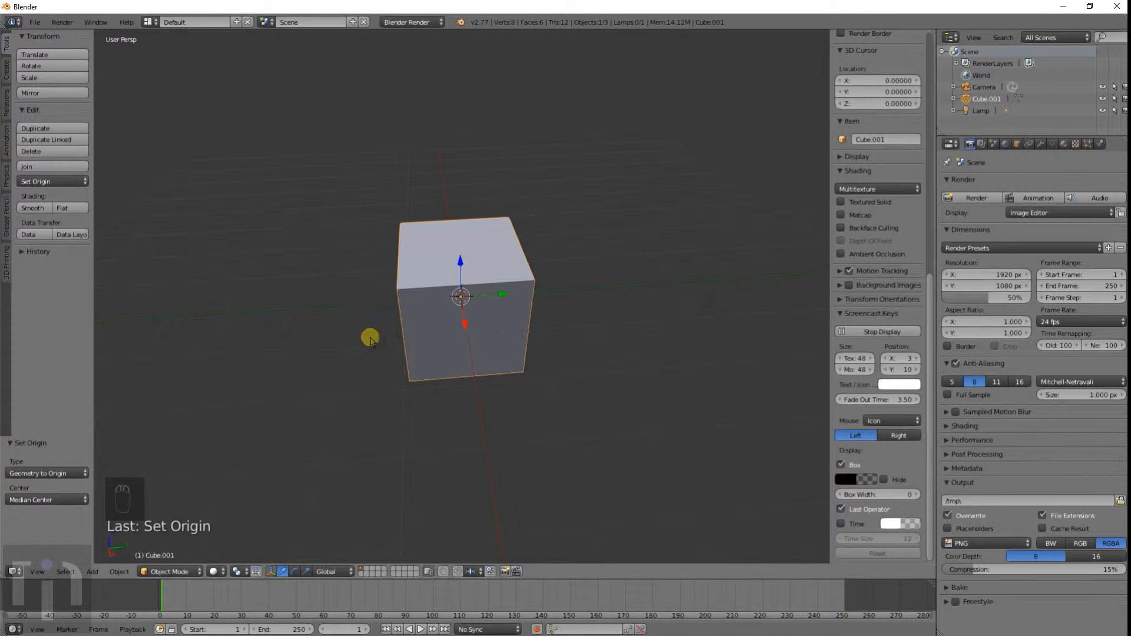
Move the mesh off once more and set Origin to Geometry from Object Mode
key("g")
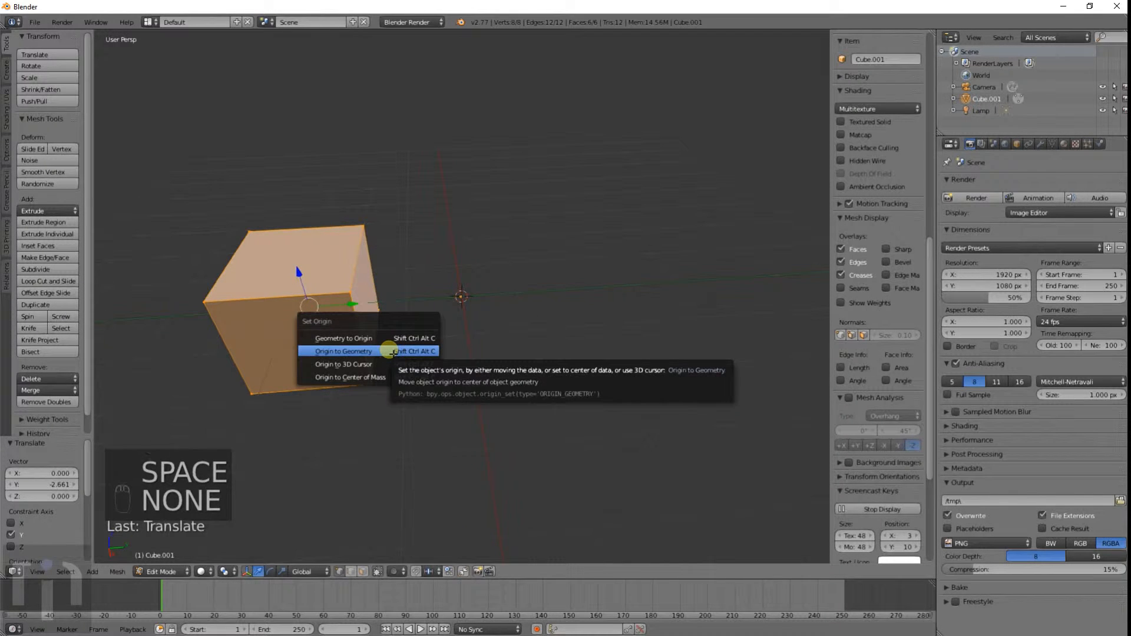
left_click(343, 351)
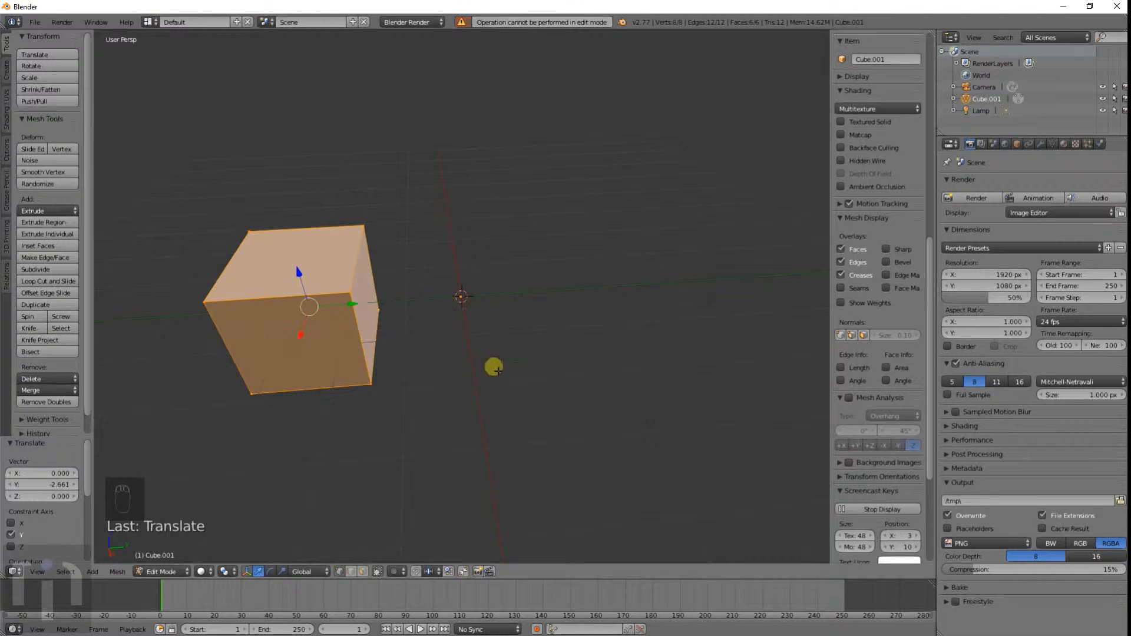
mouse_move(418, 297)
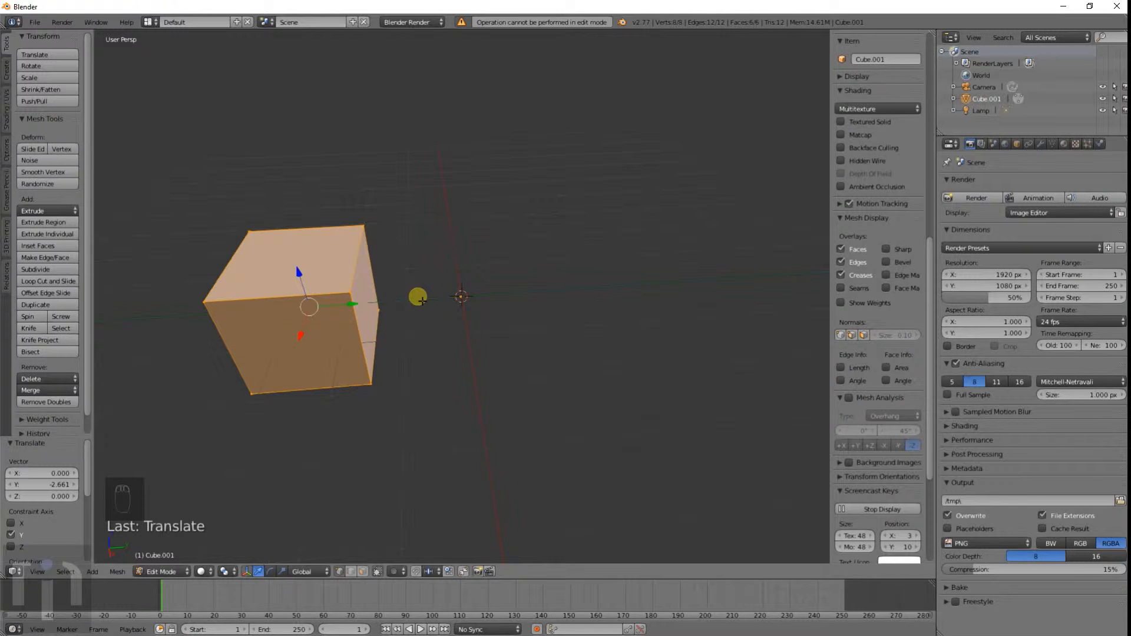
key("Tab")
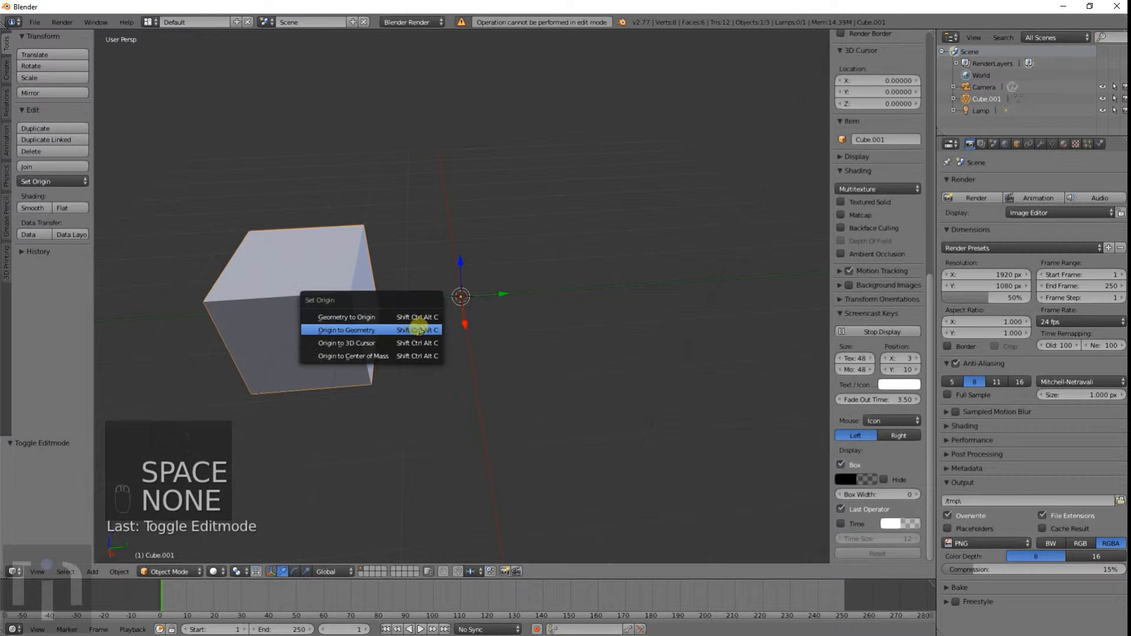
mouse_move(382, 330)
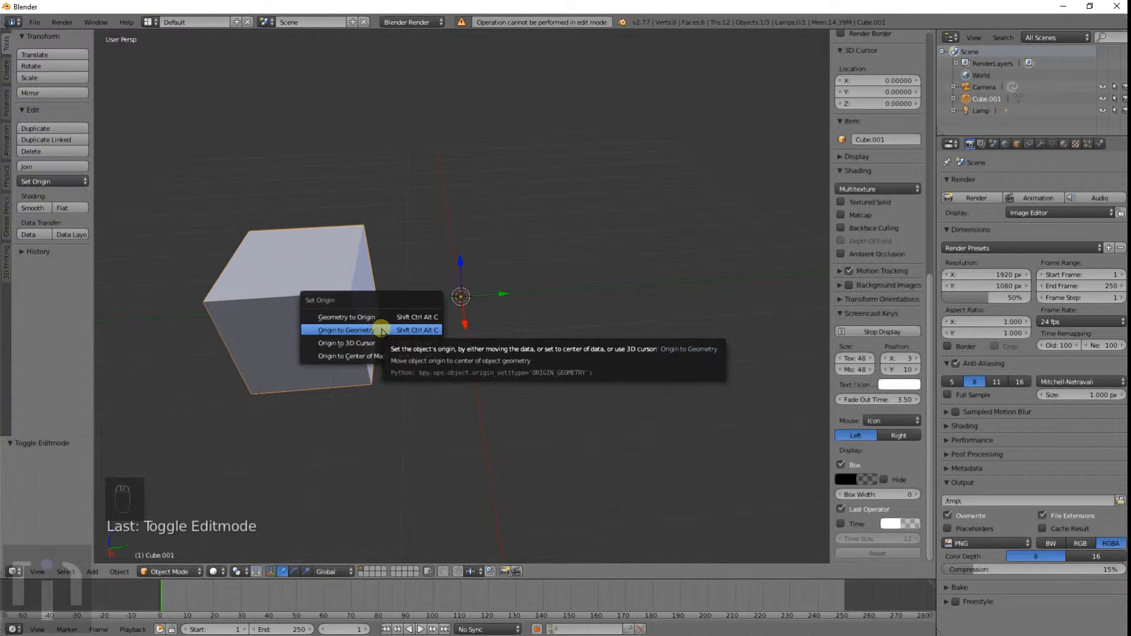
left_click(345, 330)
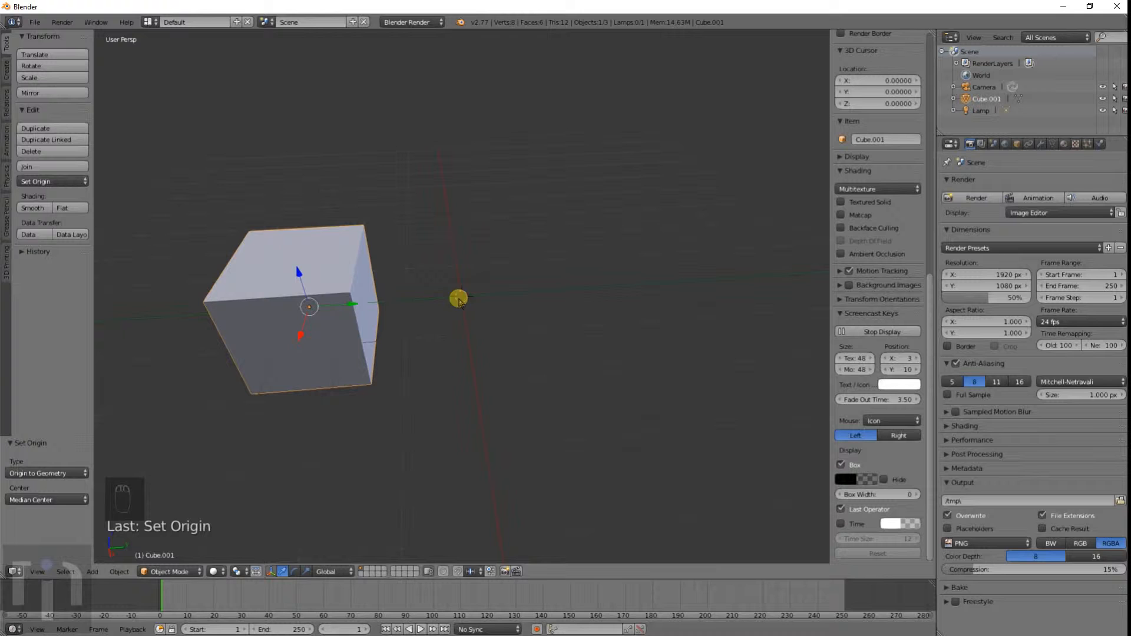
Set the cube's origin to the 3D cursor placed in empty space beside it
key("space")
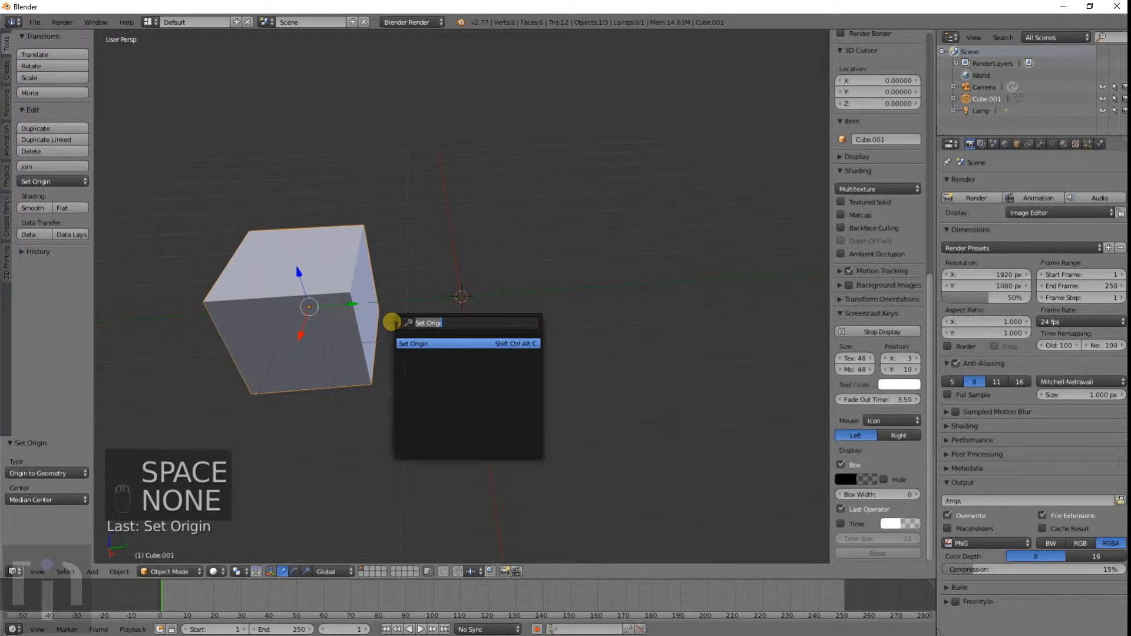
mouse_move(421, 298)
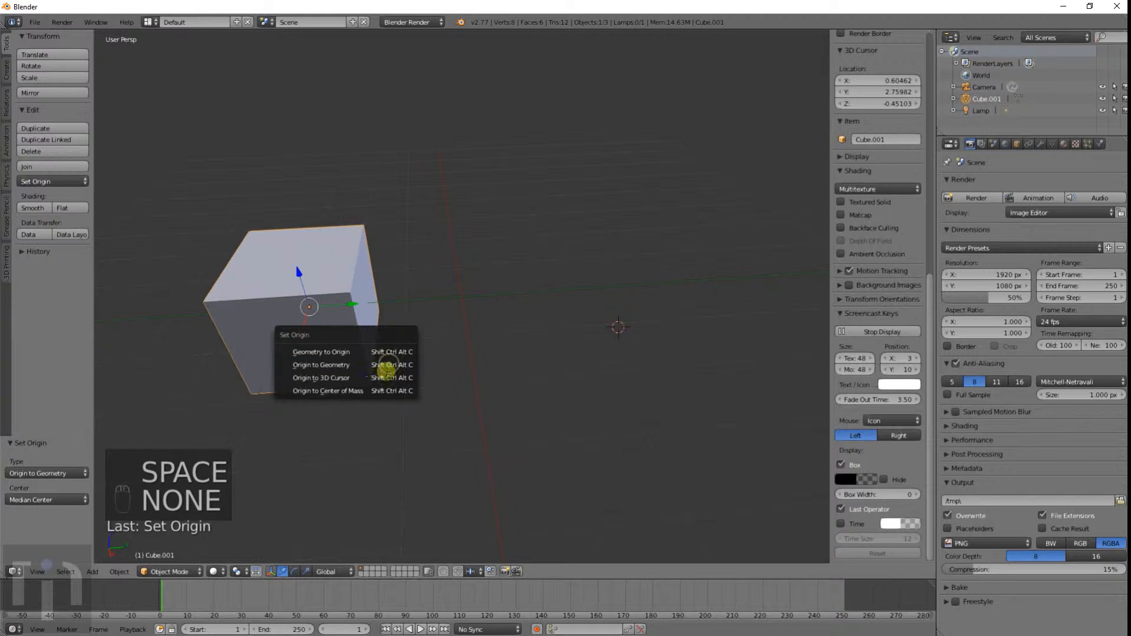
left_click(321, 377)
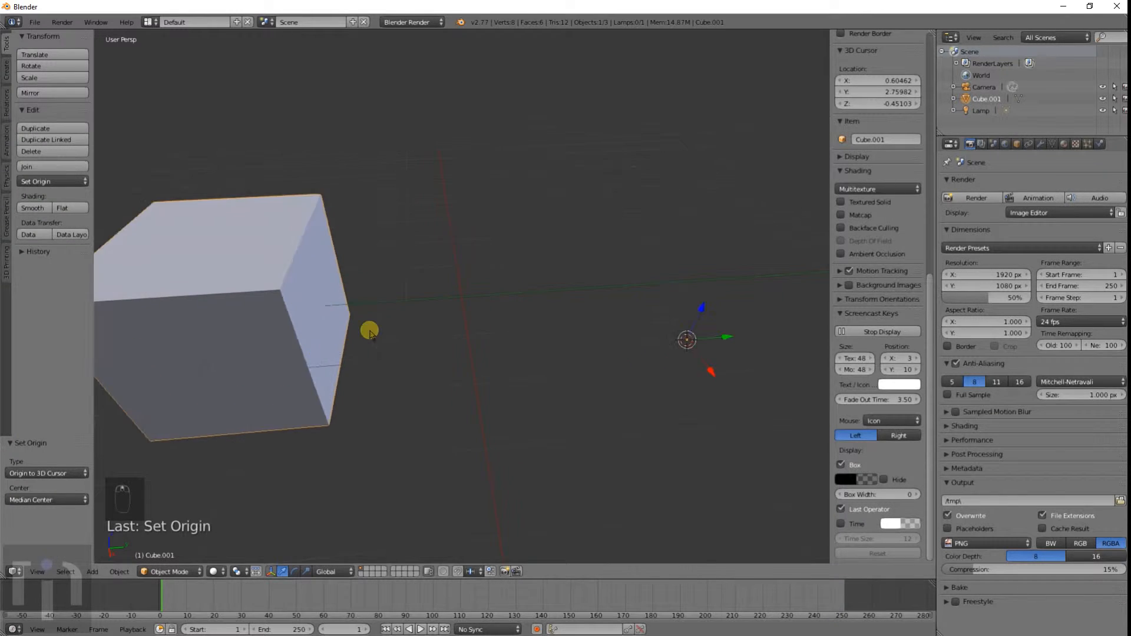
key("space")
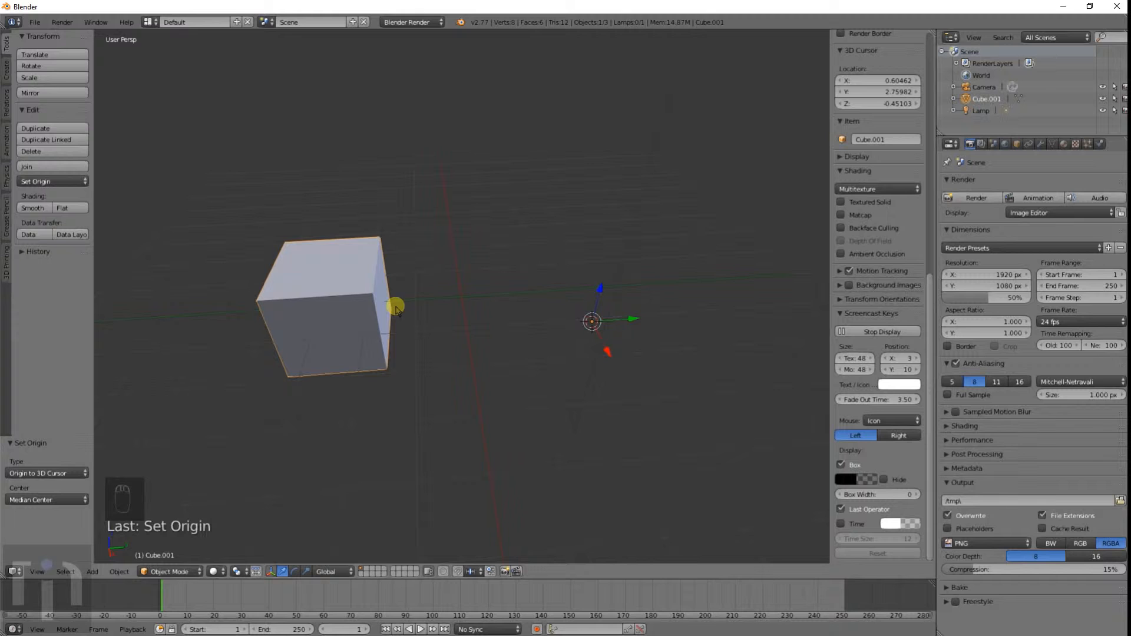
Snap the cube to the world centre and put the 3D cursor at its bottom-face centre
key("space")
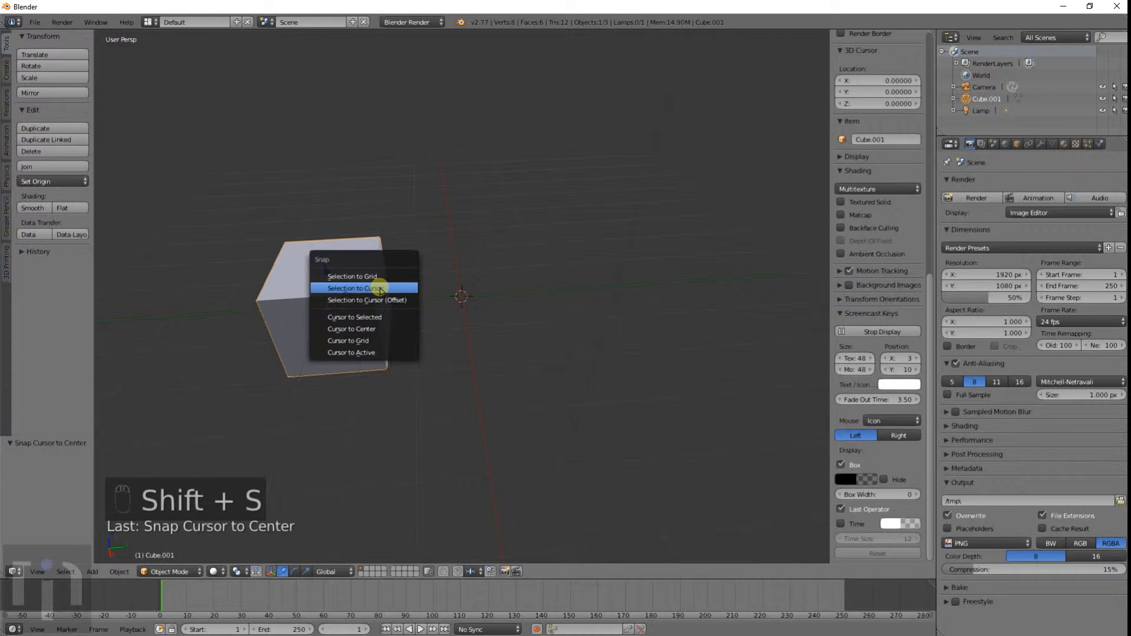
left_click(354, 287)
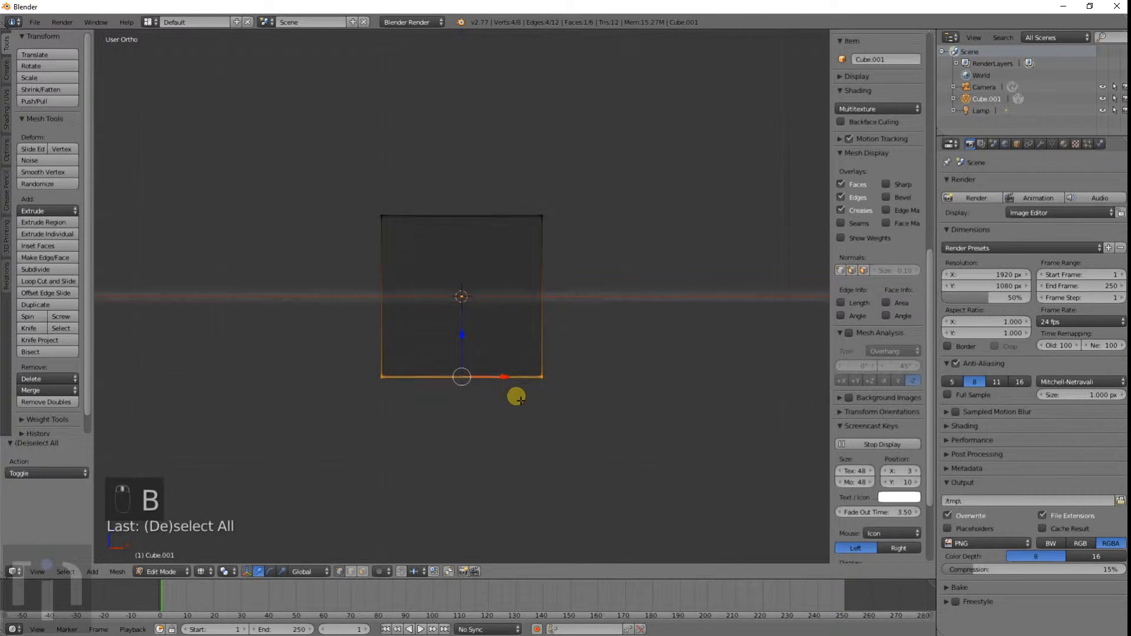
key("shift+s")
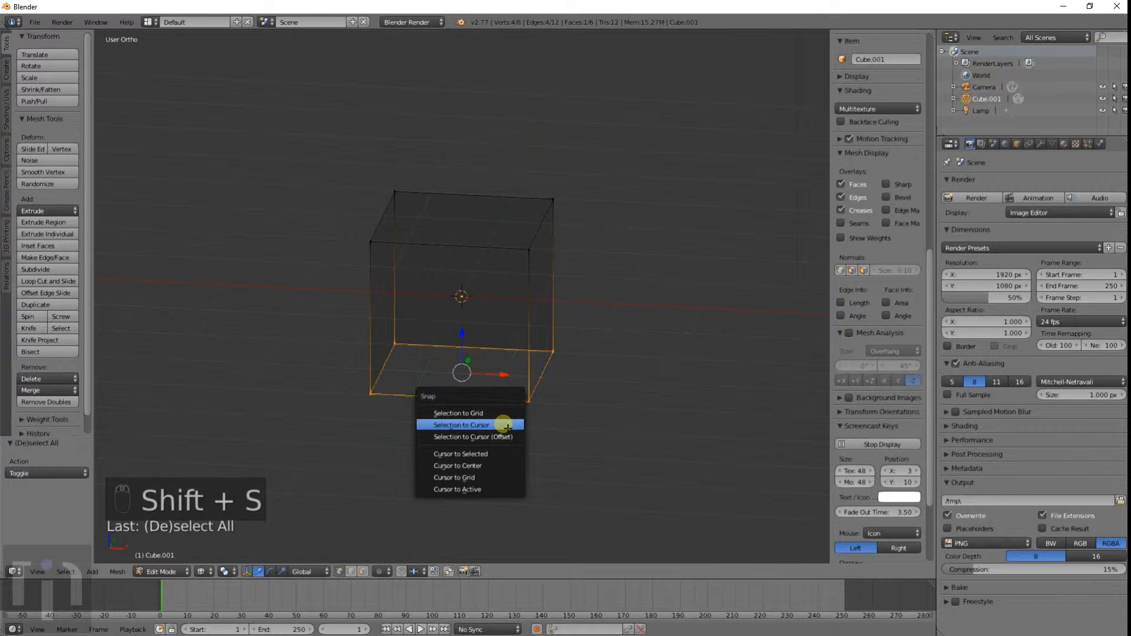
mouse_move(470, 454)
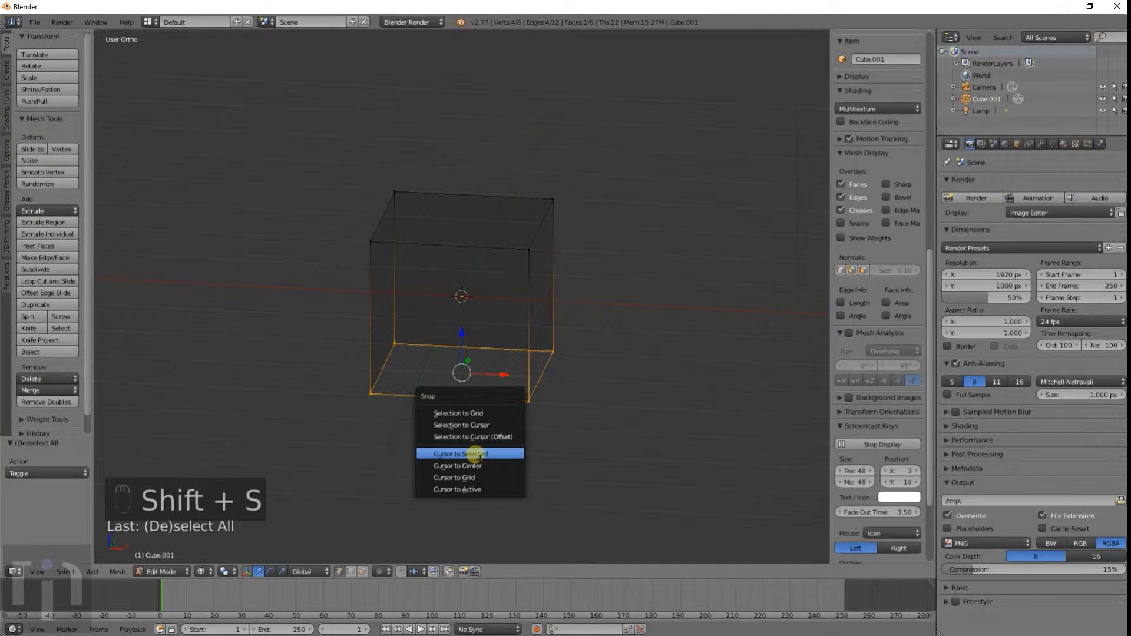
left_click(459, 454)
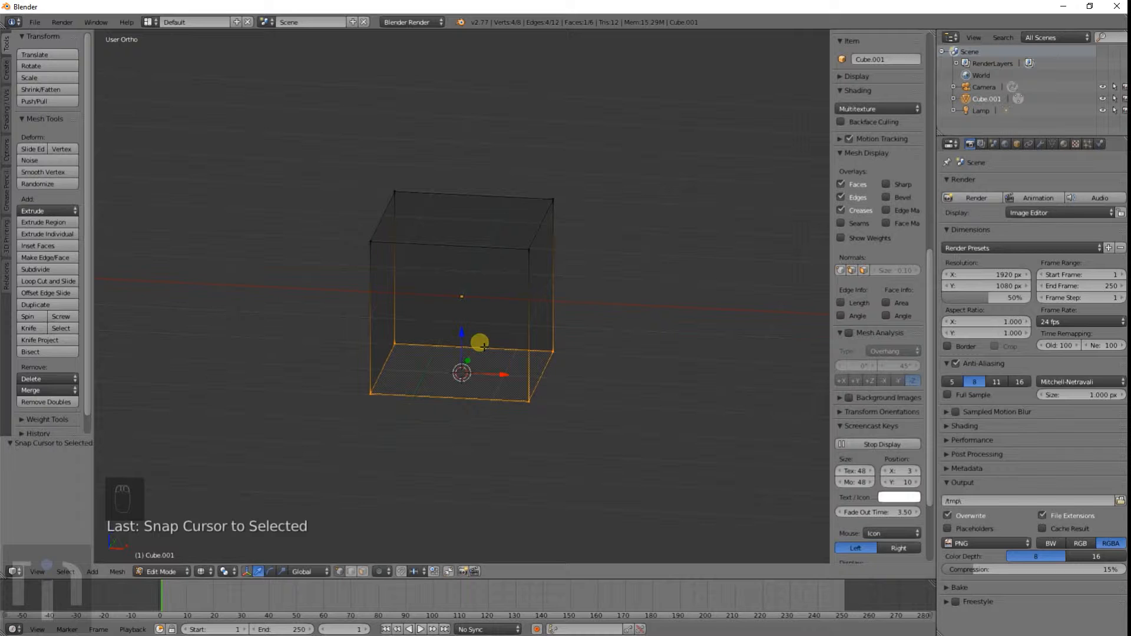
Deselect the bottom face and return the cube to Object Mode
key("a")
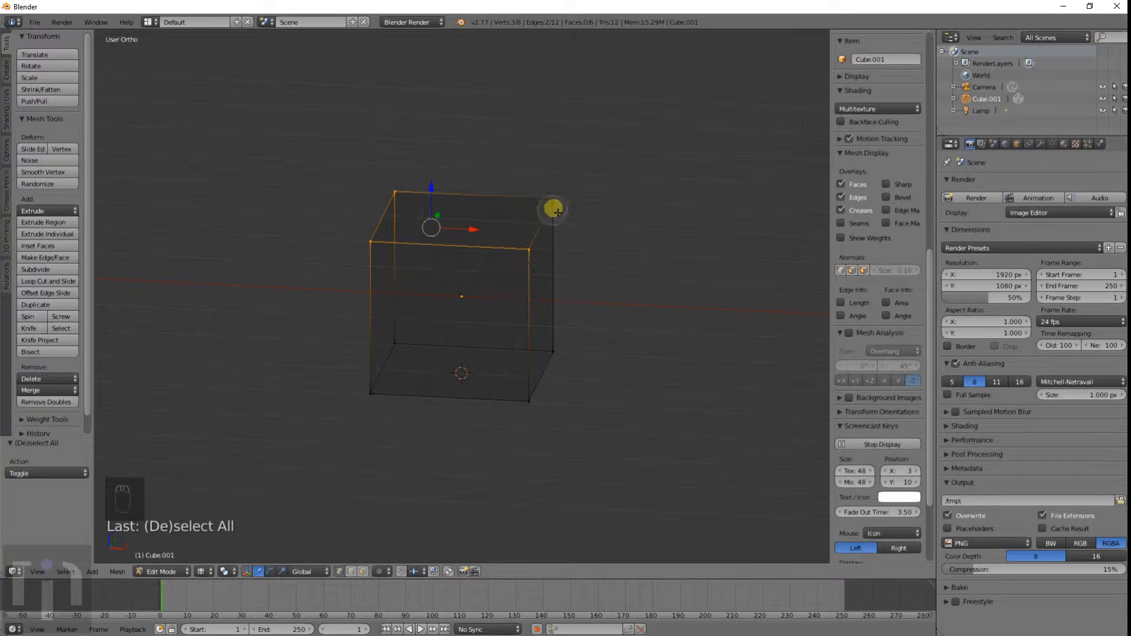
left_click(555, 211)
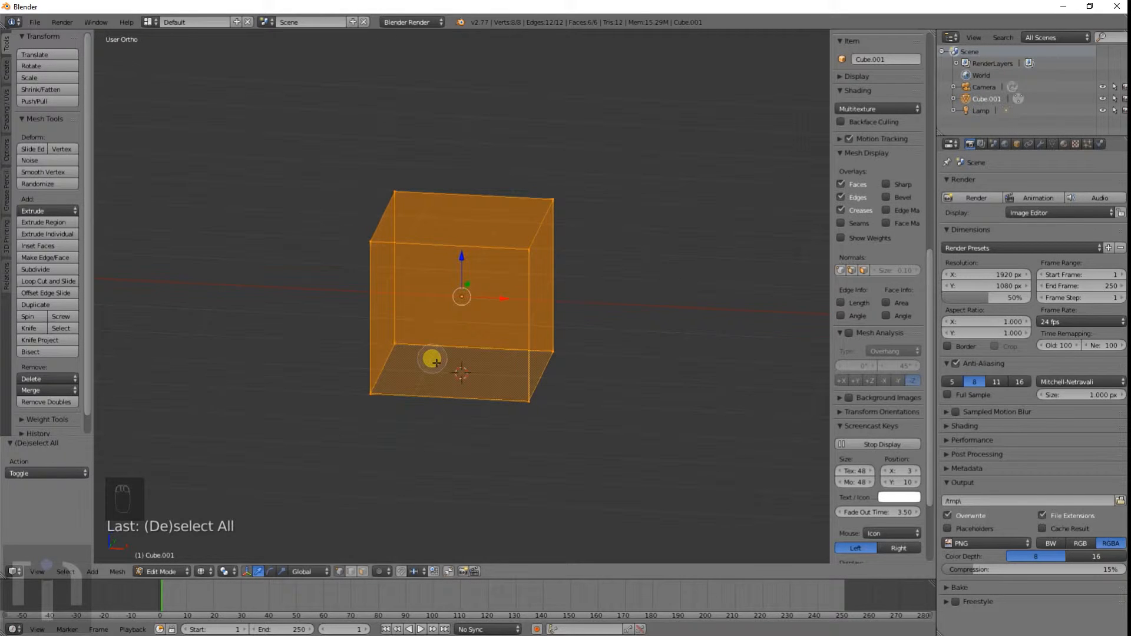
key("a")
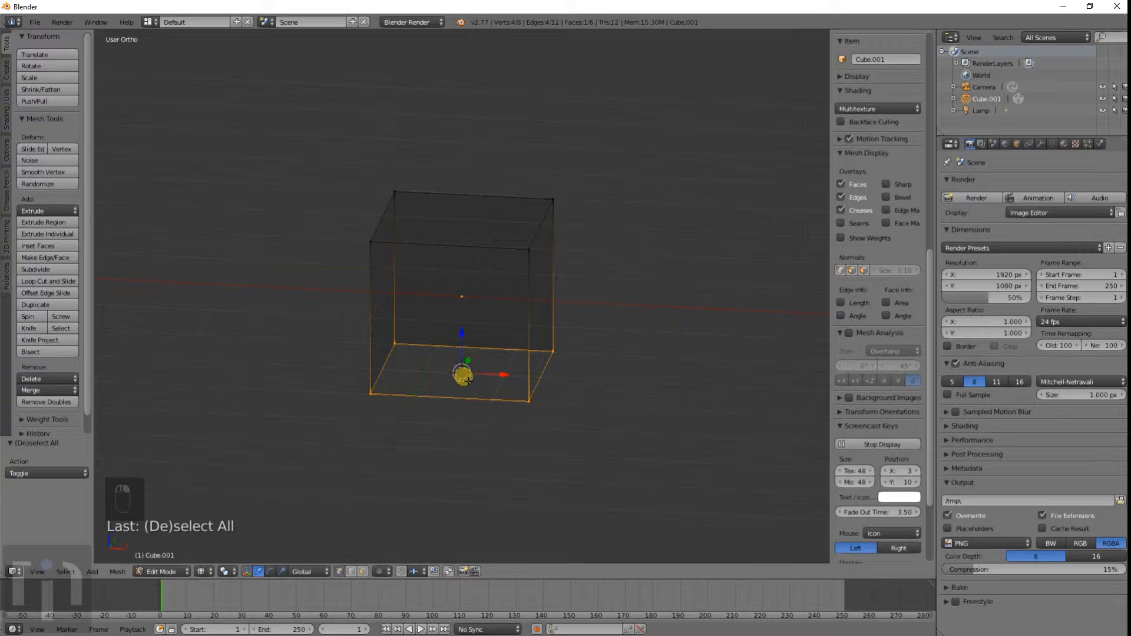
key("Tab")
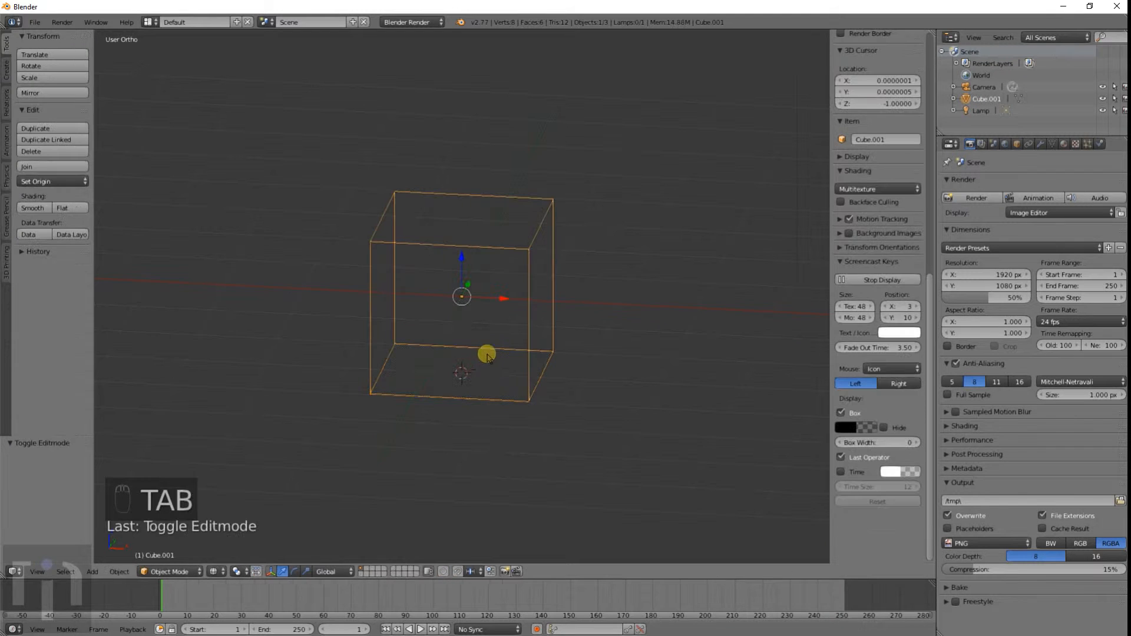
Set the origin to the 3D cursor on the bottom face and snap the cube onto the world centre
left_click(46, 181)
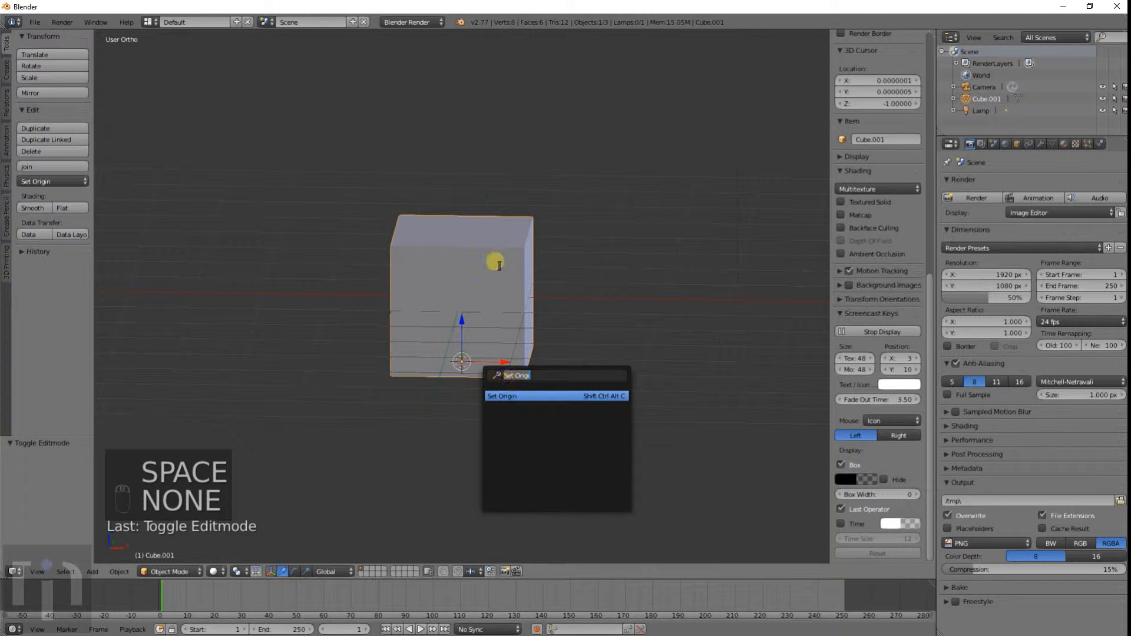
key("shift+s")
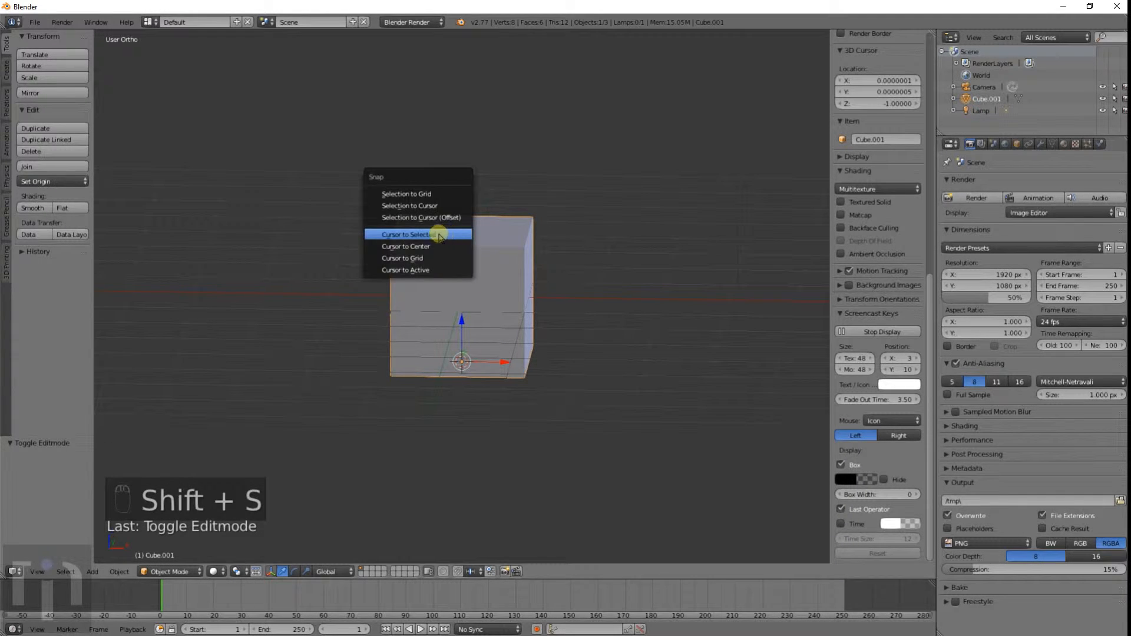
mouse_move(408, 205)
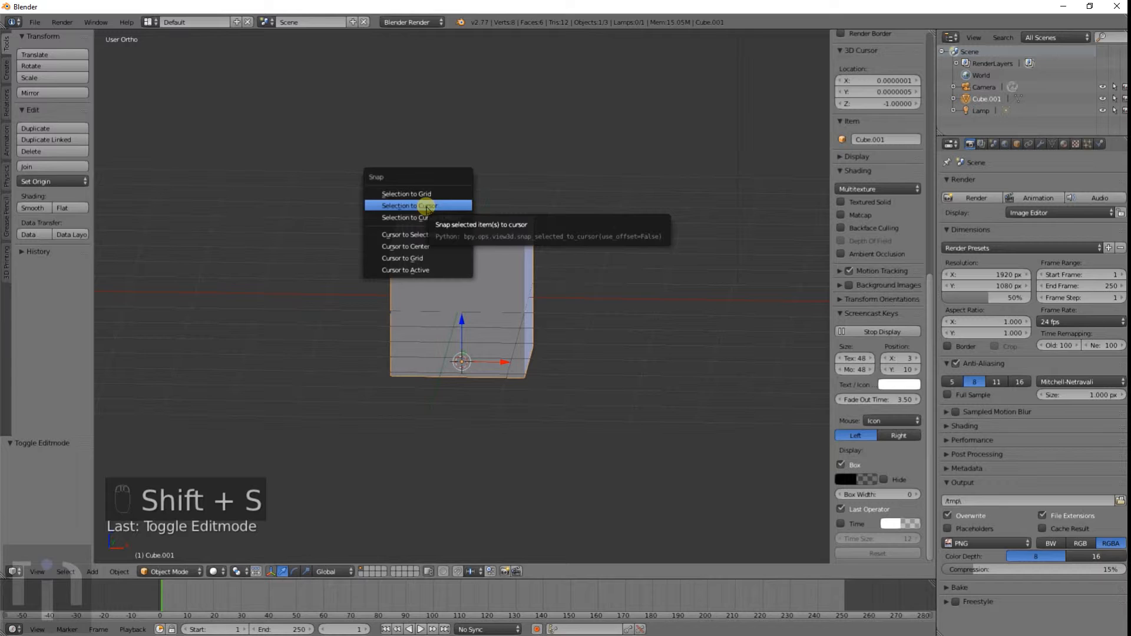
mouse_move(422, 234)
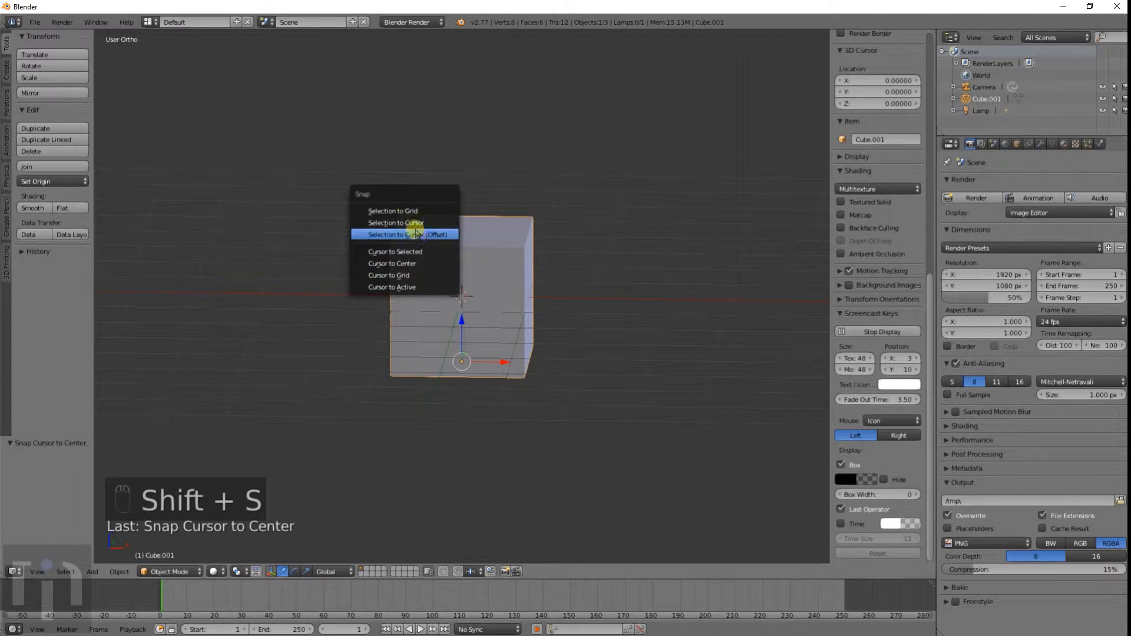
left_click(396, 223)
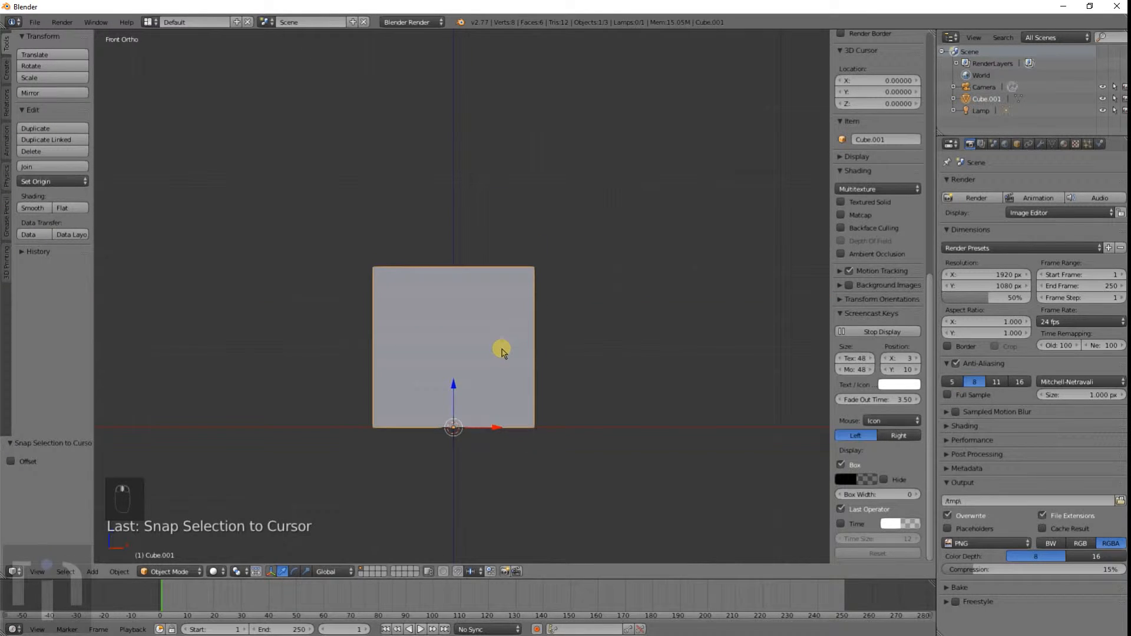
left_click_drag(497, 353, 422, 418)
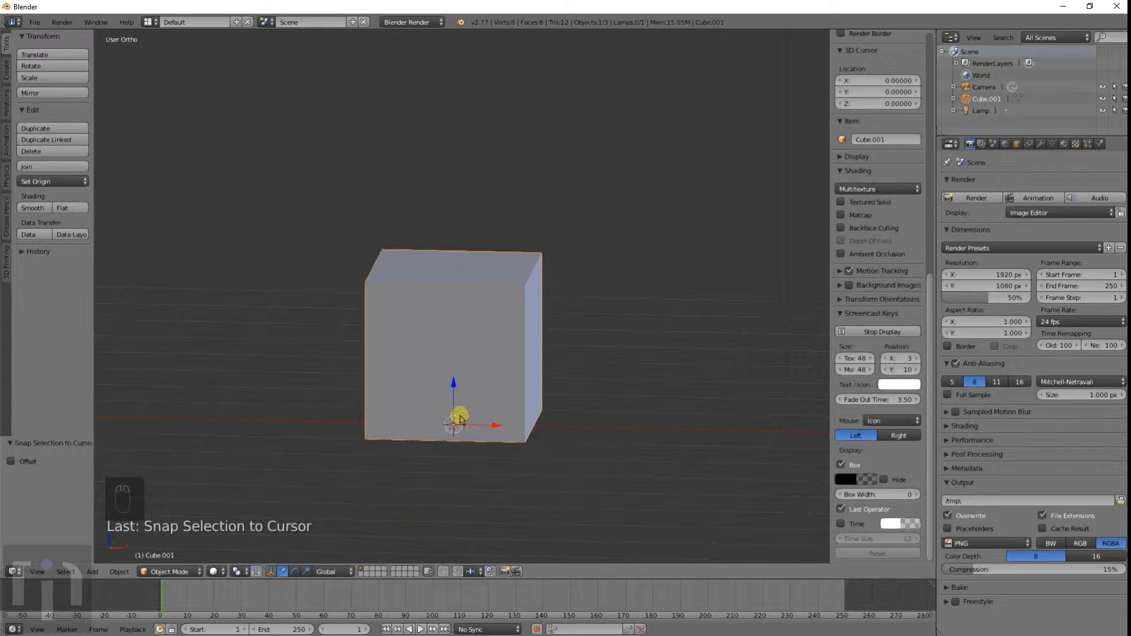
key("s")
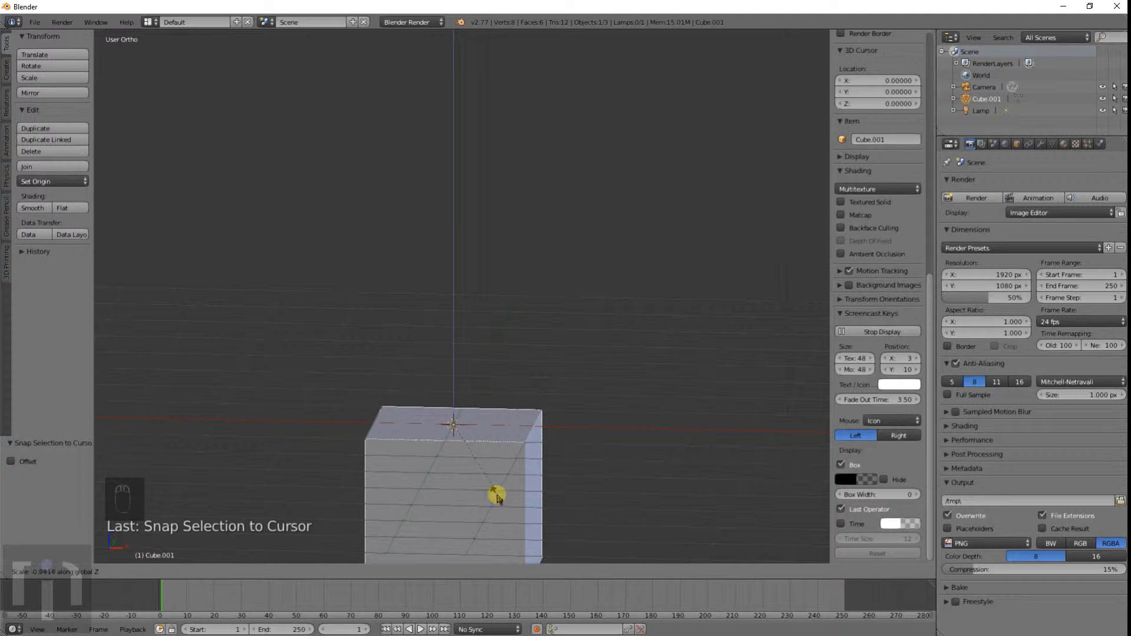
Scale the cube along Z into a tall block standing on the world centre
key("Tab")
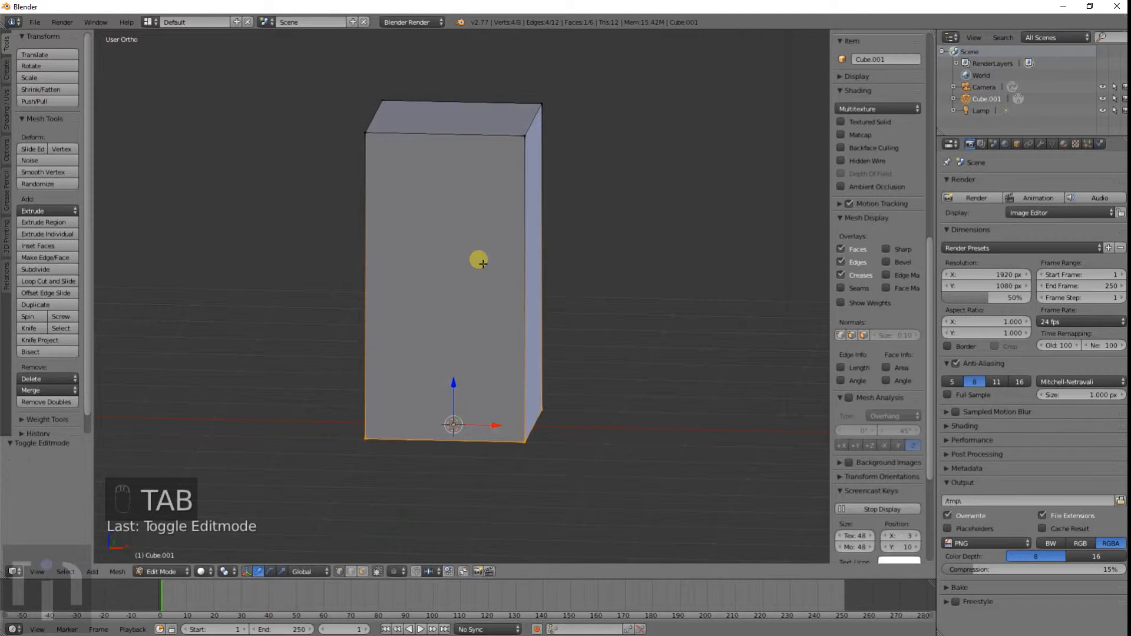
key("Tab")
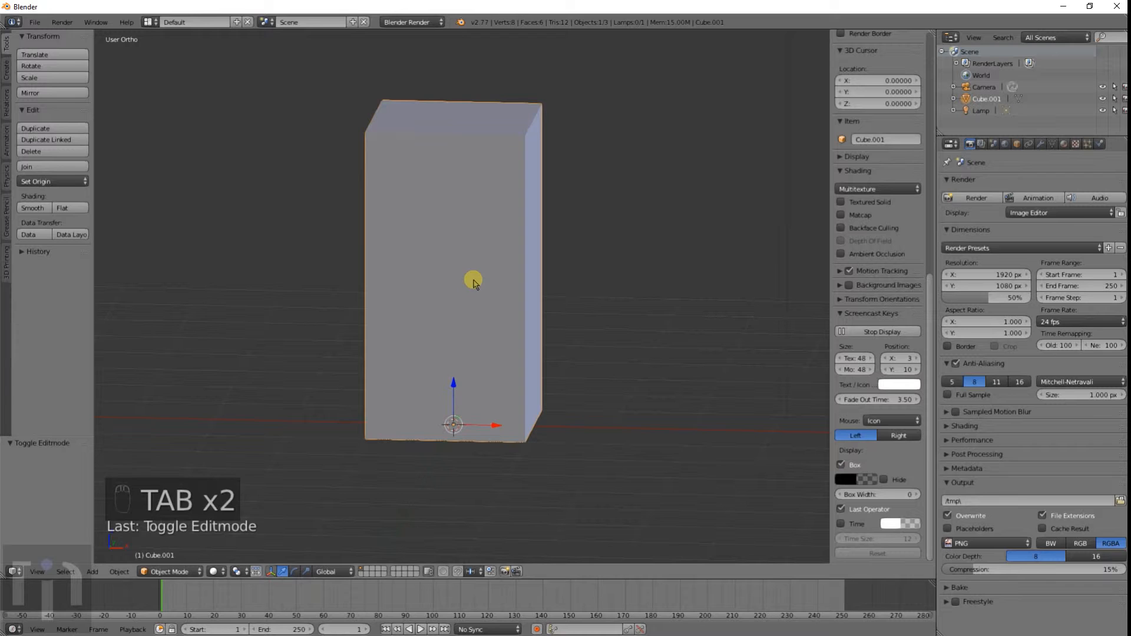
key("shift+s")
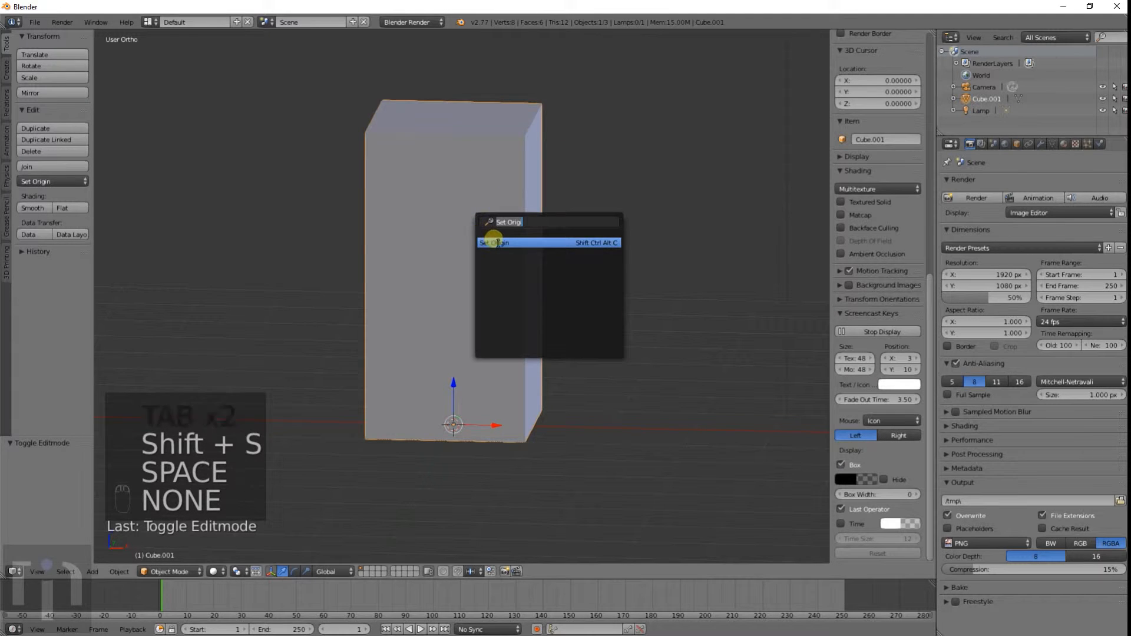
Set the block's origin to its centre of mass and try scaling it along its height
left_click(506, 242)
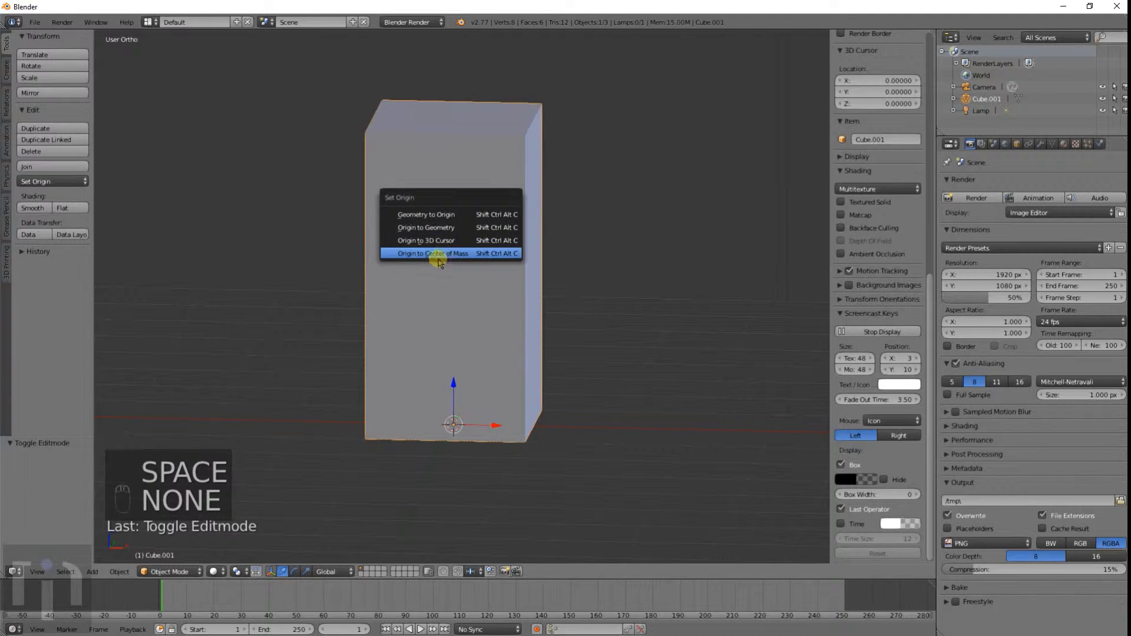
left_click(428, 254)
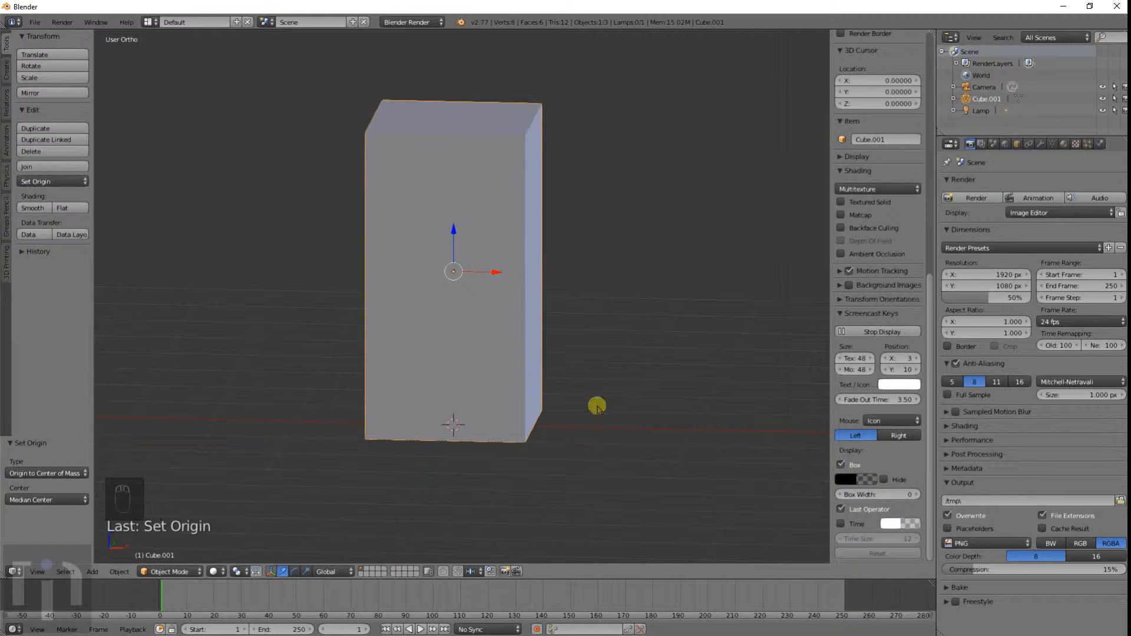
key("s")
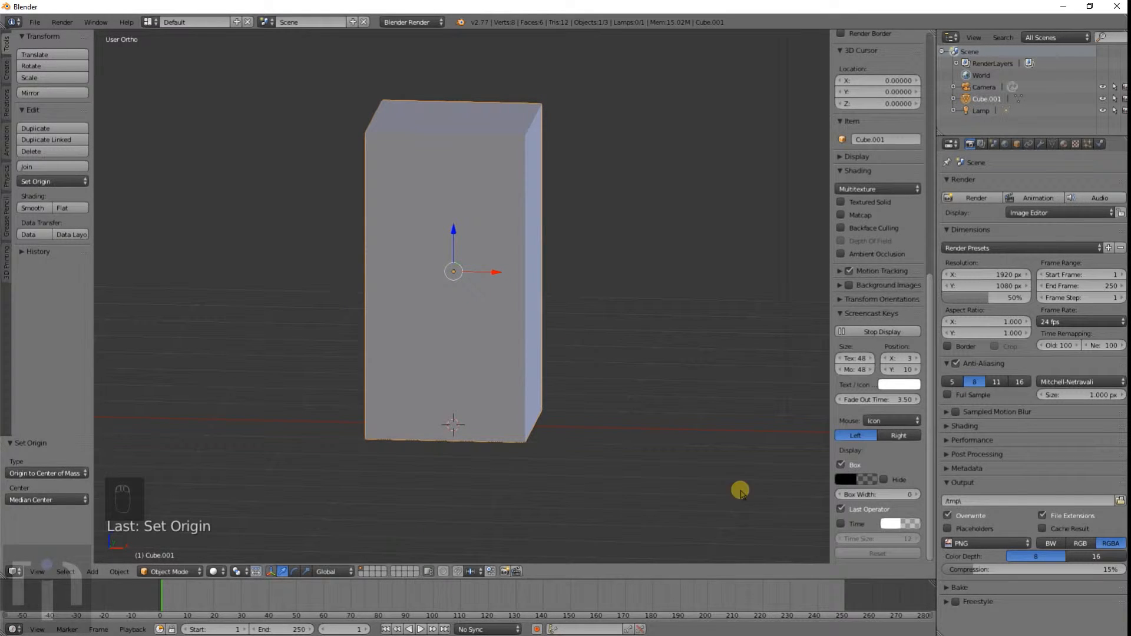
key("s")
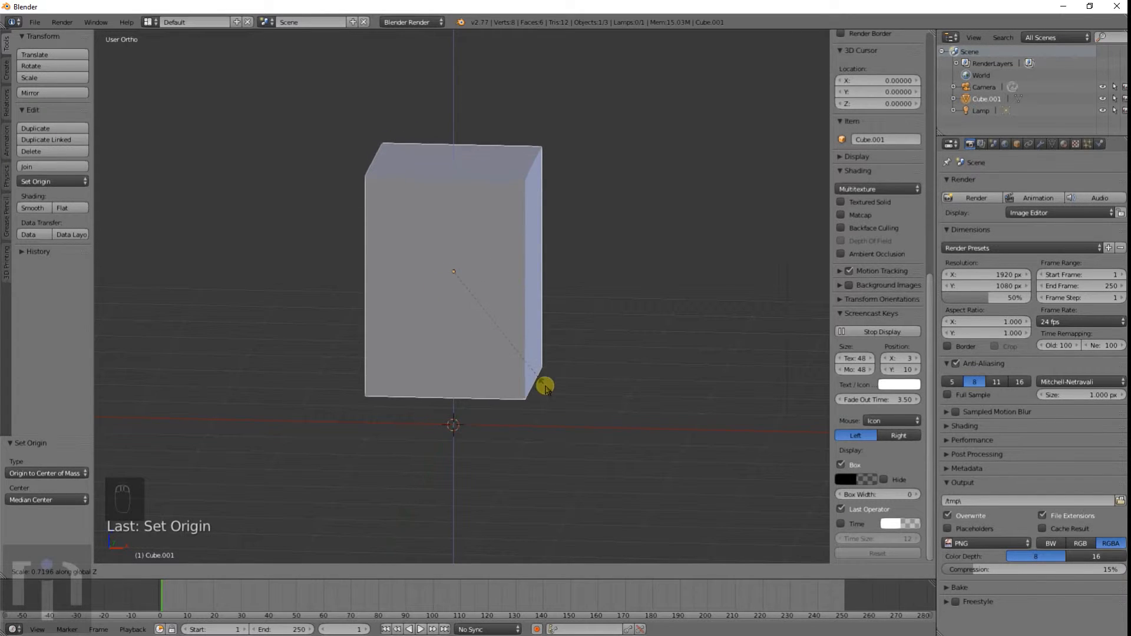
Try rotating the block, then grab it and place it up and left of the origin
key("r")
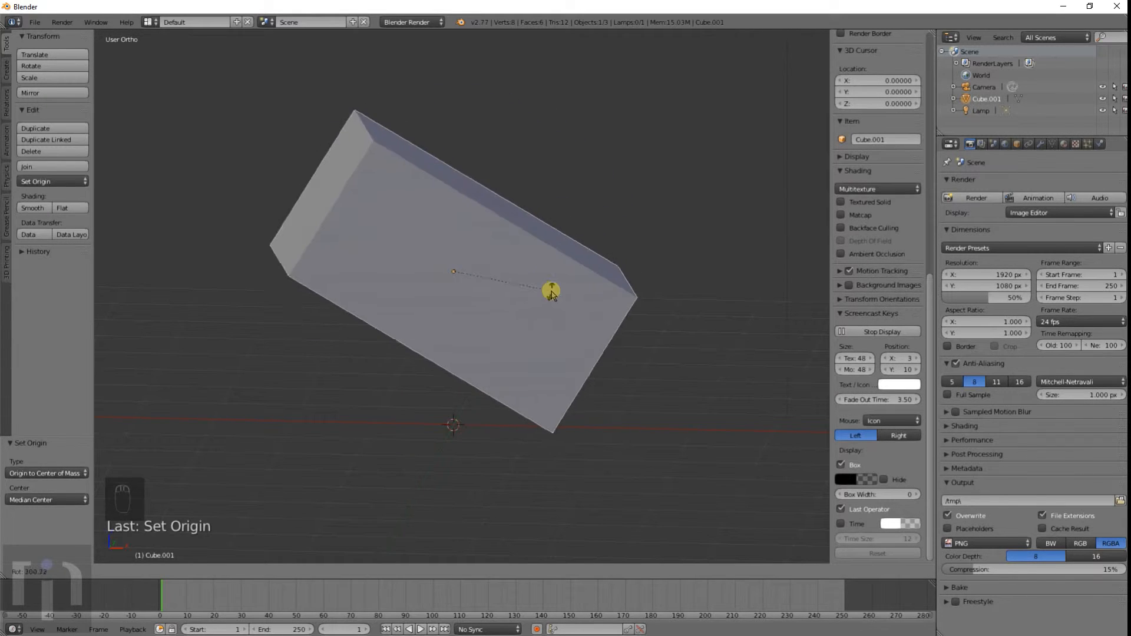
key("g")
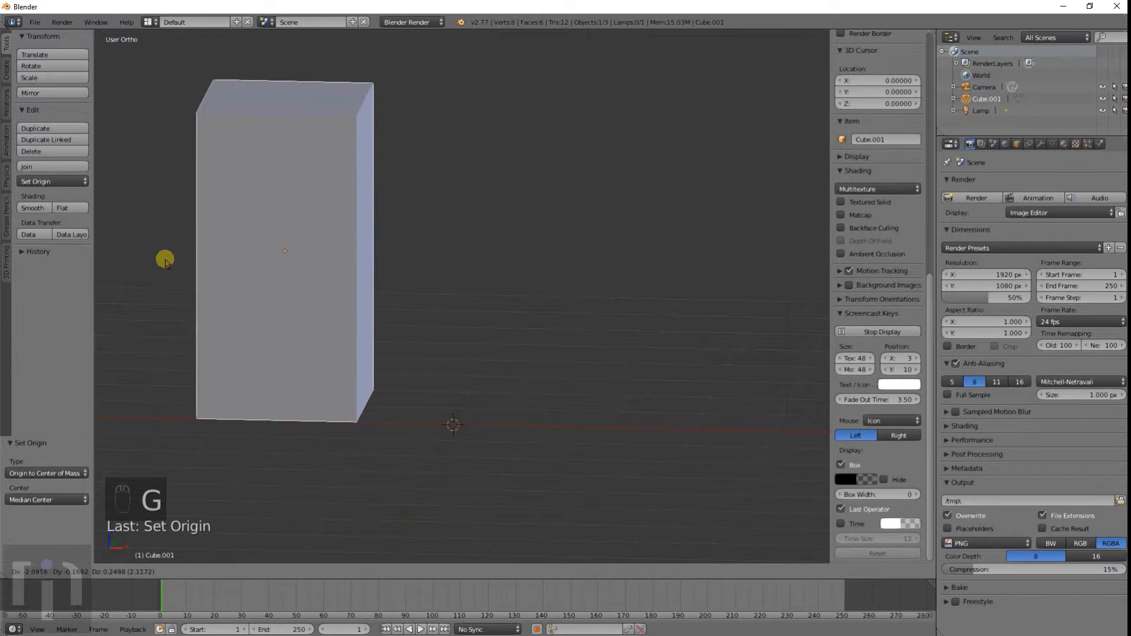
left_click_drag(165, 259, 686, 314)
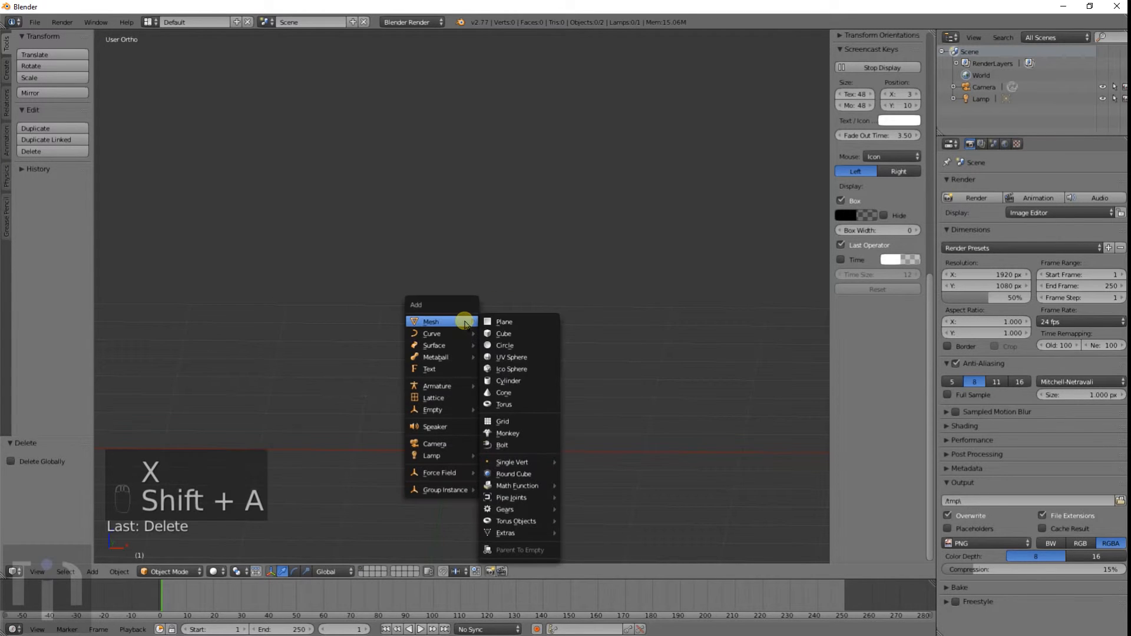
Add a cylinder stretched into a long axle and a second cylinder flattened into a wheel disc
left_click(508, 380)
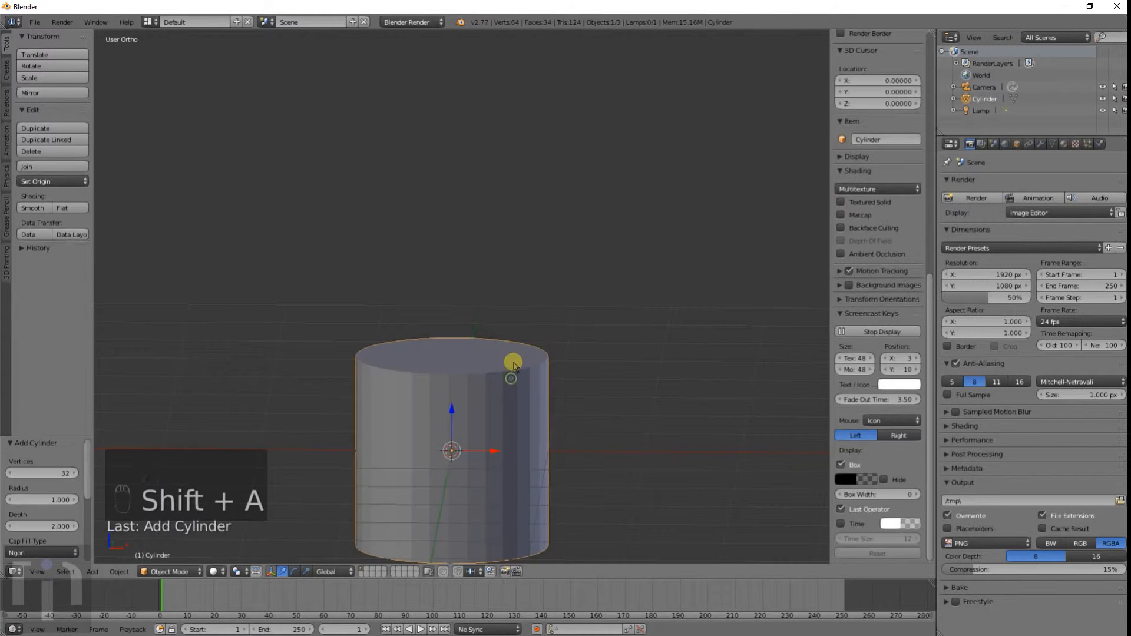
key("r")
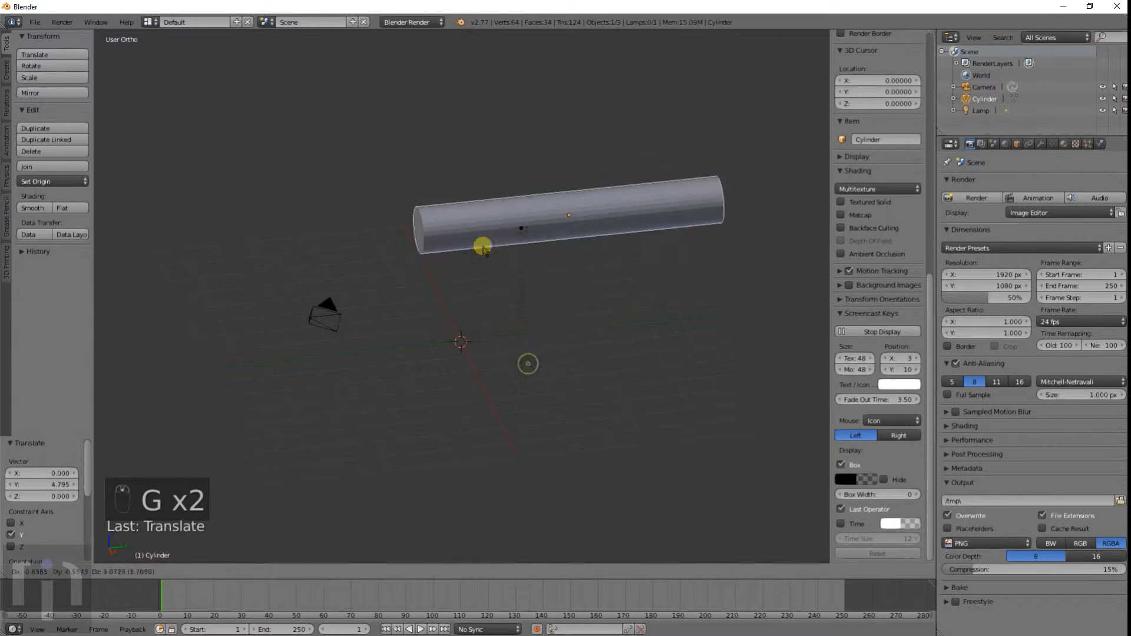
key("shift+a")
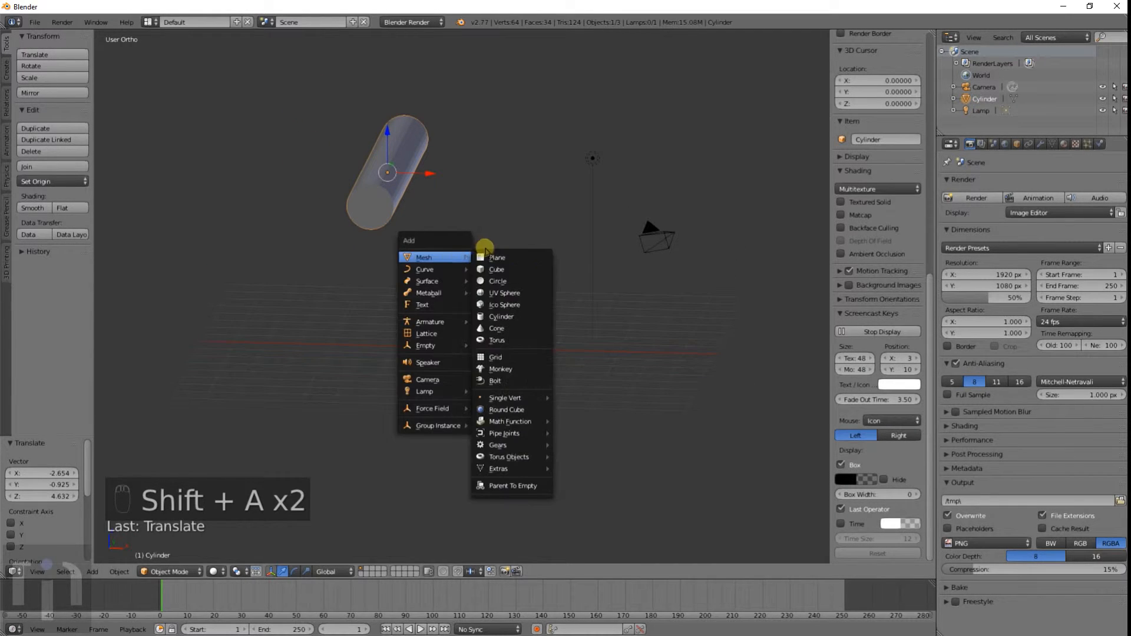
left_click(502, 316)
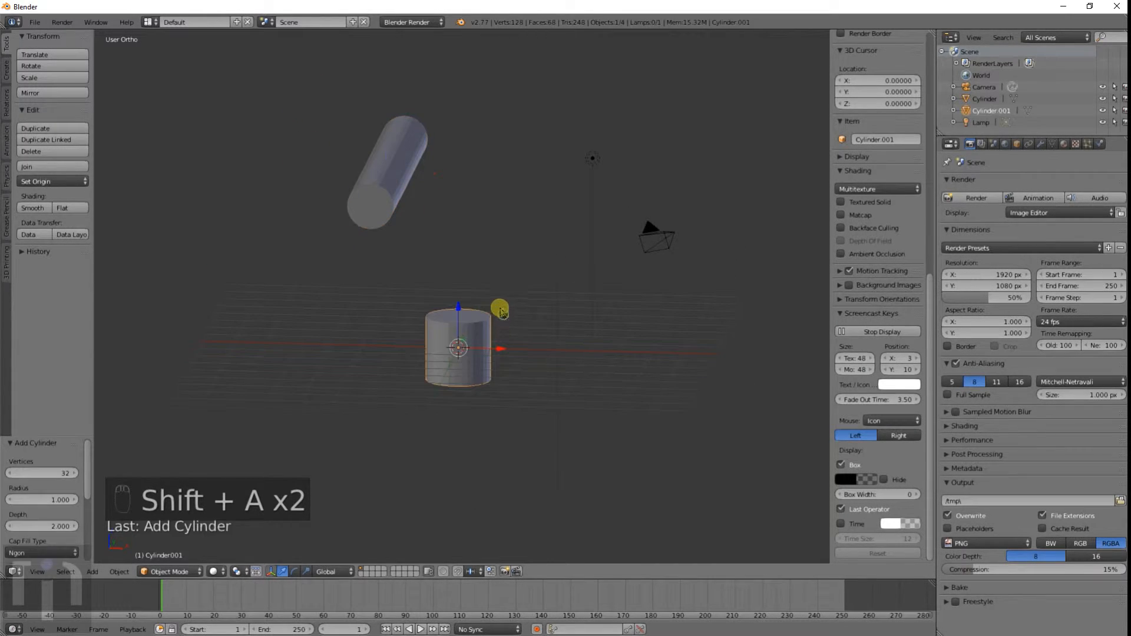
key("r")
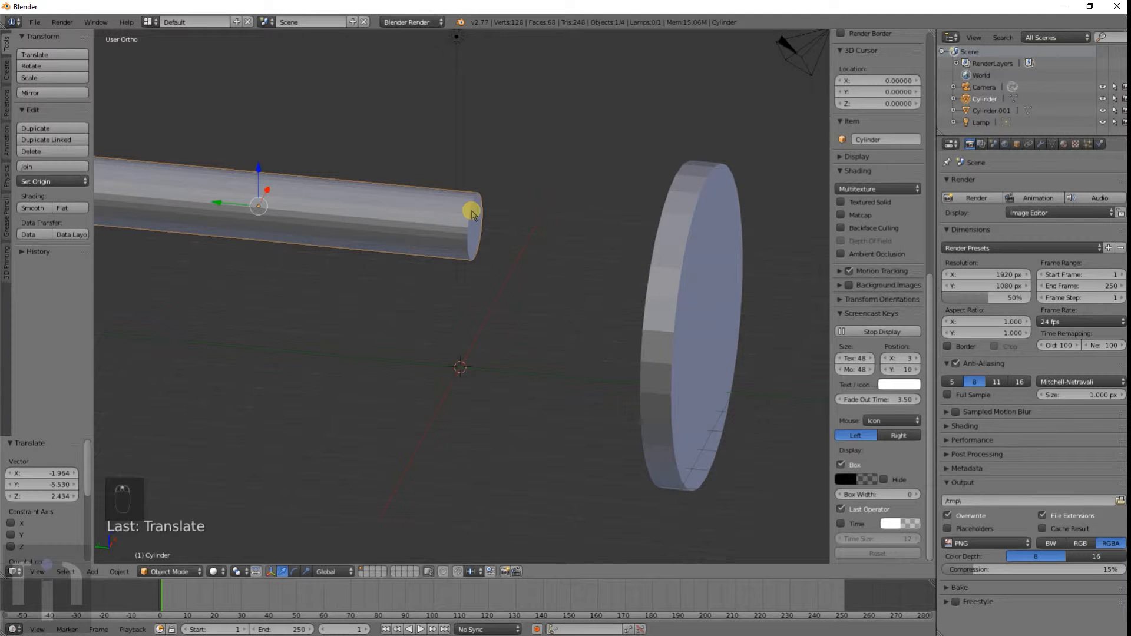
Snap the 3D cursor to the axle's end vertices in Edit Mode, then return to Object Mode
key("Tab")
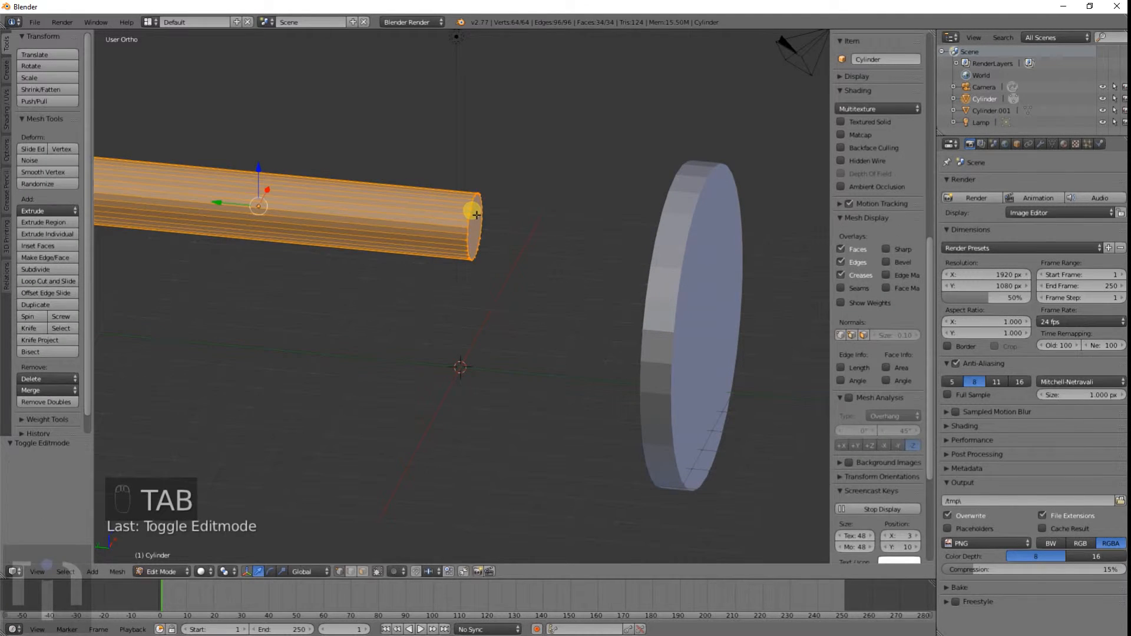
key("a")
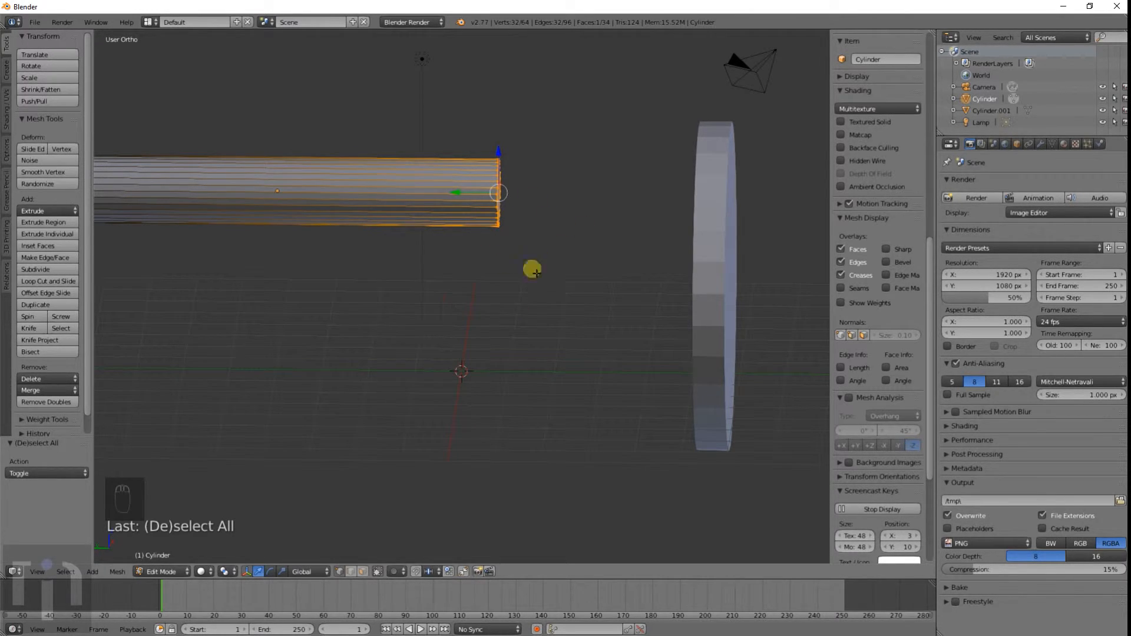
key("shift+s")
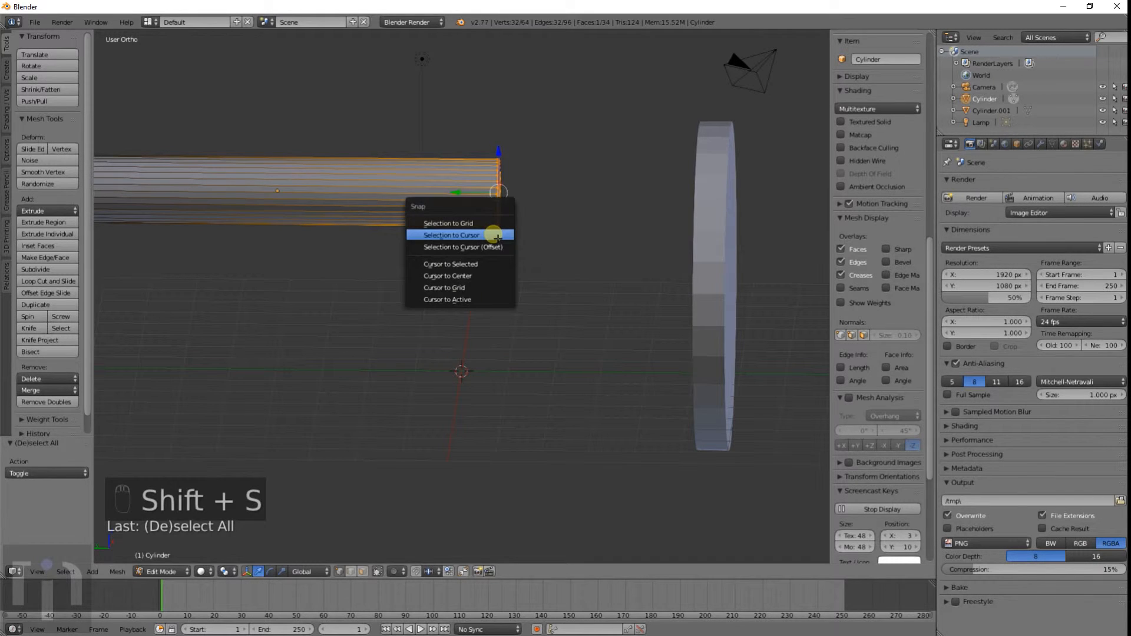
left_click(450, 263)
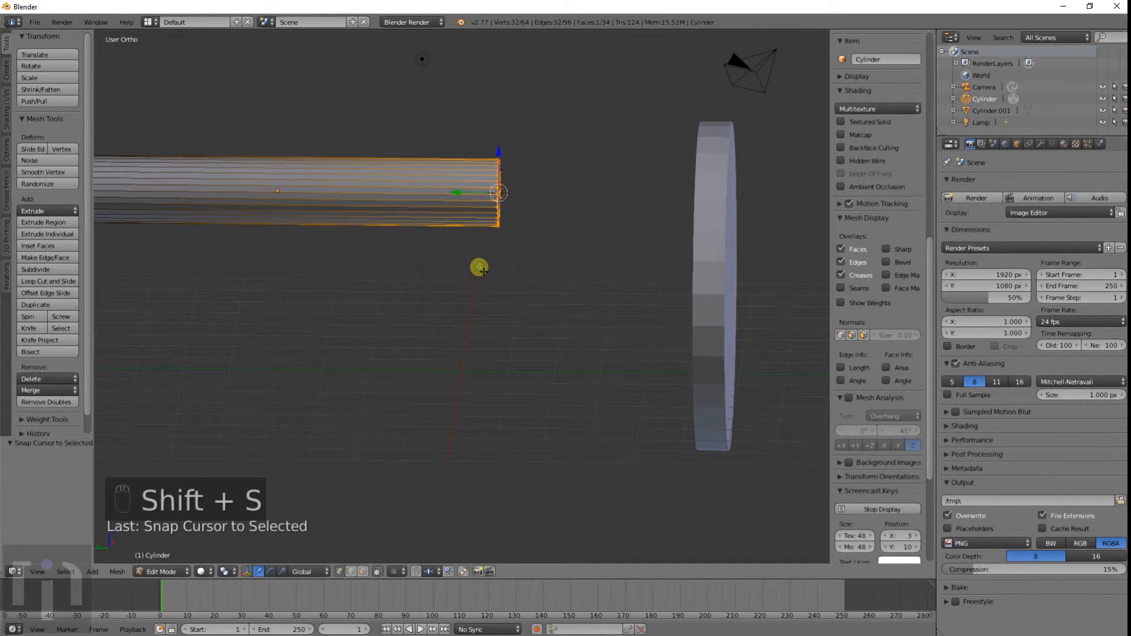
key("Tab")
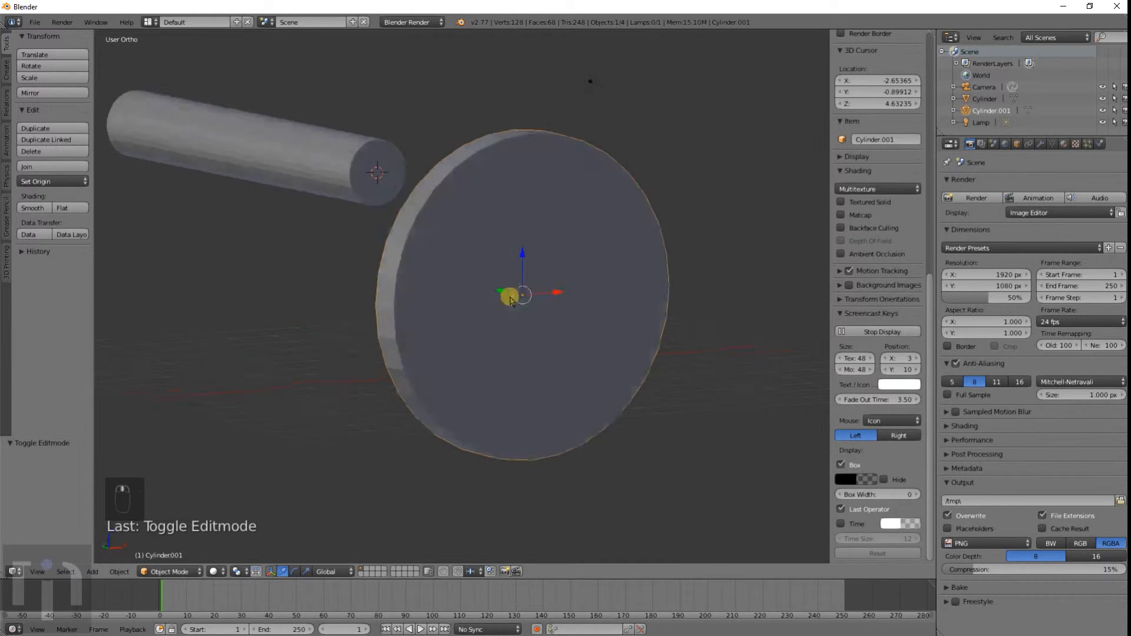
From side view, snap the 3D cursor to the wheel's vertices and set the wheel's origin to the 3D cursor
left_click_drag(520, 288, 544, 263)
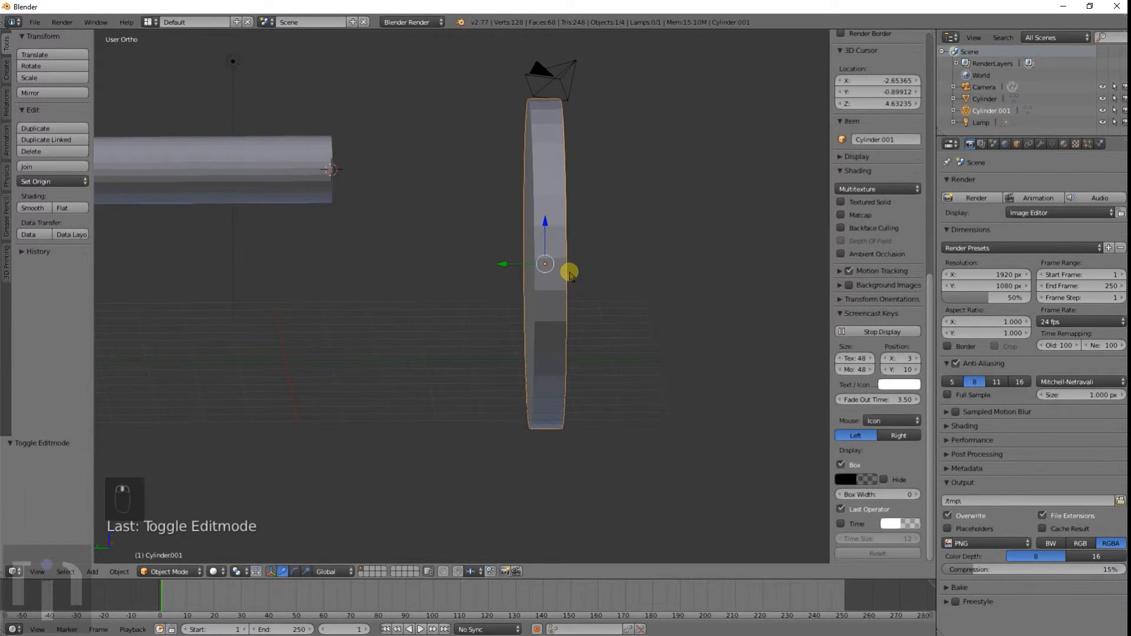
left_click_drag(571, 273, 548, 263)
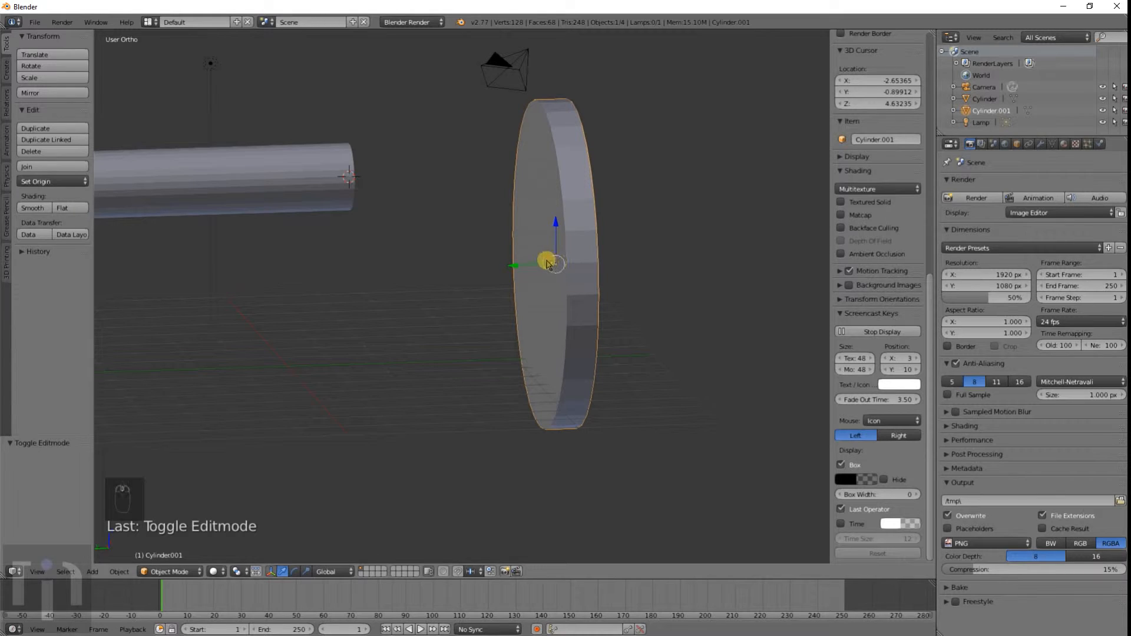
key("NUMPAD_1")
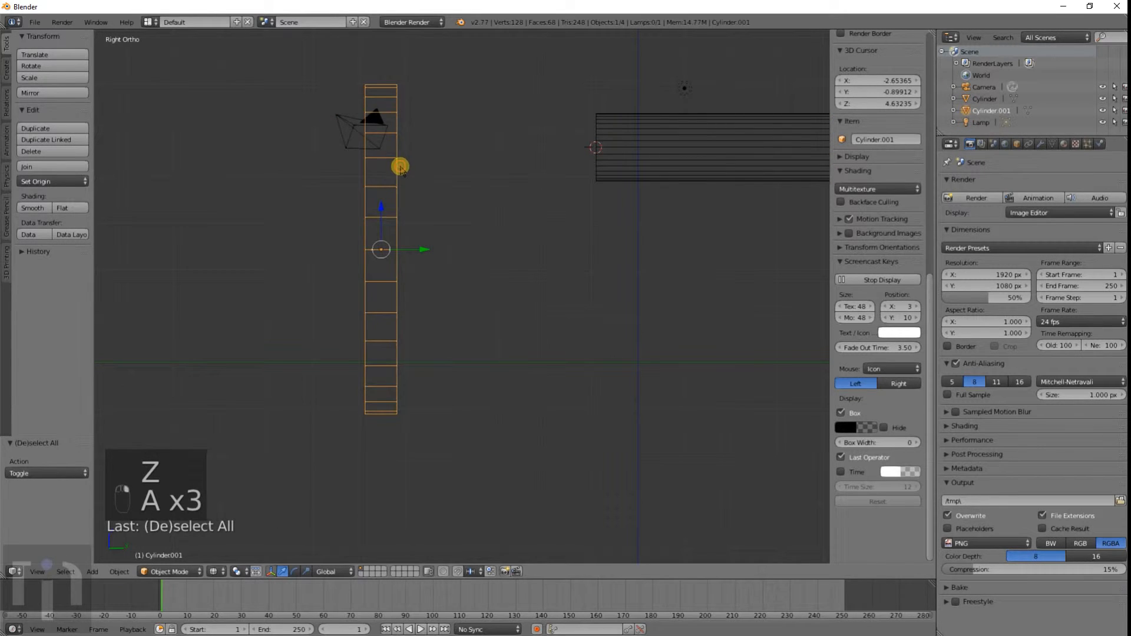
key("Tab")
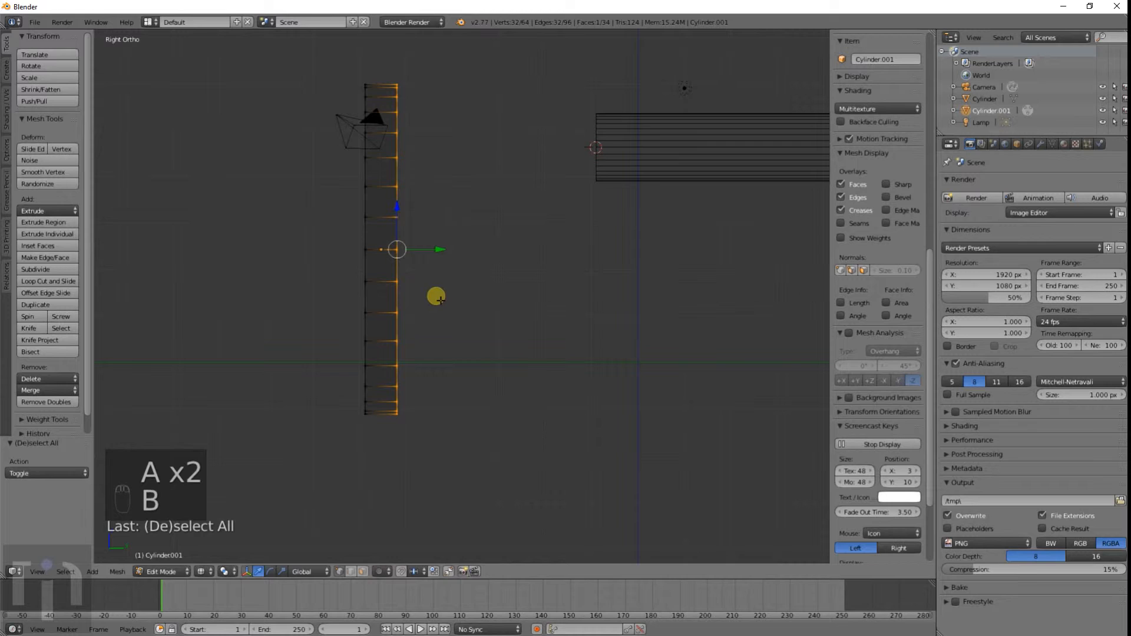
key("shift+s")
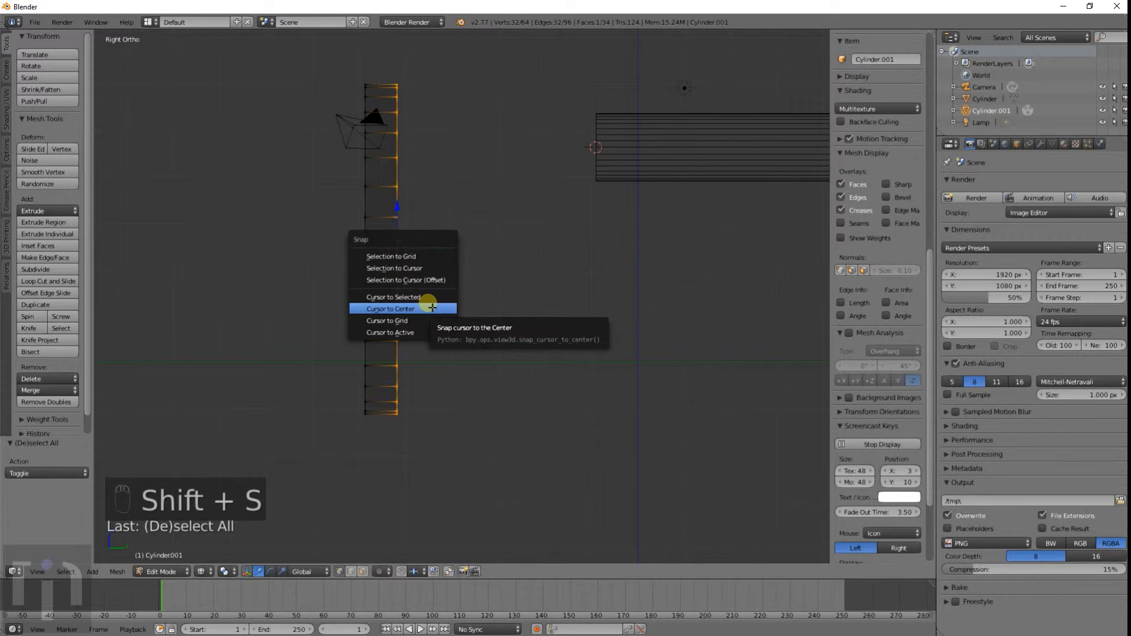
left_click(390, 309)
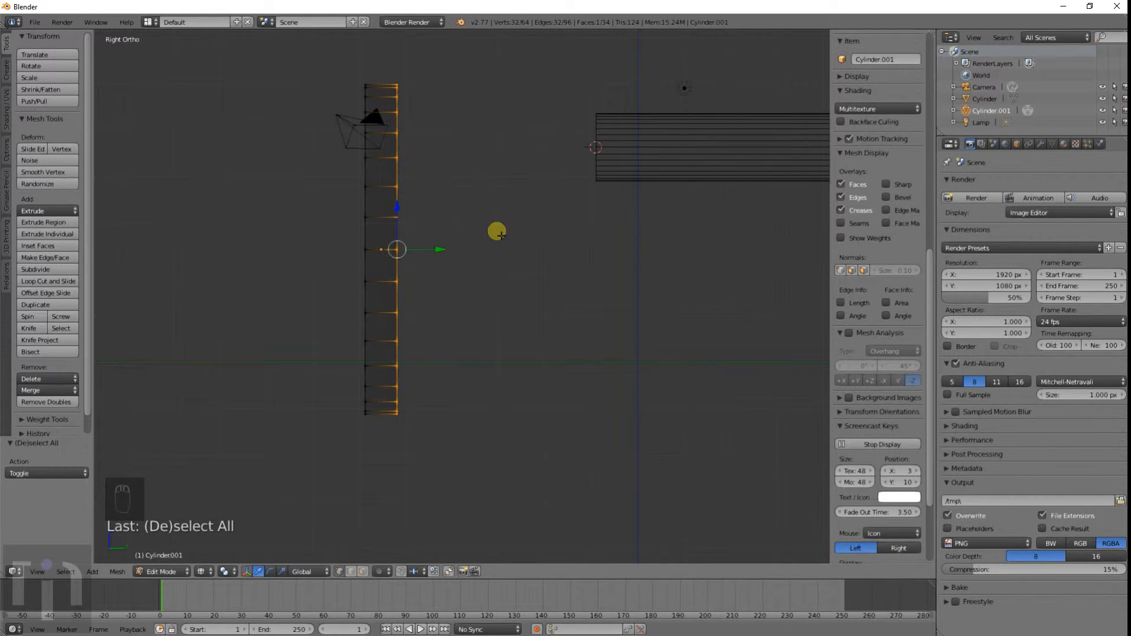
key("shift+s")
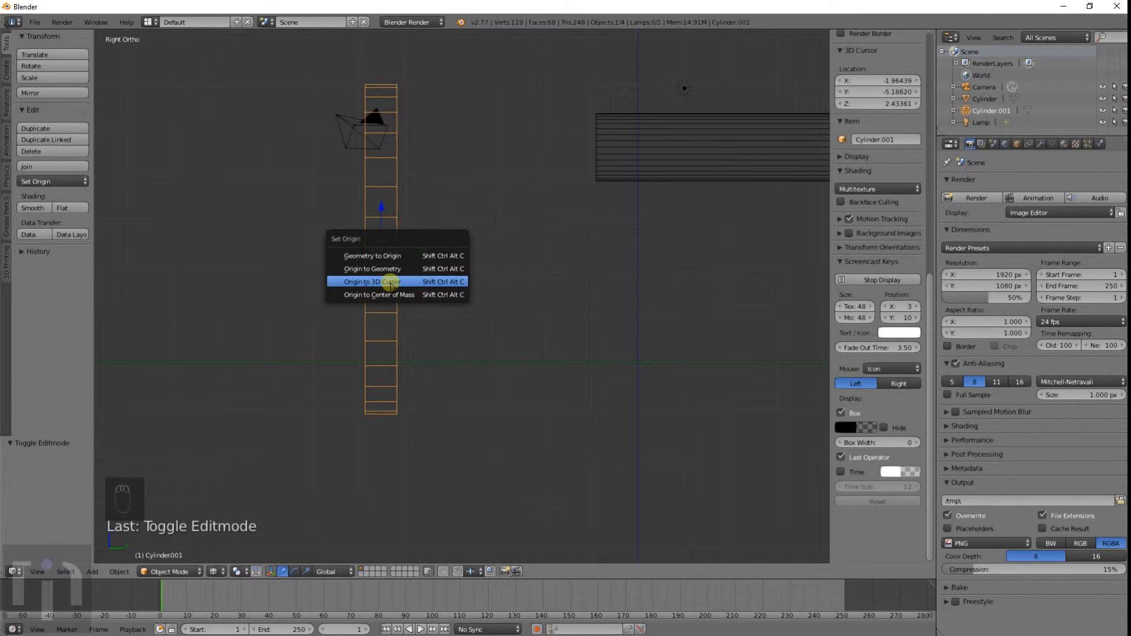
left_click(372, 281)
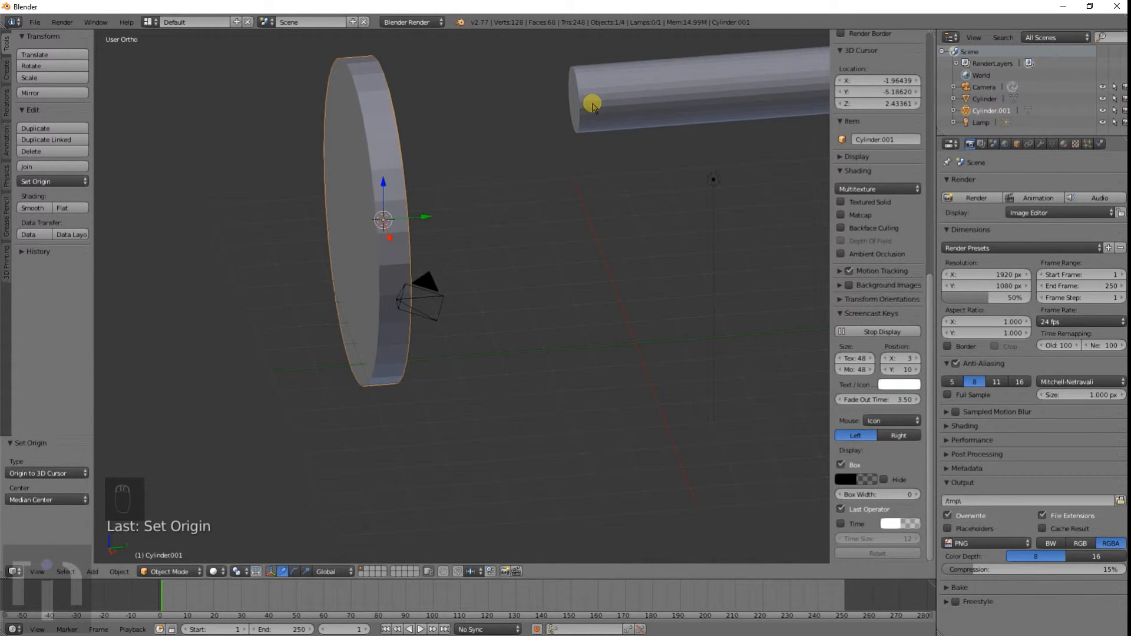
Place the 3D cursor at the axle's end and snap the wheel's selection to the cursor
key("Tab")
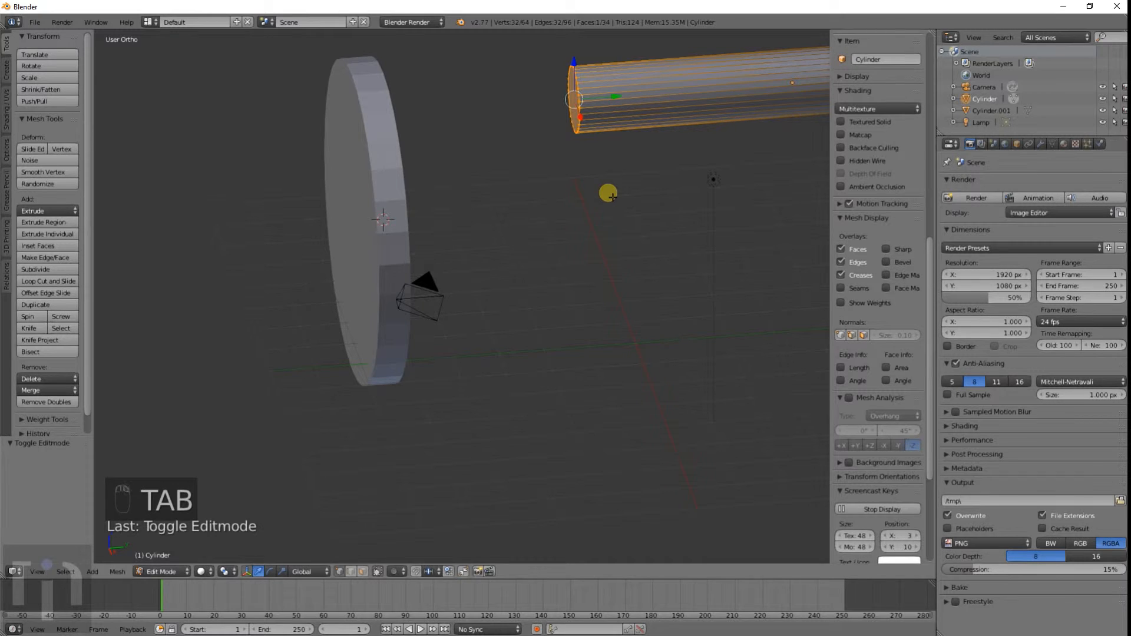
key("shift+s")
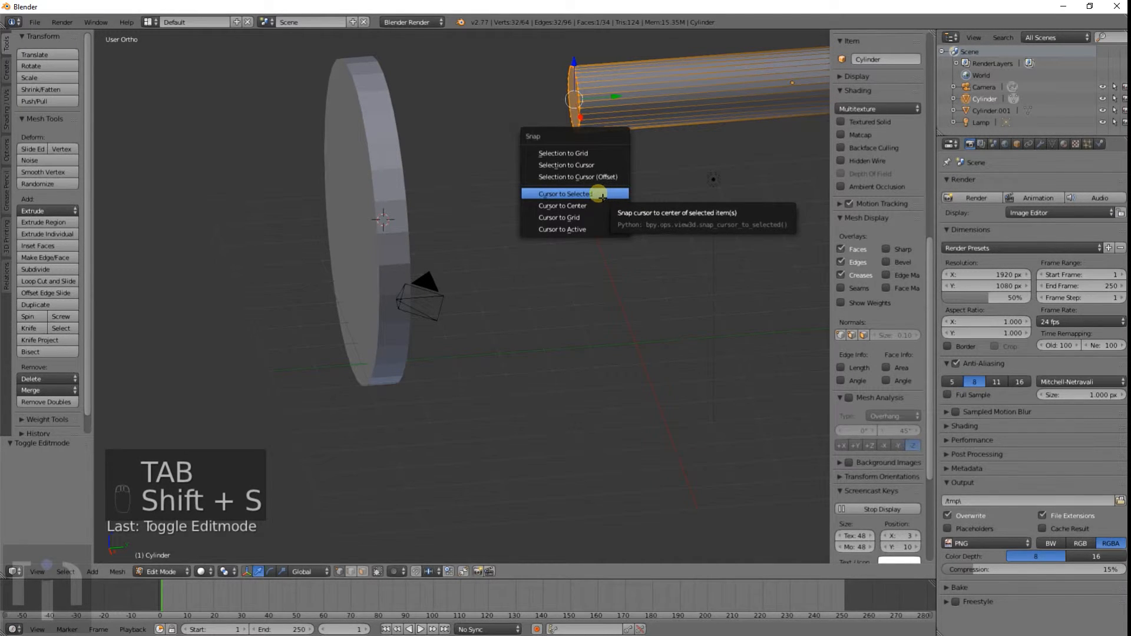
key("Tab")
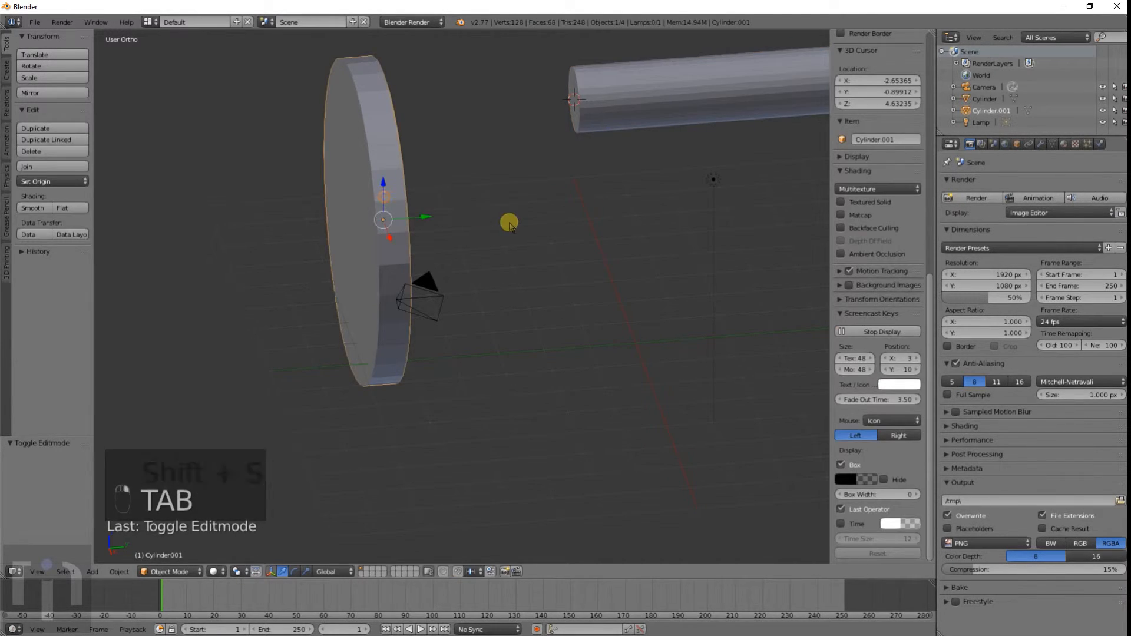
key("shift+s")
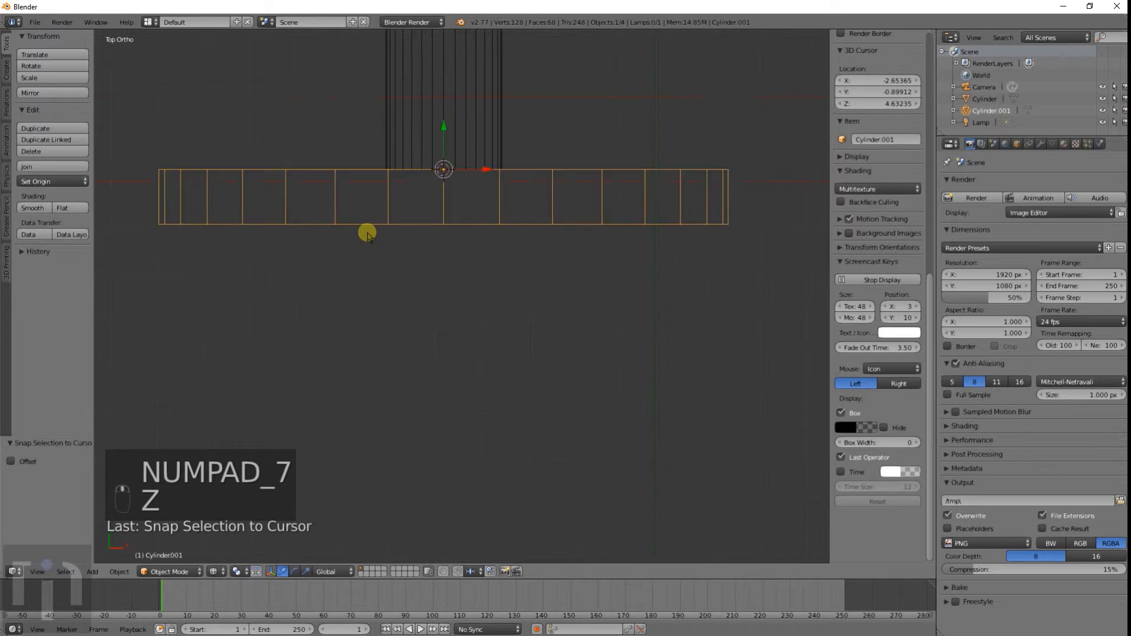
key("z")
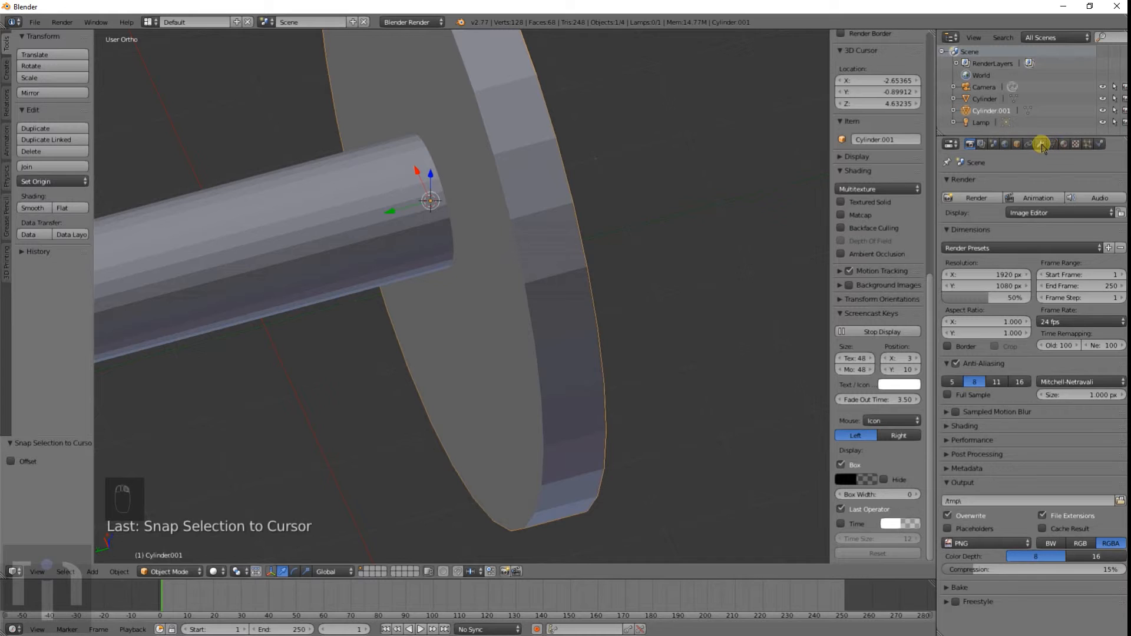
Apply a Boolean Union modifier with the Cylinder axle to the wheel, then delete the separate axle object
left_click(1040, 144)
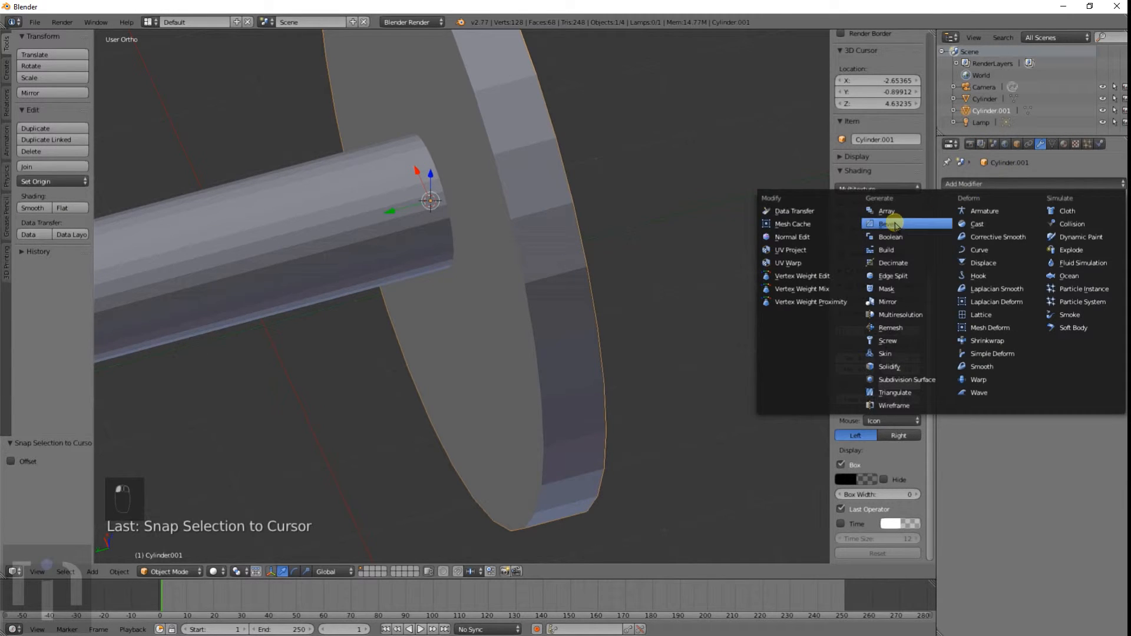
mouse_move(891, 237)
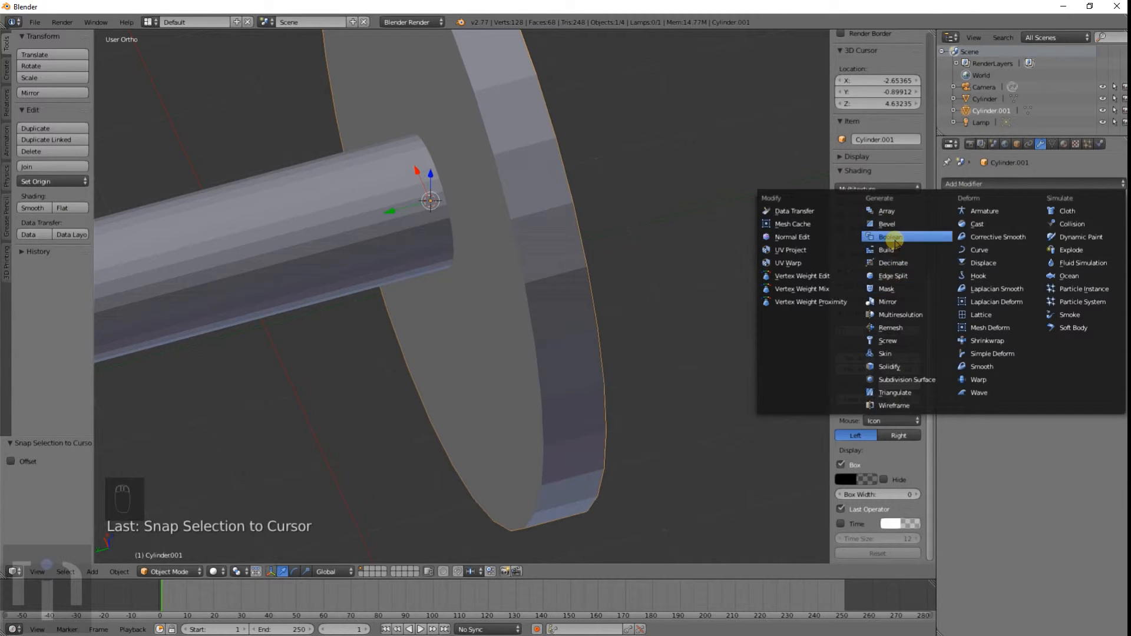
left_click(891, 237)
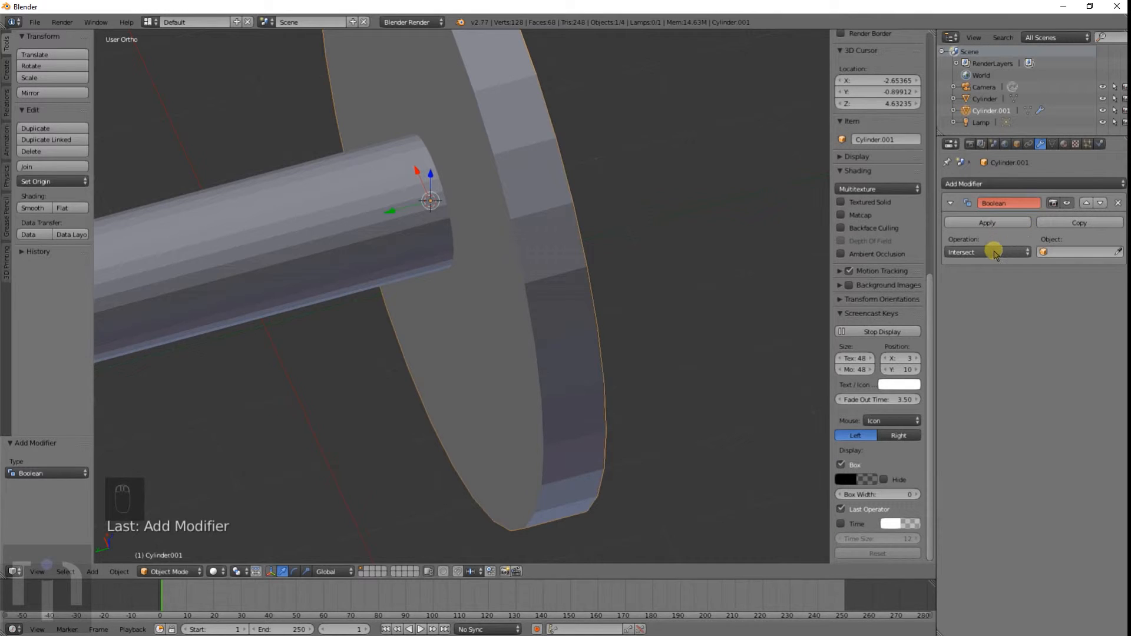
left_click(986, 252)
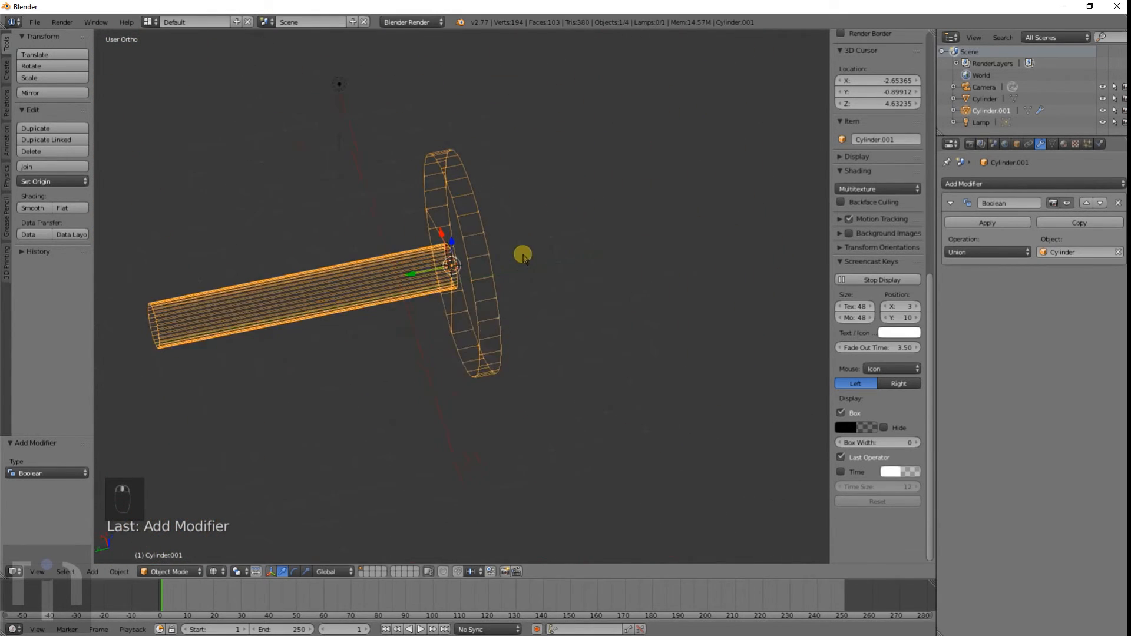
left_click(986, 222)
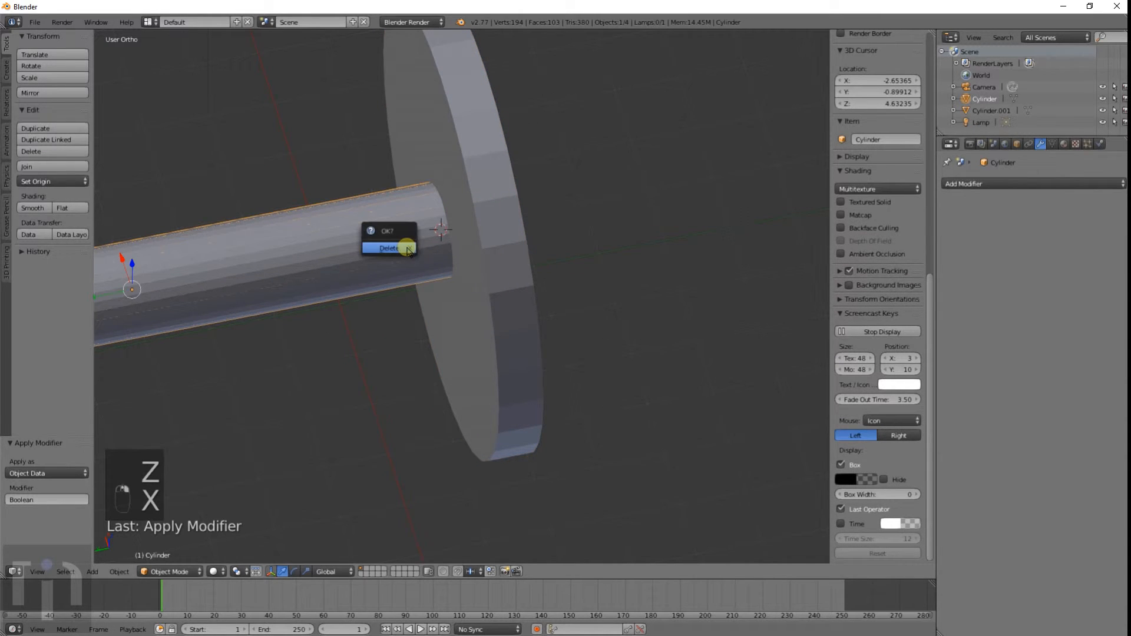
left_click(388, 249)
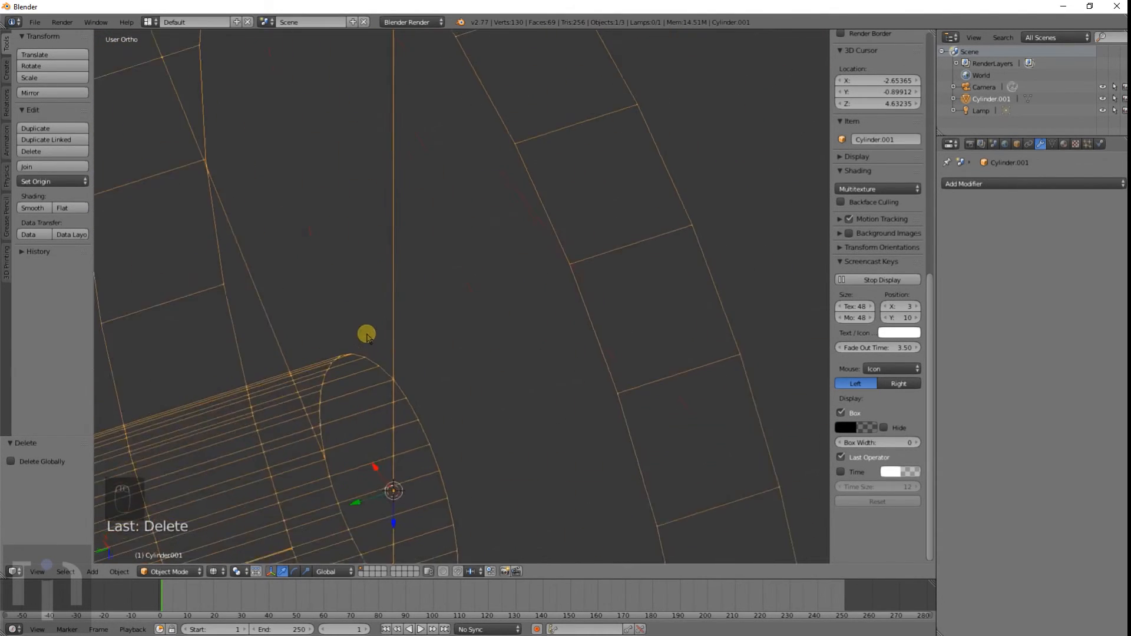
key("Tab")
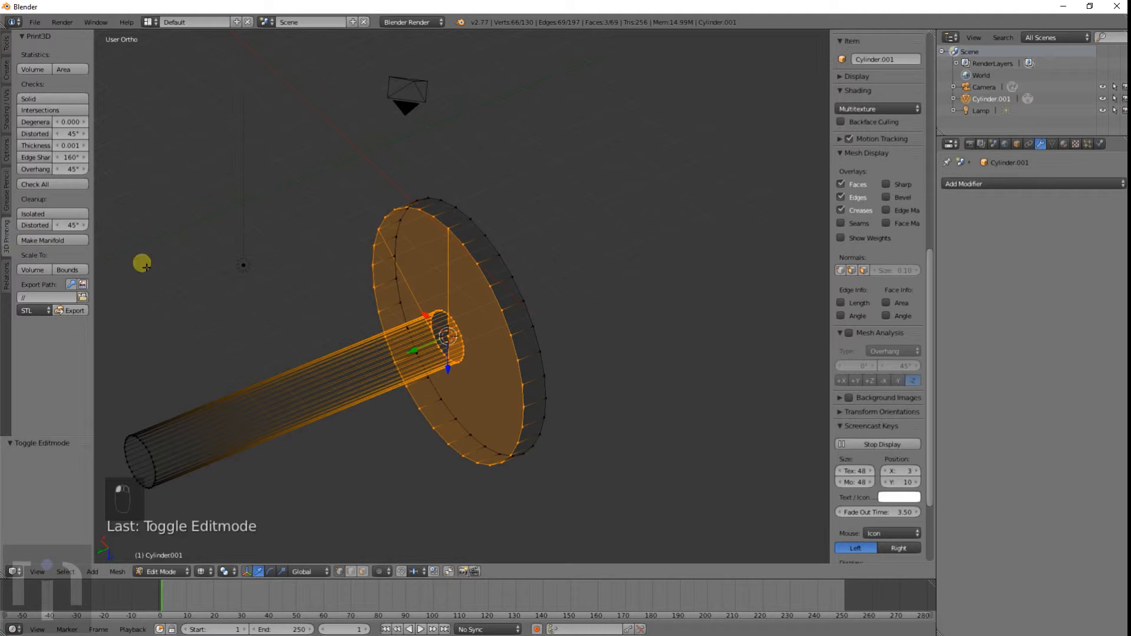
key("Tab")
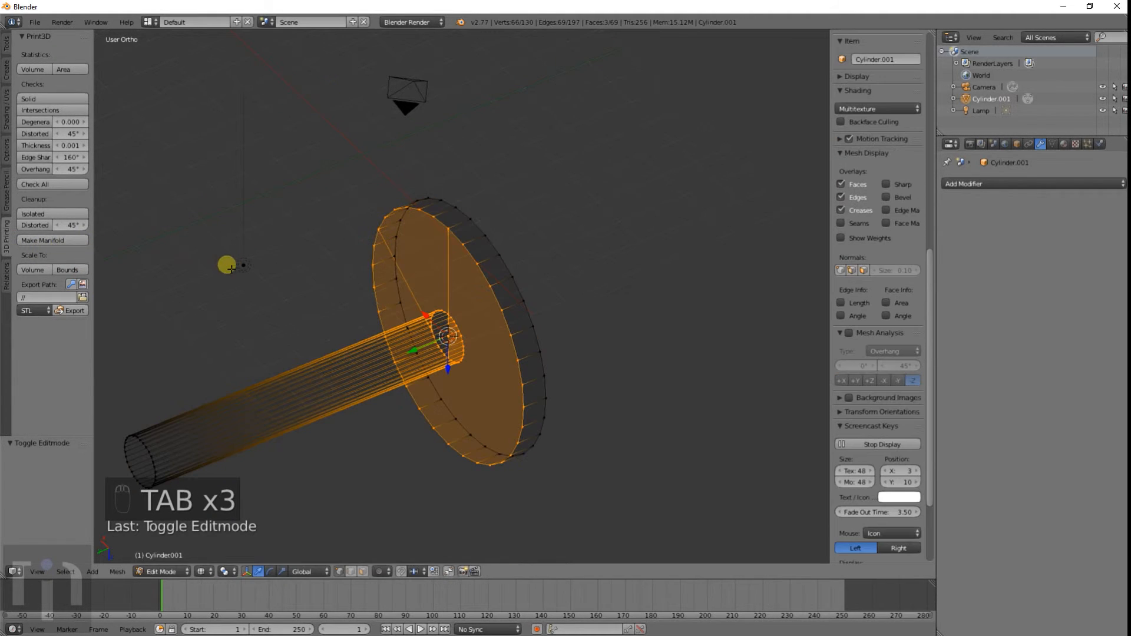
key("Tab")
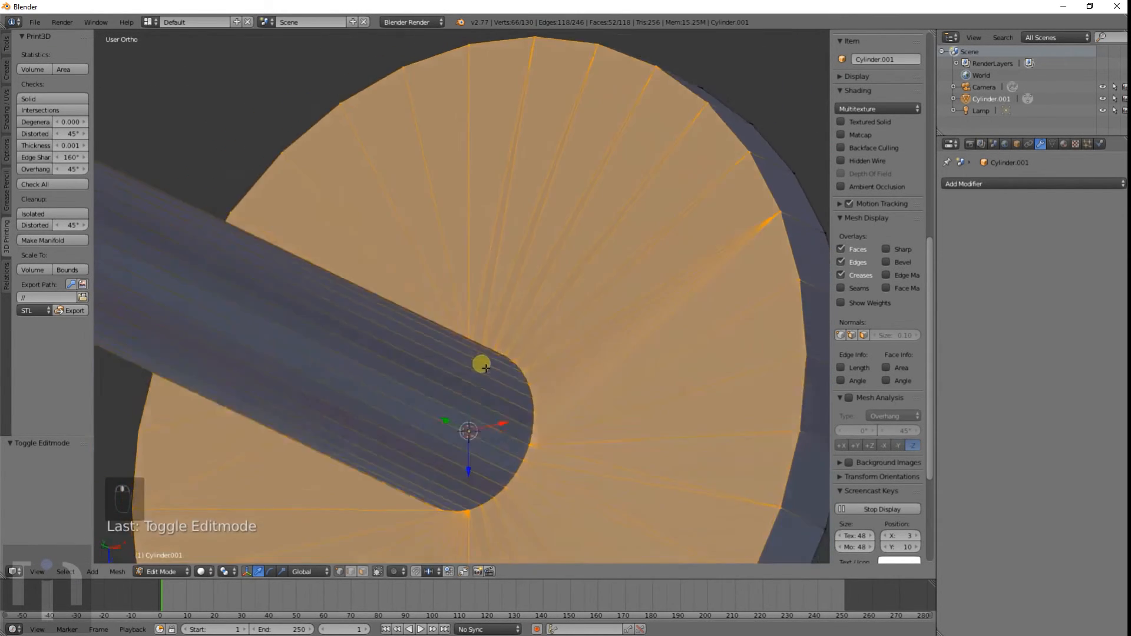
key("Tab")
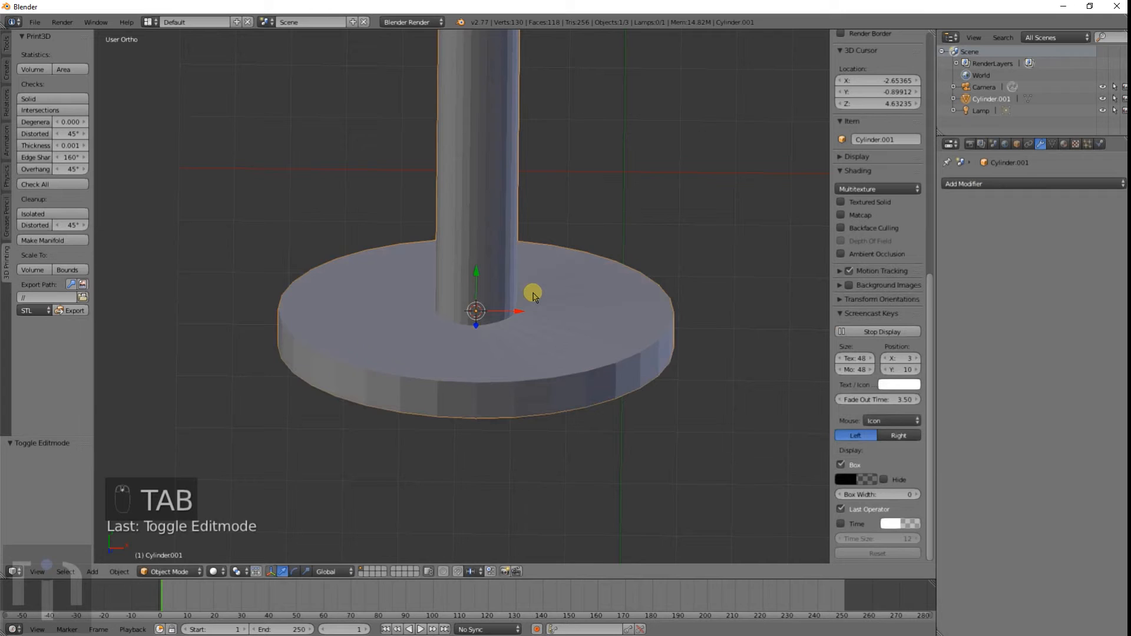
left_click_drag(533, 295, 555, 420)
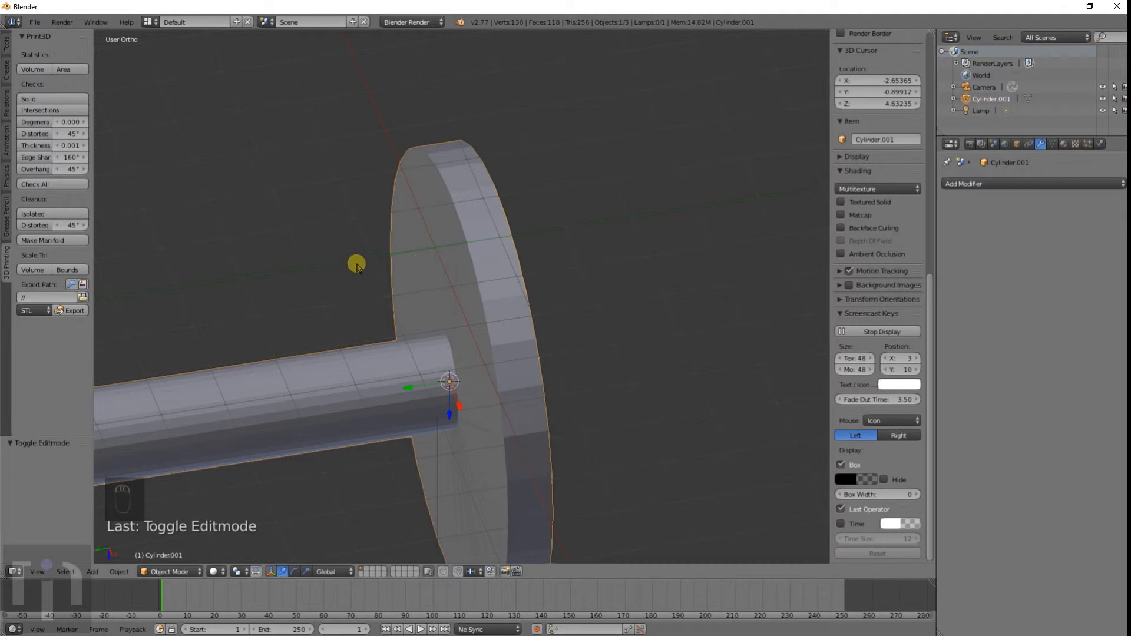
mouse_move(489, 301)
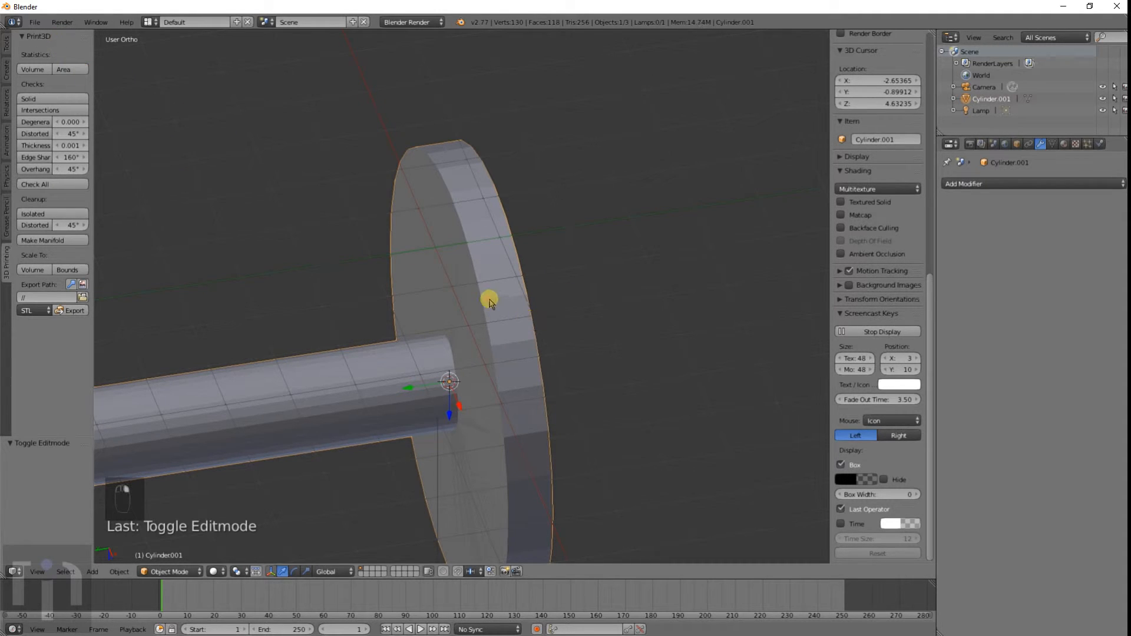
Delete the joined wheel-and-axle and reload the start-up file, restoring the default cube, camera and lamp
key("x")
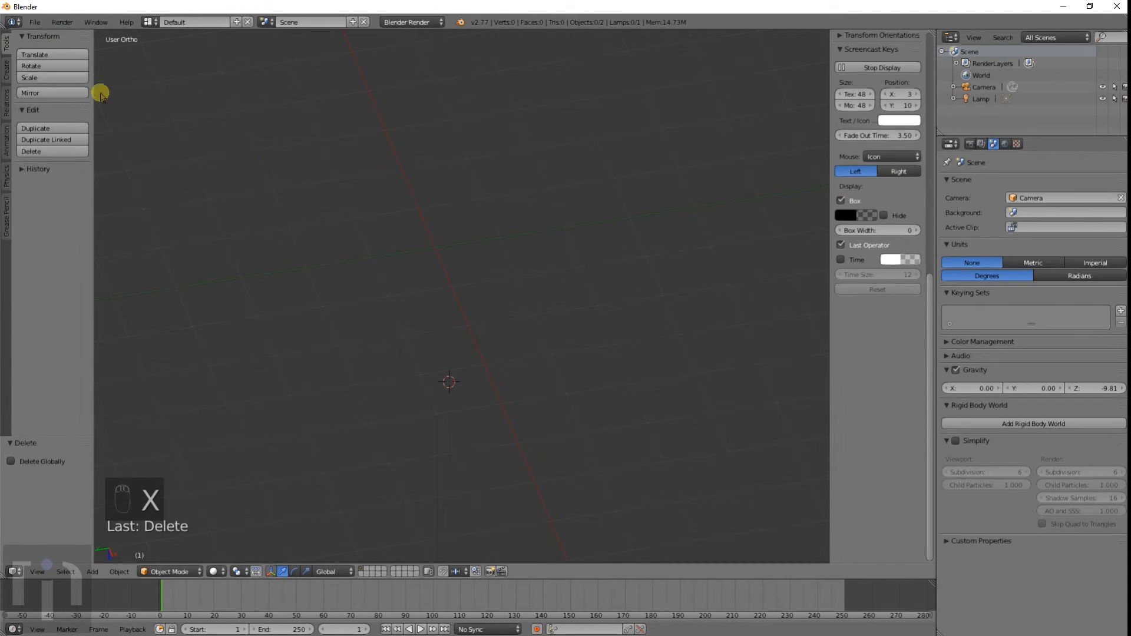
left_click(35, 21)
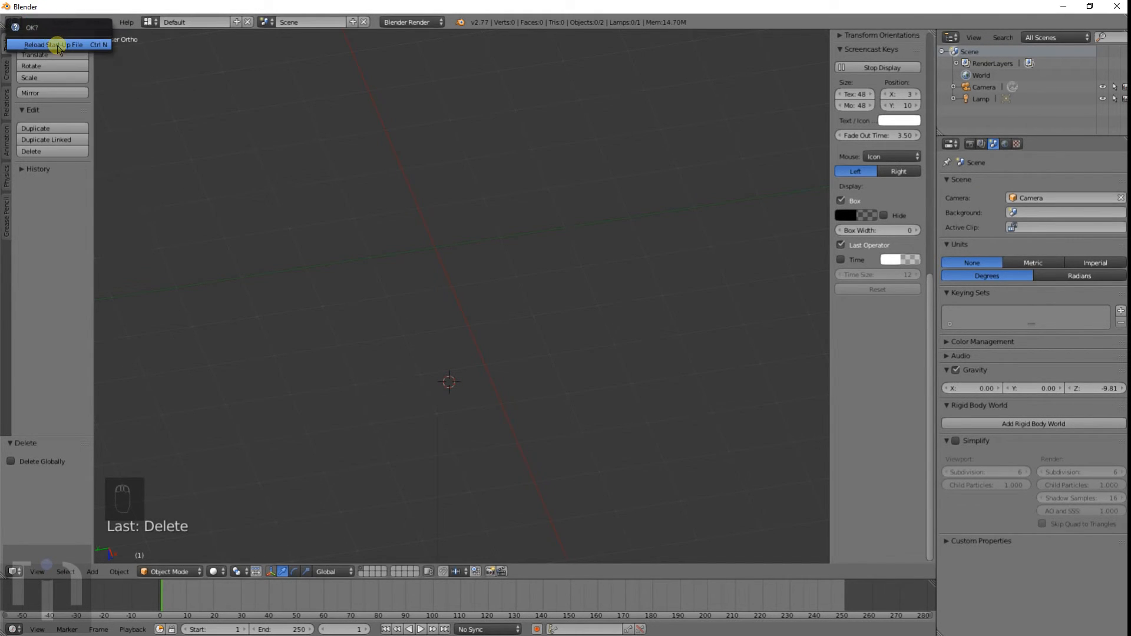
left_click(50, 44)
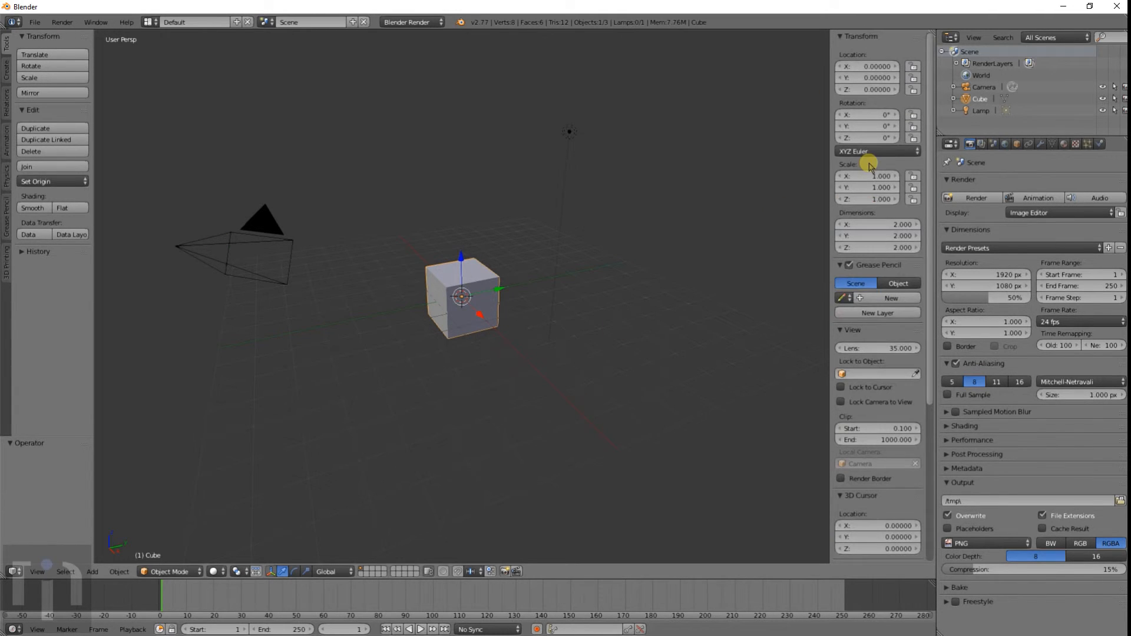
scroll("down", 3)
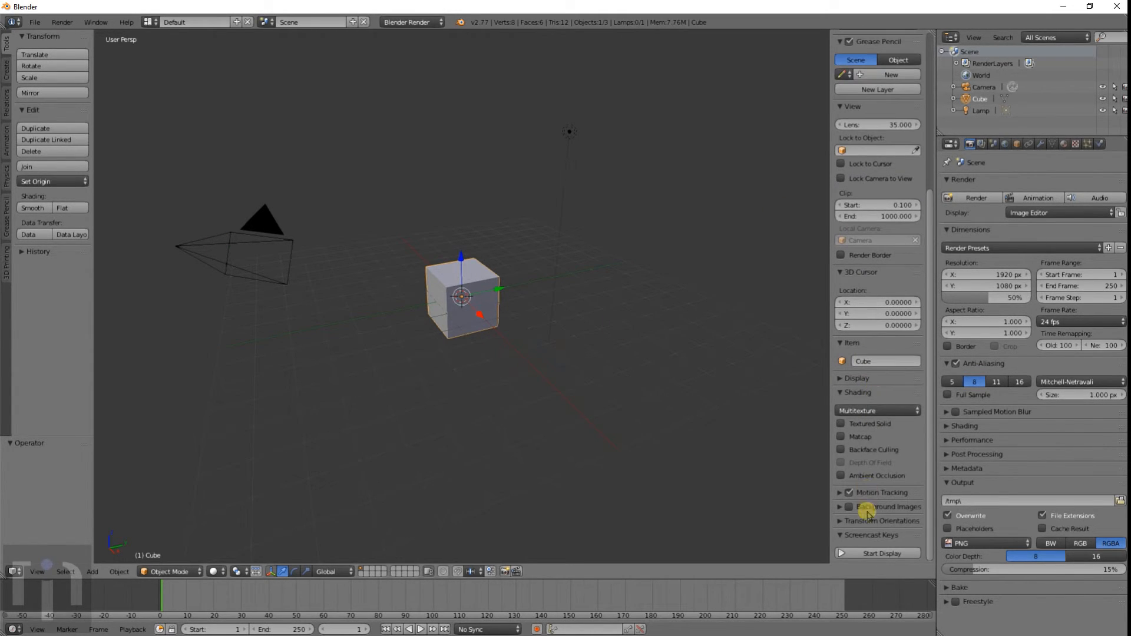
left_click(876, 554)
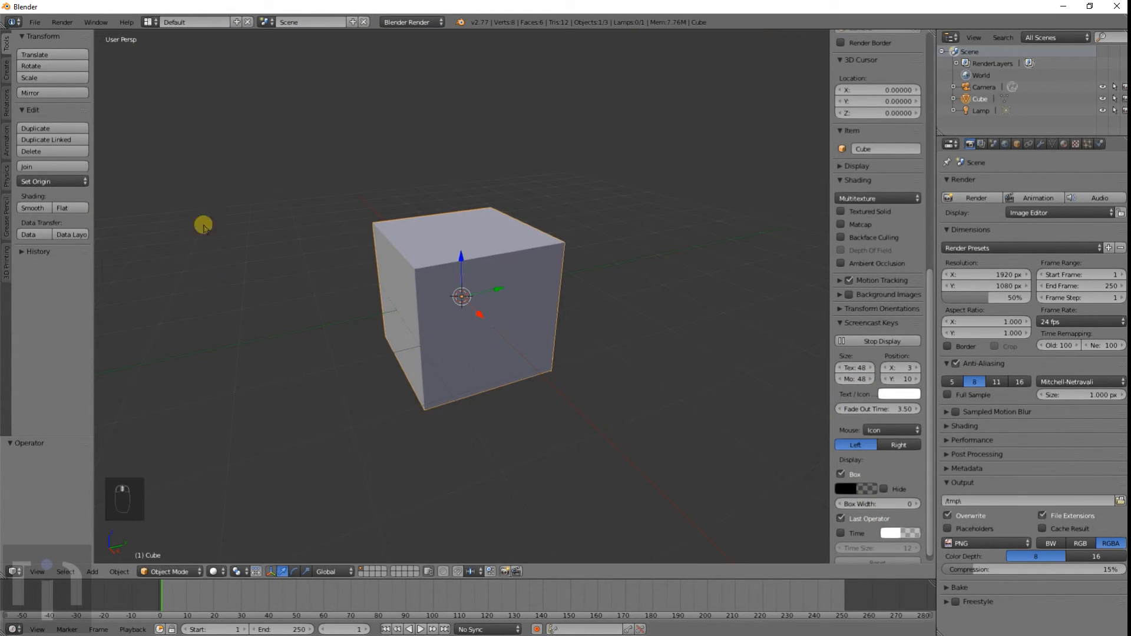
left_click(35, 22)
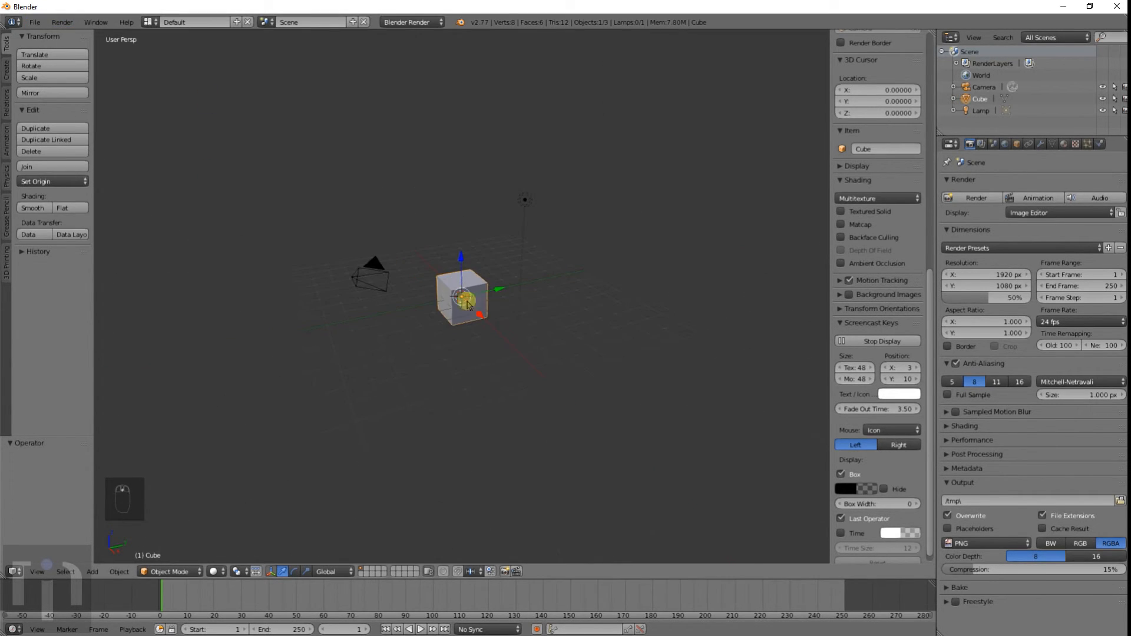
Delete the camera and reach the File menu to save the start-up file
key("x")
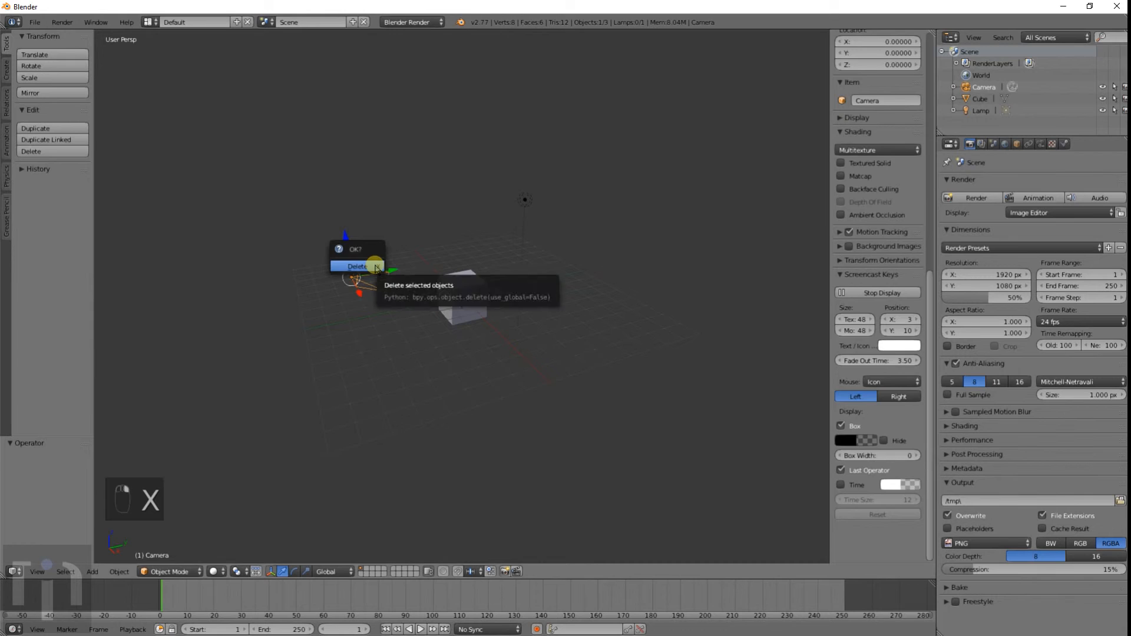
left_click(356, 266)
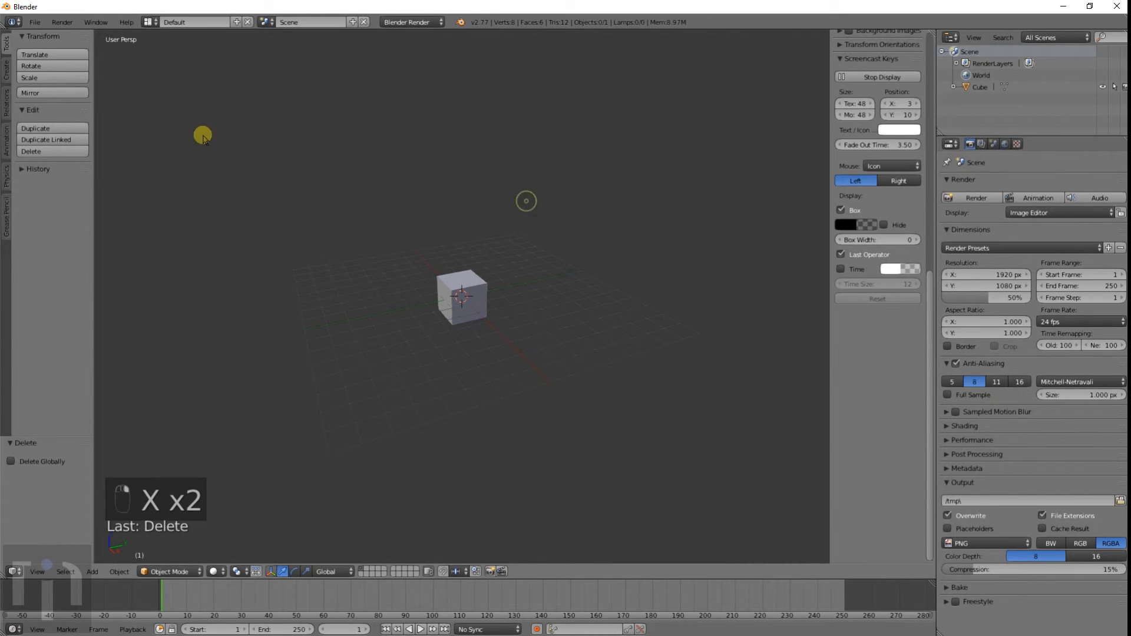
left_click(34, 21)
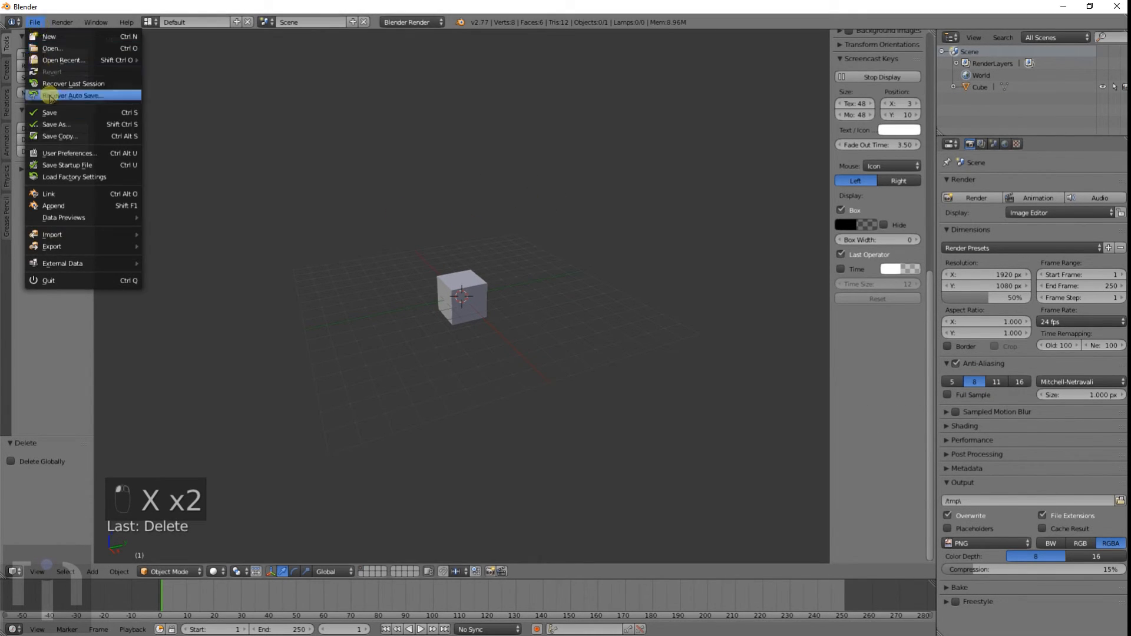
mouse_move(65, 165)
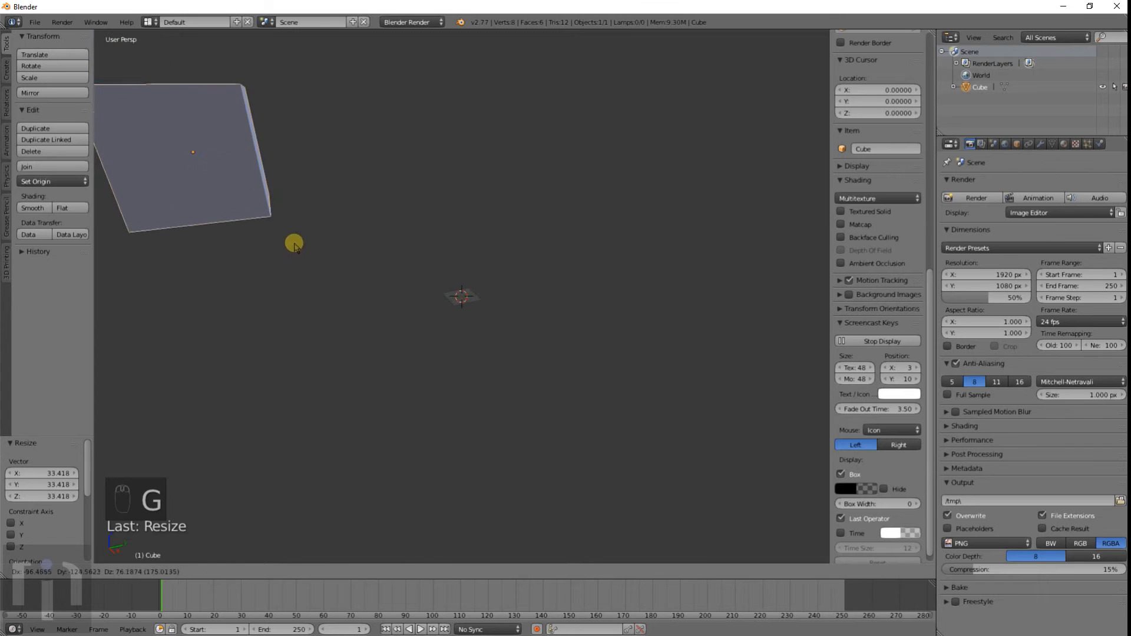
Add a Monkey mesh, then reload the start-up file to restore the saved cube-only scene
key("shift+a")
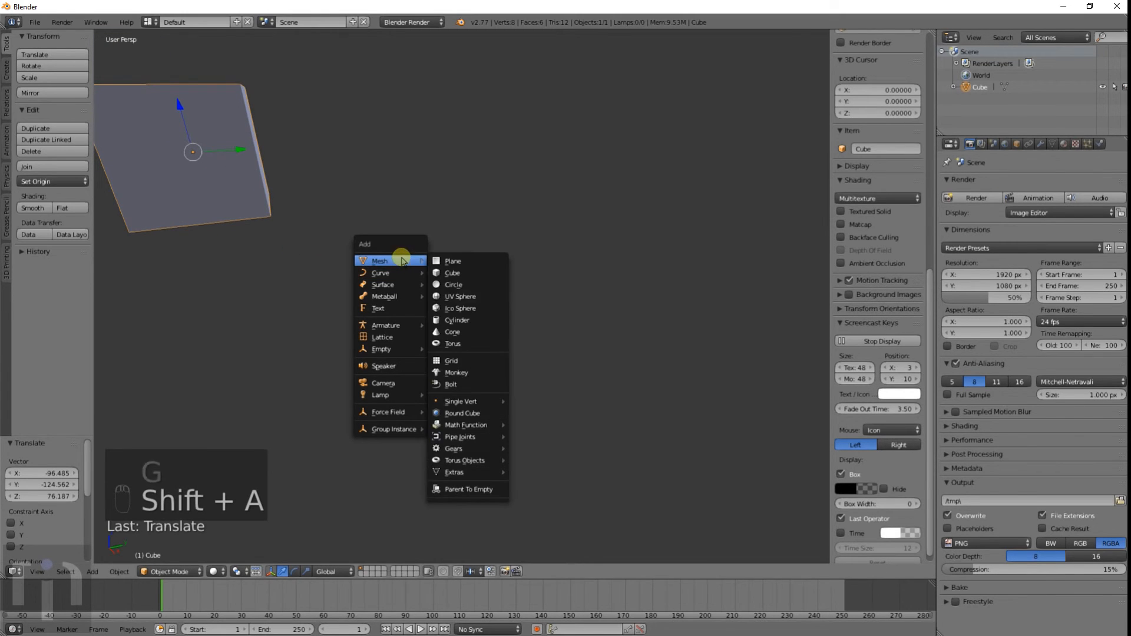
left_click(456, 372)
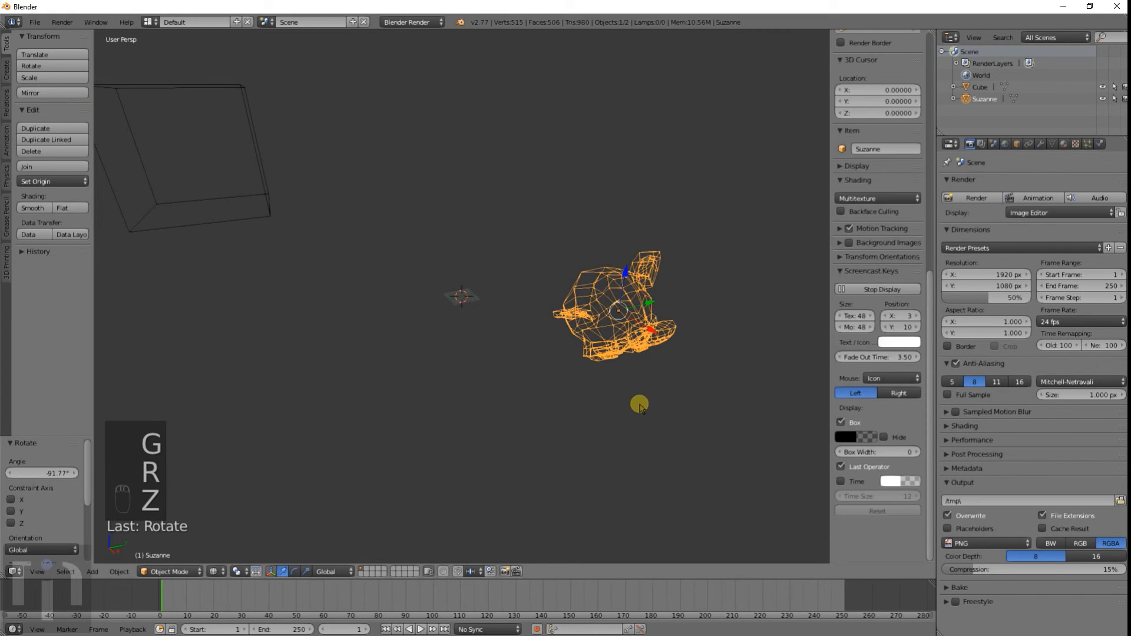
left_click(34, 21)
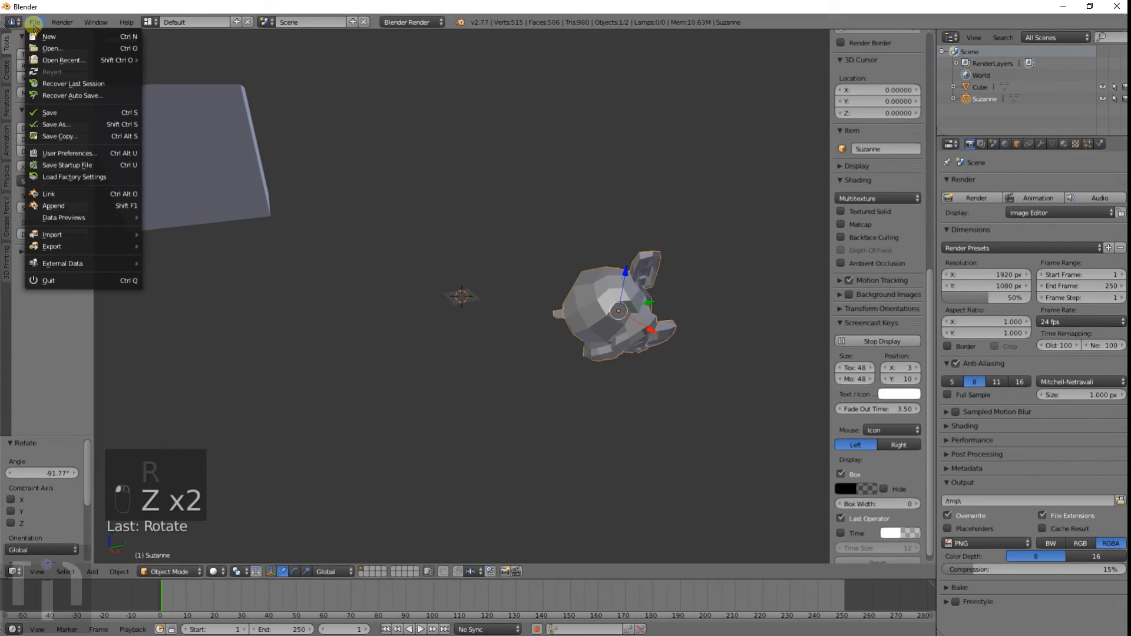
left_click(48, 36)
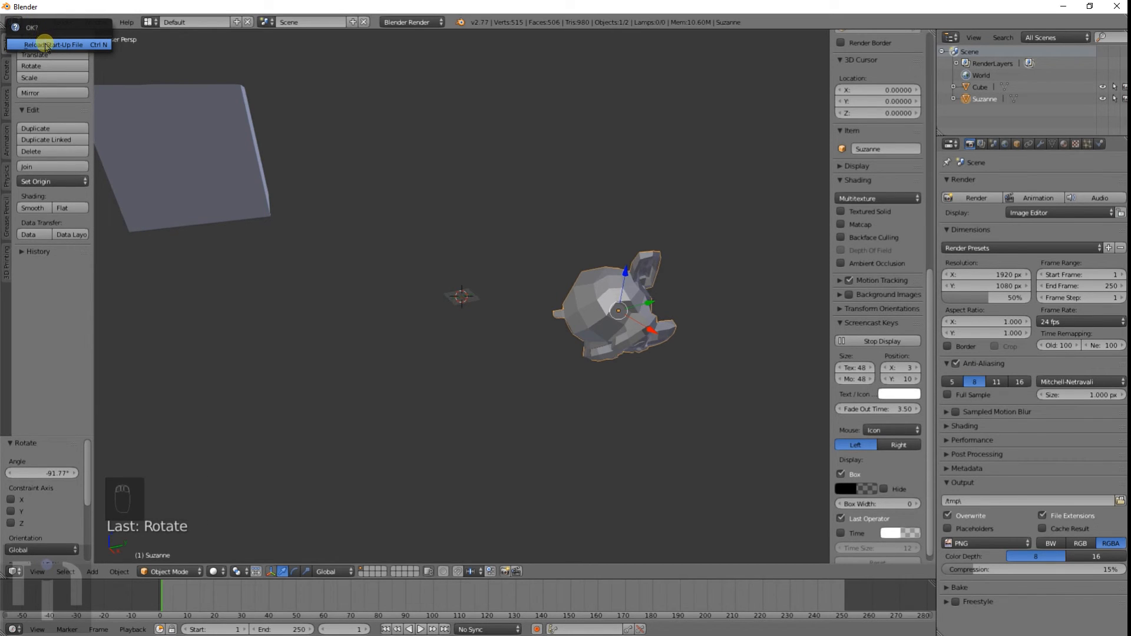
left_click(64, 44)
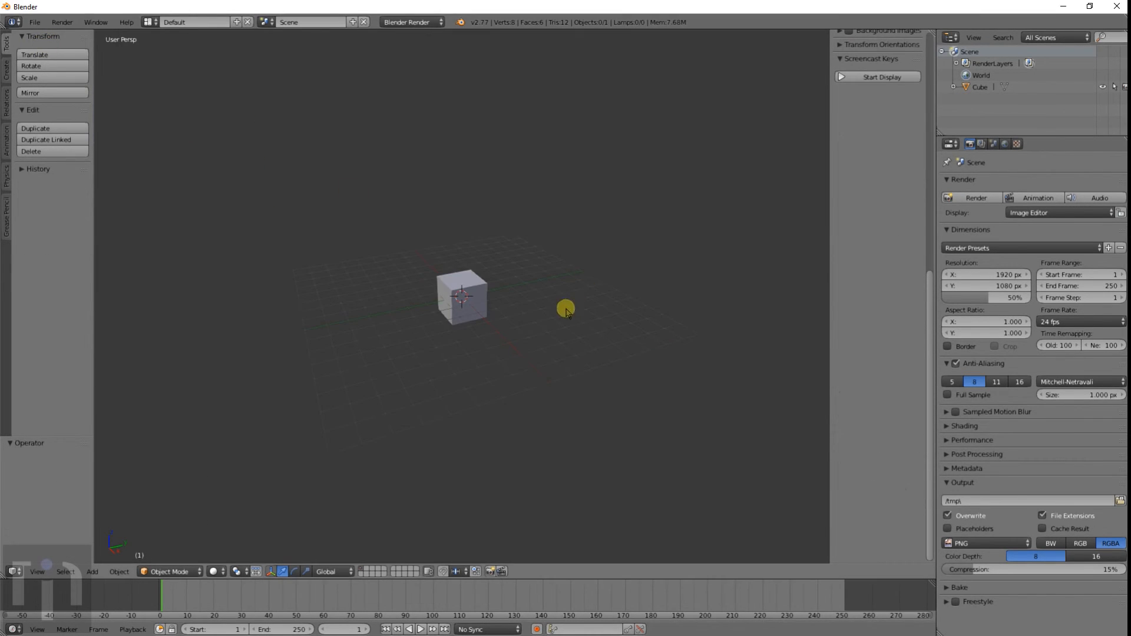